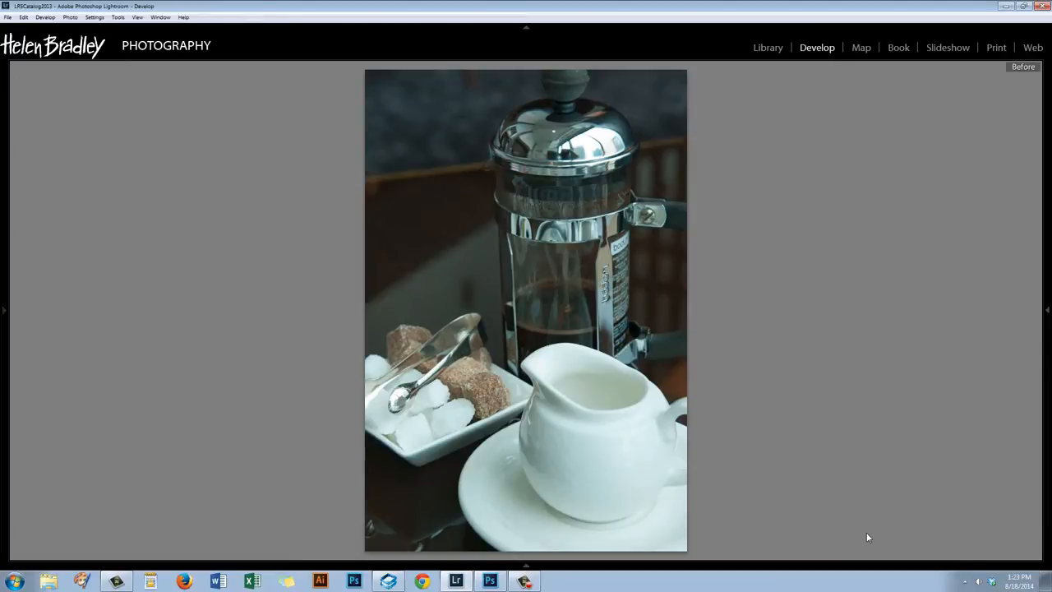
- Show the right panel and pull Highlights down to about -95
click(1022, 66)
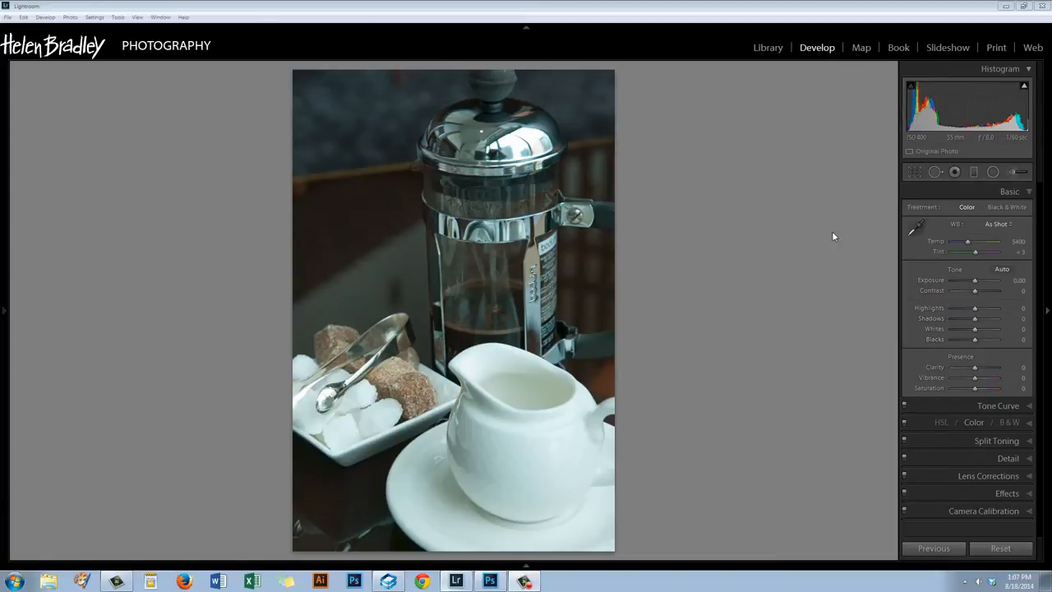
mouse_move(532, 448)
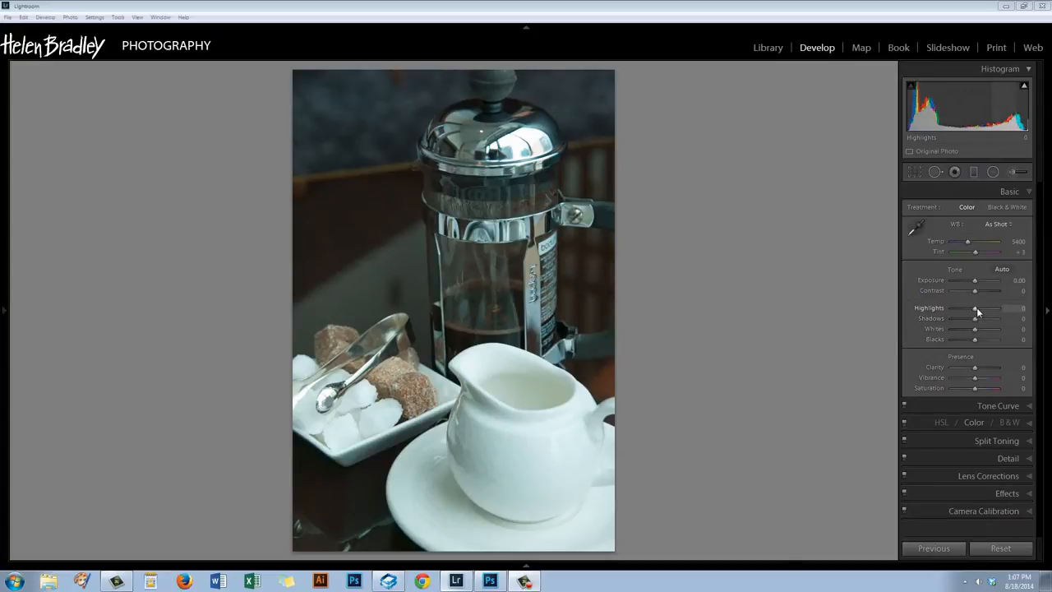
drag(973, 309, 961, 309)
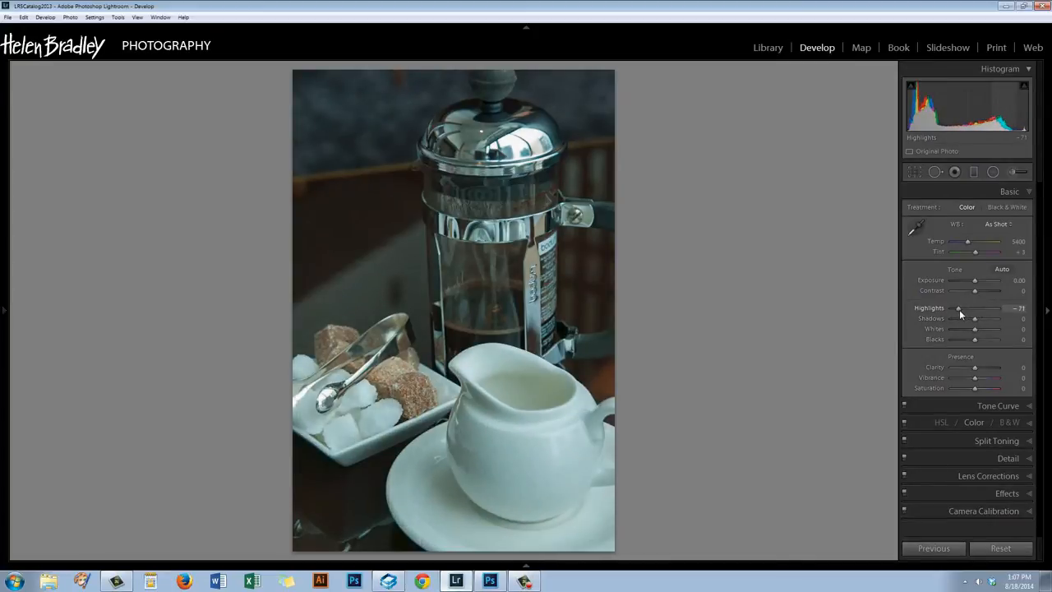
drag(957, 309, 953, 309)
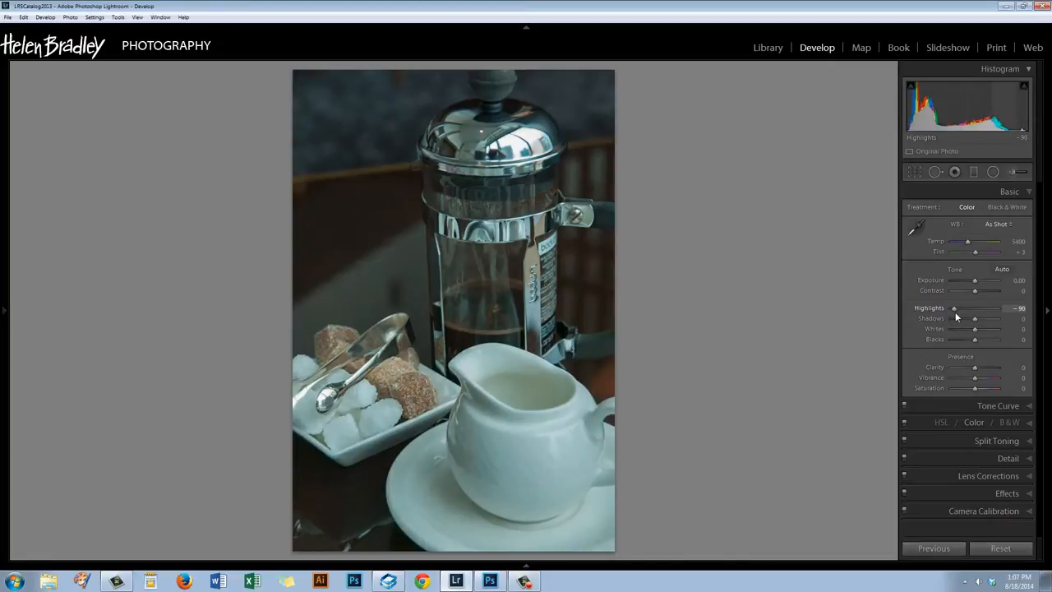
drag(953, 308, 957, 307)
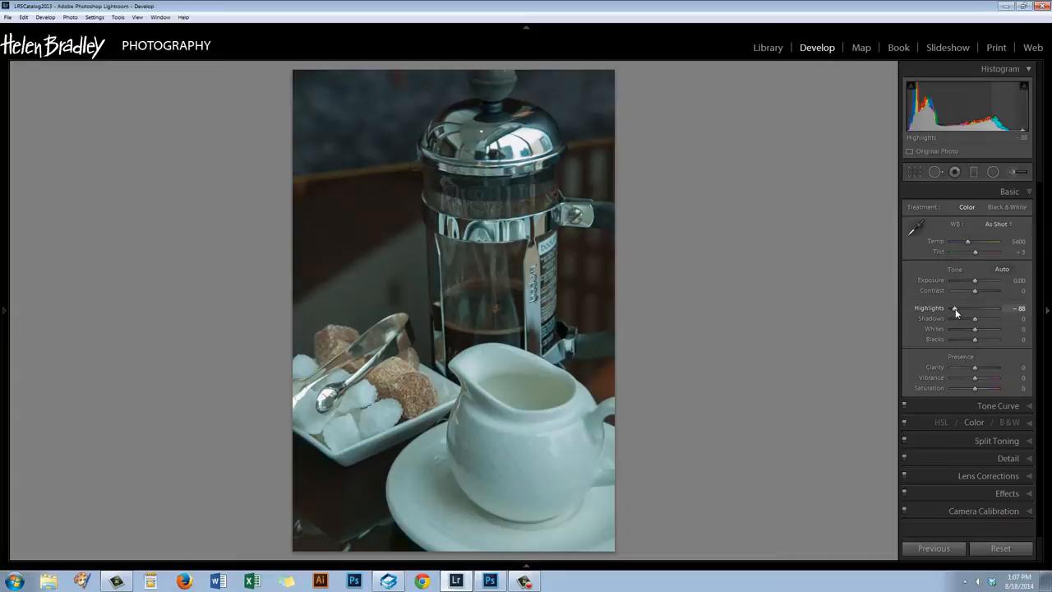
drag(957, 309, 952, 309)
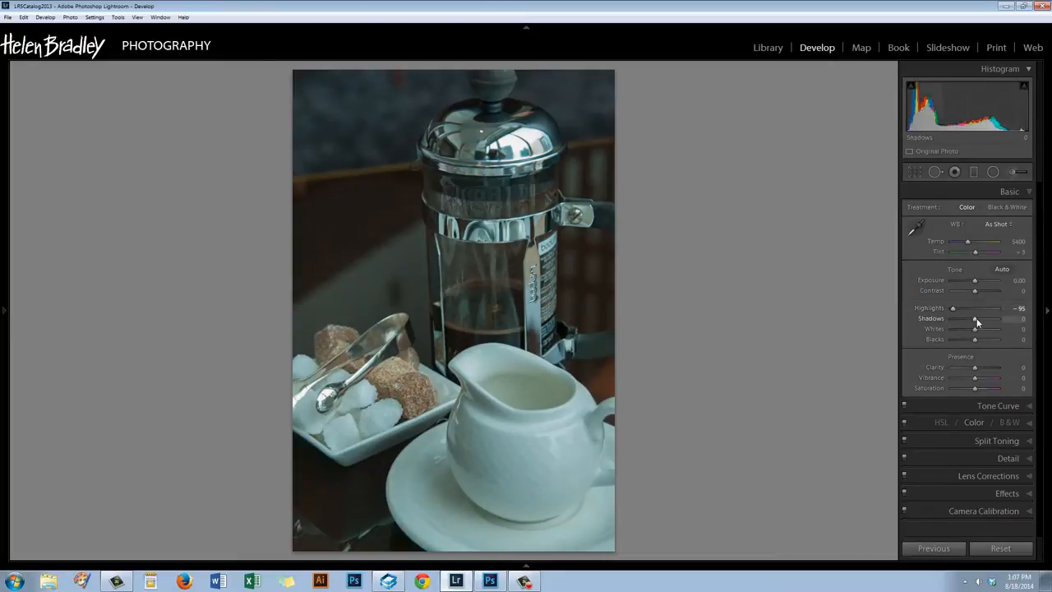
- Lift Shadows to about +96 and raise Exposure to about +0.36
drag(973, 318, 989, 319)
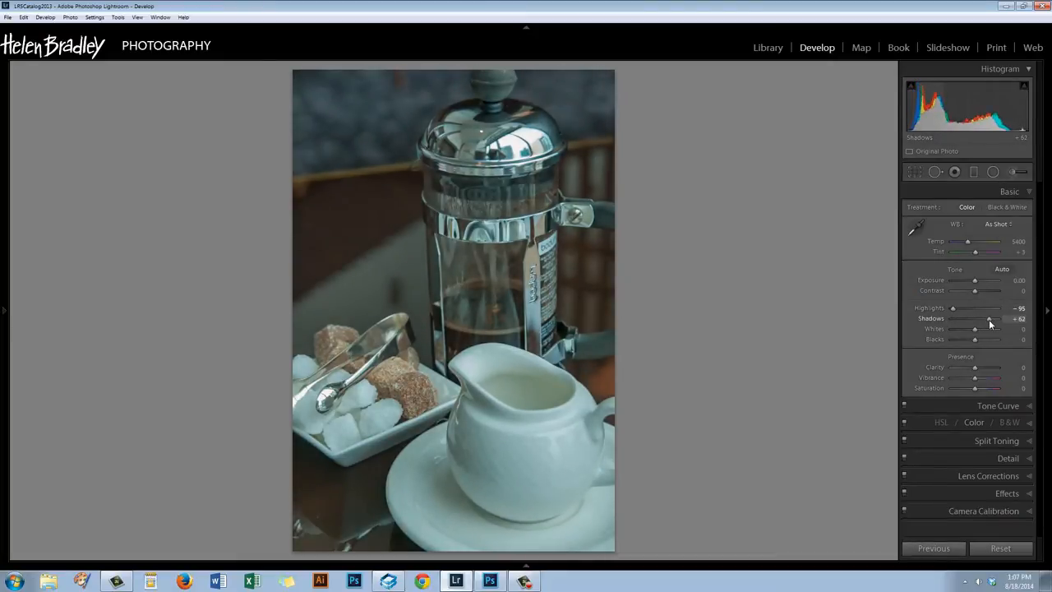
drag(990, 319, 973, 319)
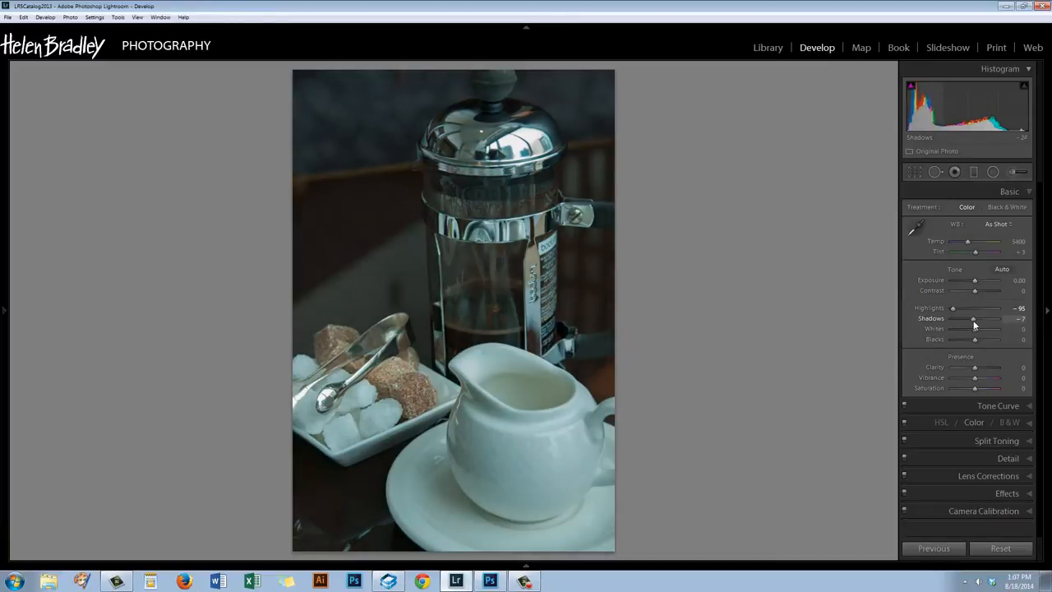
drag(973, 319, 987, 319)
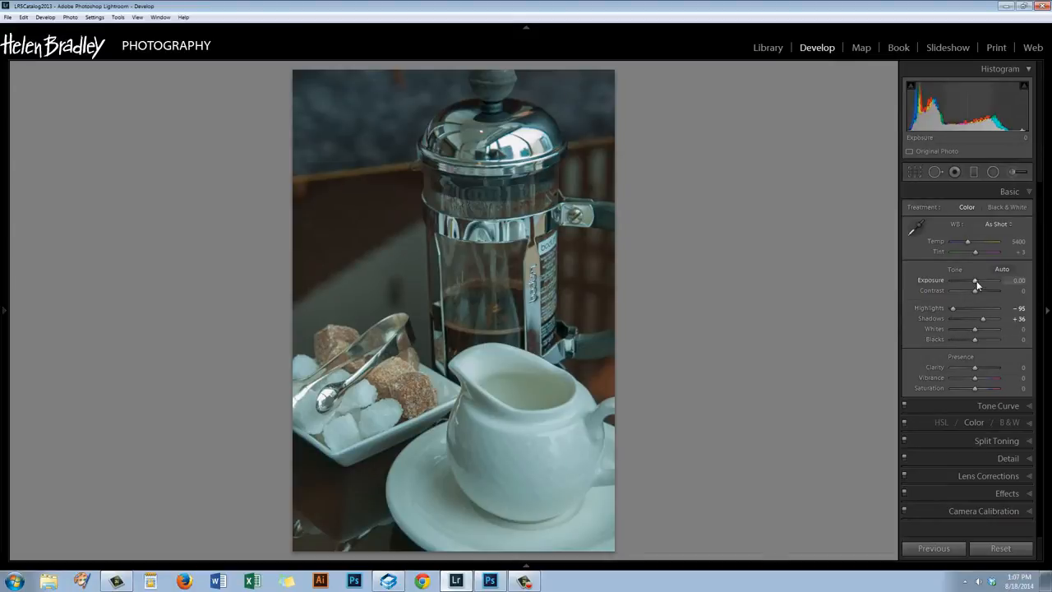
drag(973, 279, 978, 280)
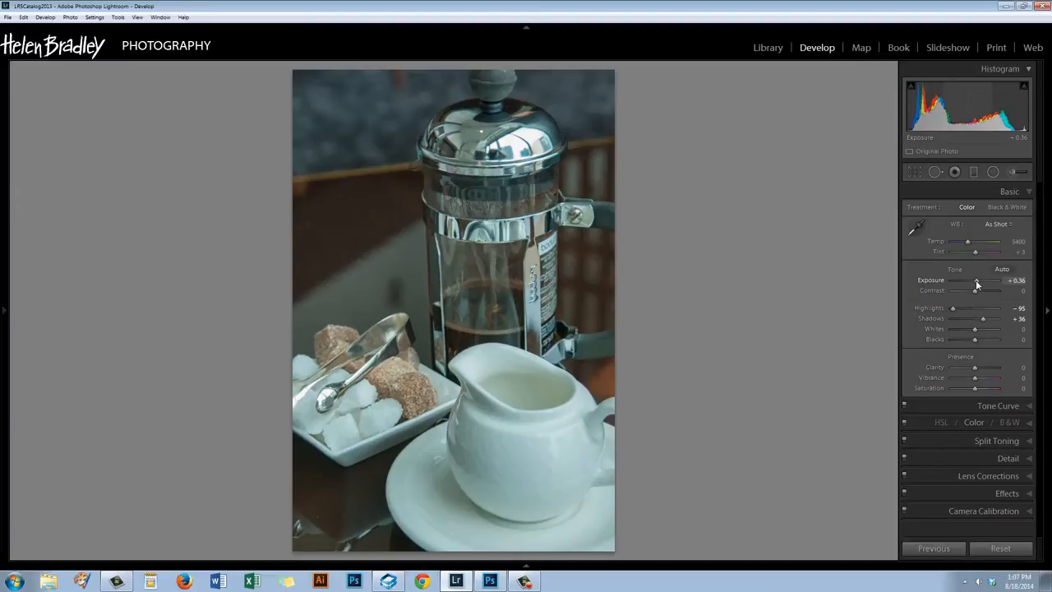
drag(967, 280, 983, 280)
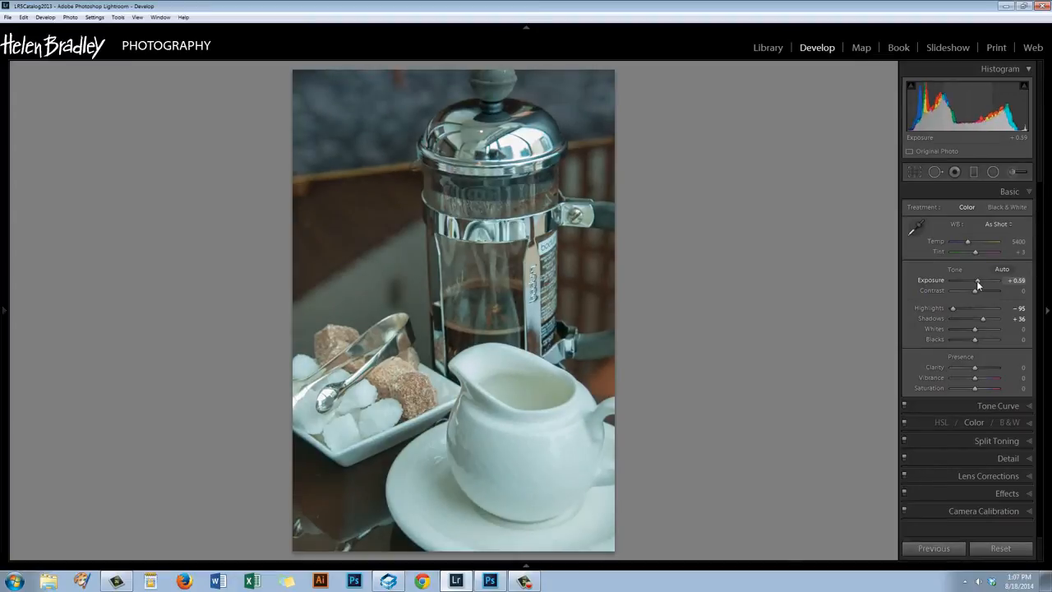
drag(983, 280, 976, 279)
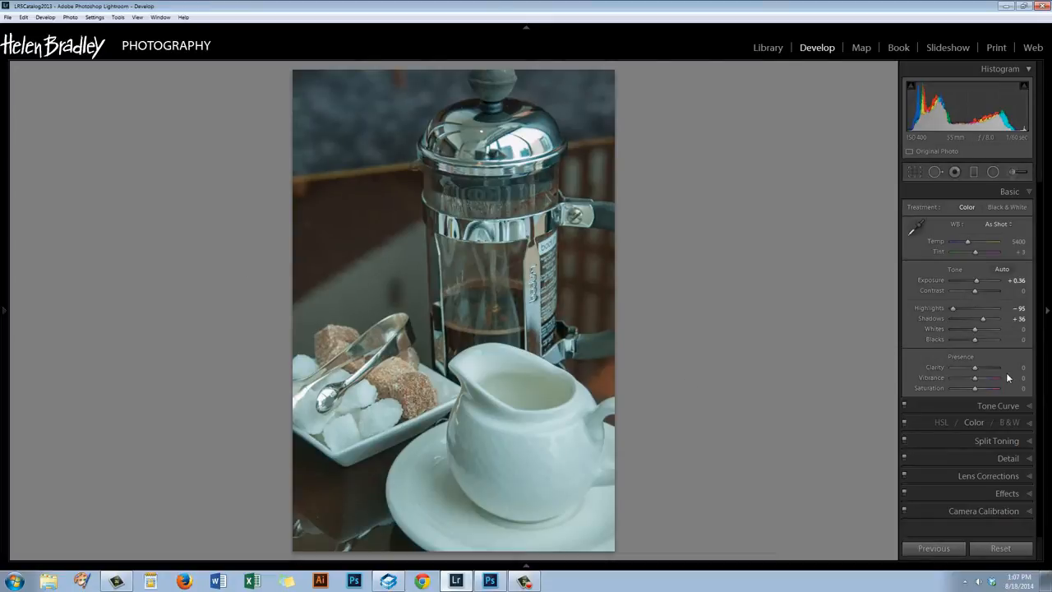
mouse_move(814, 373)
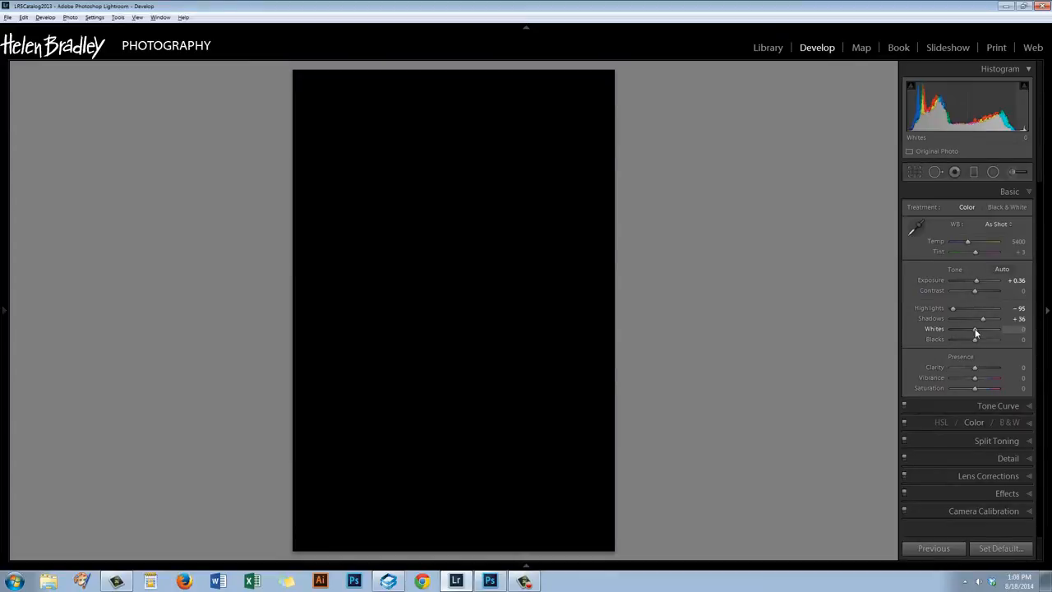
- Raise Whites to about +14, settling just below clipping using the clipping mask
drag(973, 329, 978, 329)
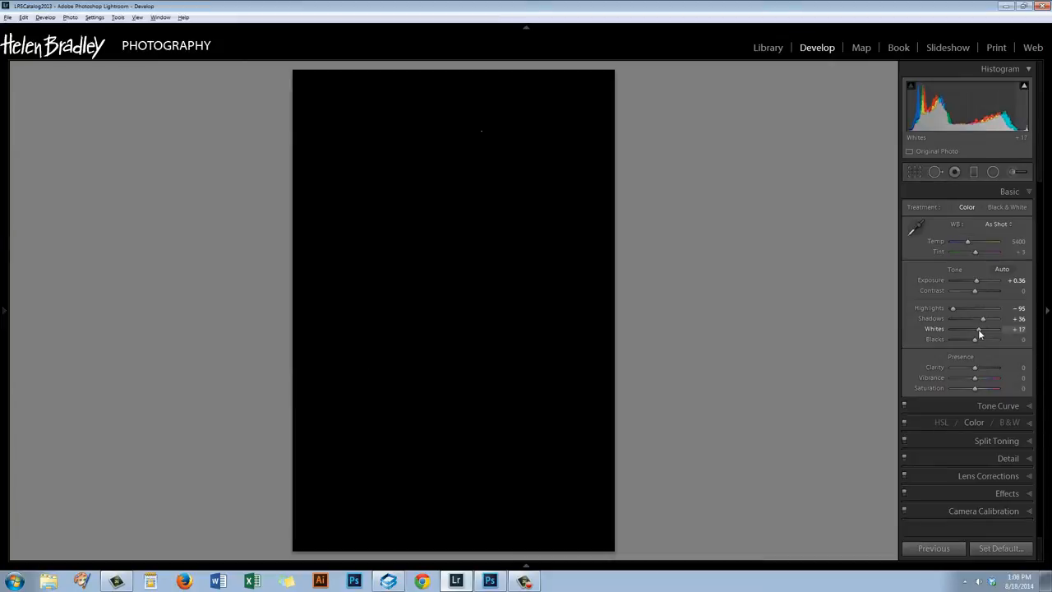
drag(977, 338, 984, 339)
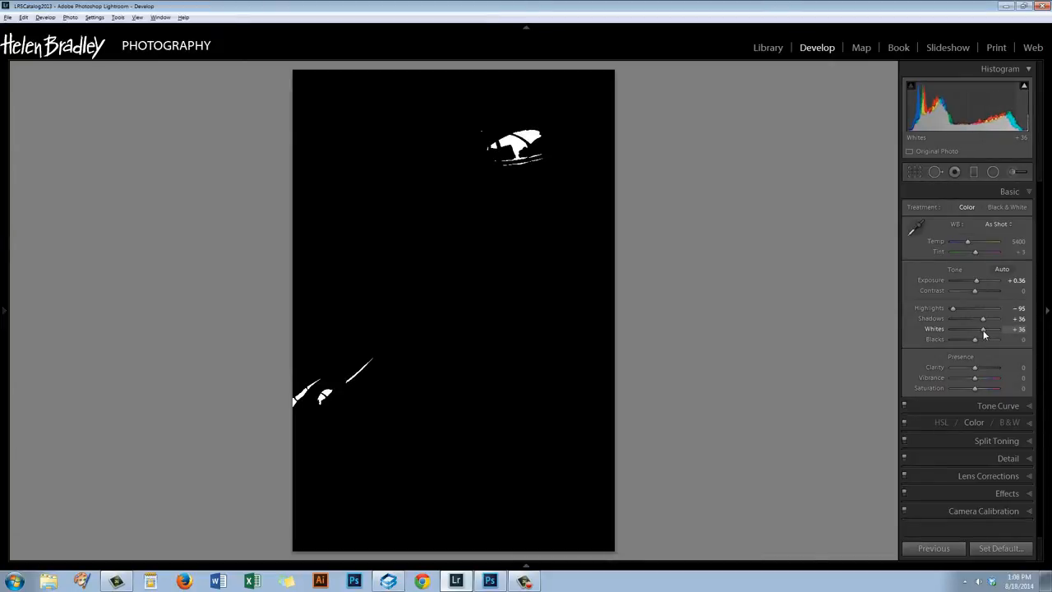
drag(985, 329, 978, 329)
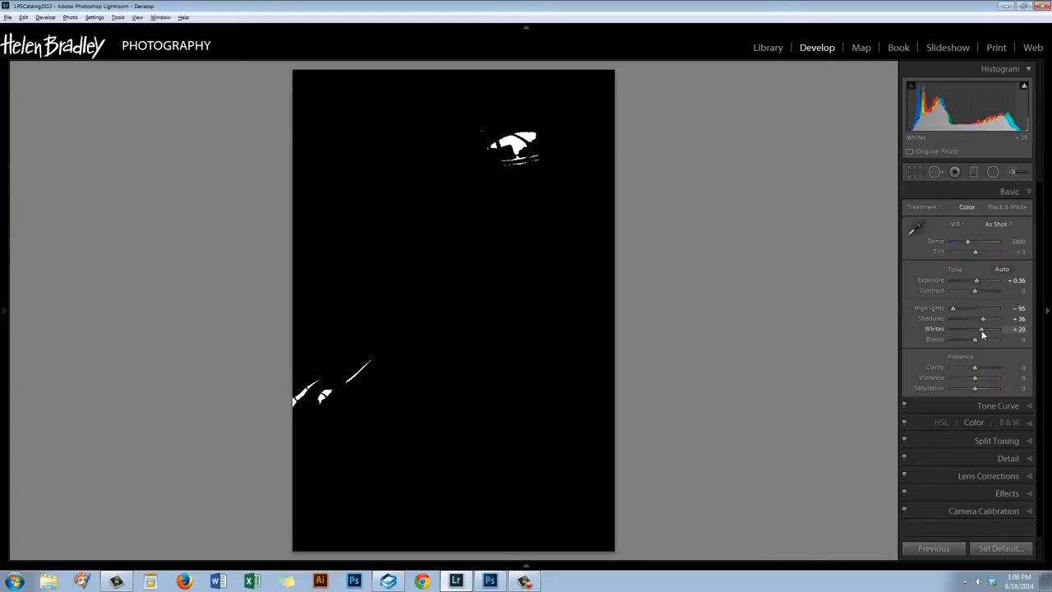
drag(984, 329, 977, 329)
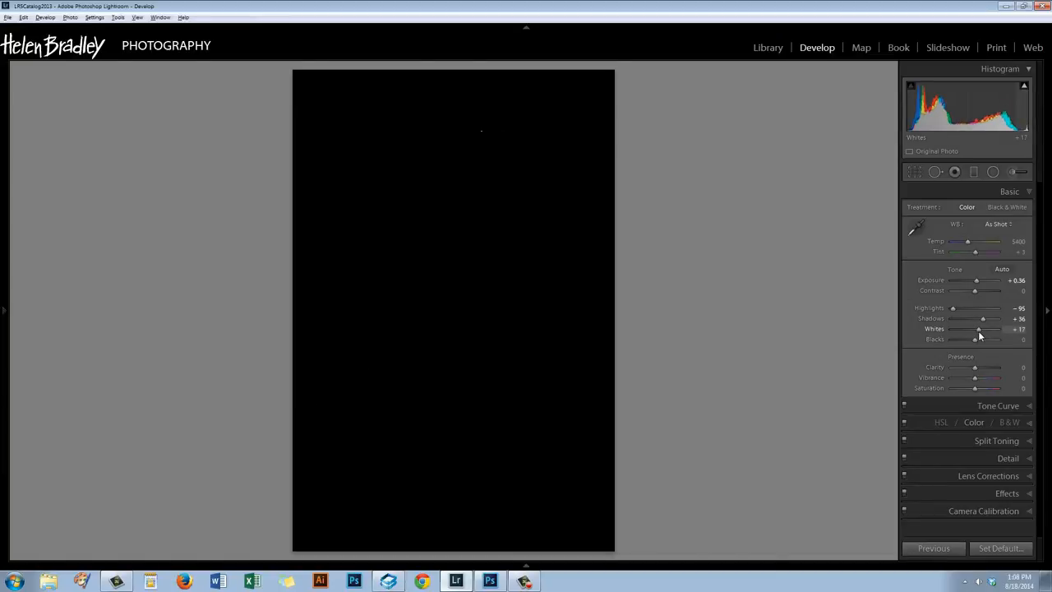
drag(980, 329, 976, 329)
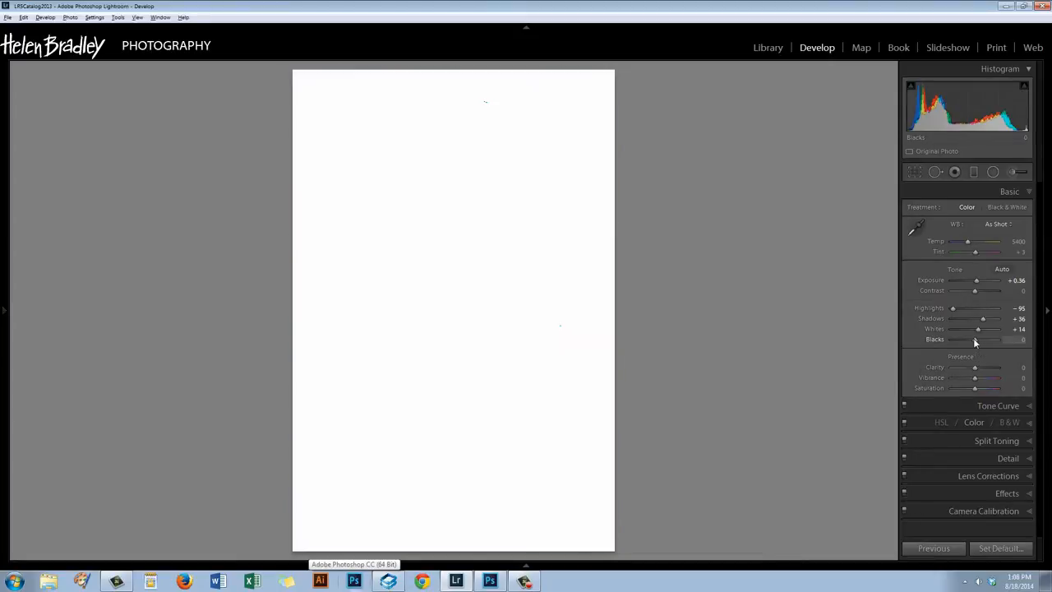
- Deepen Blacks to about -29 while watching the shadow clipping mask
drag(1001, 339, 973, 338)
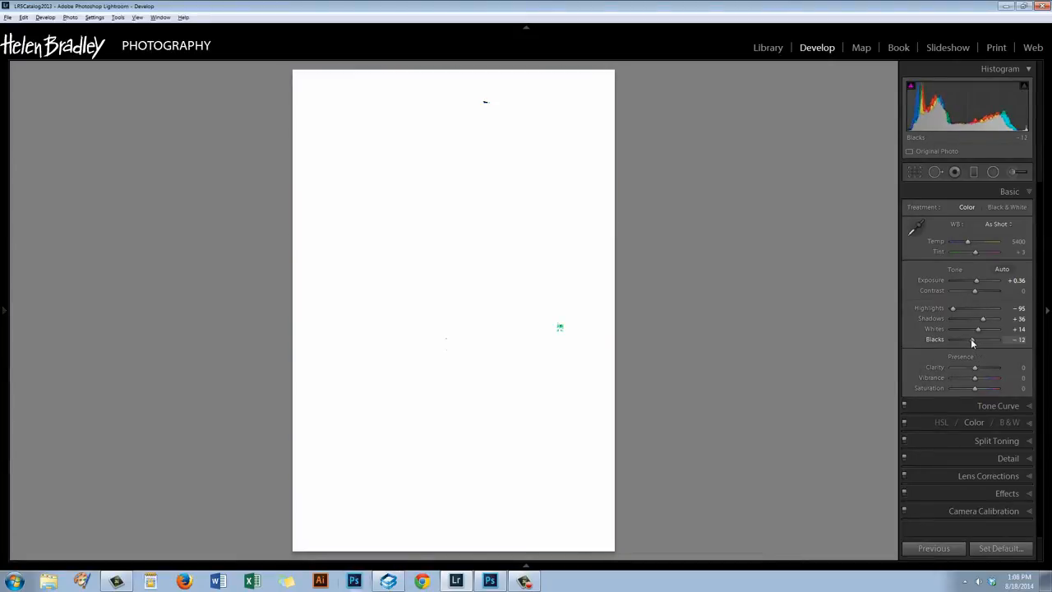
drag(978, 339, 960, 338)
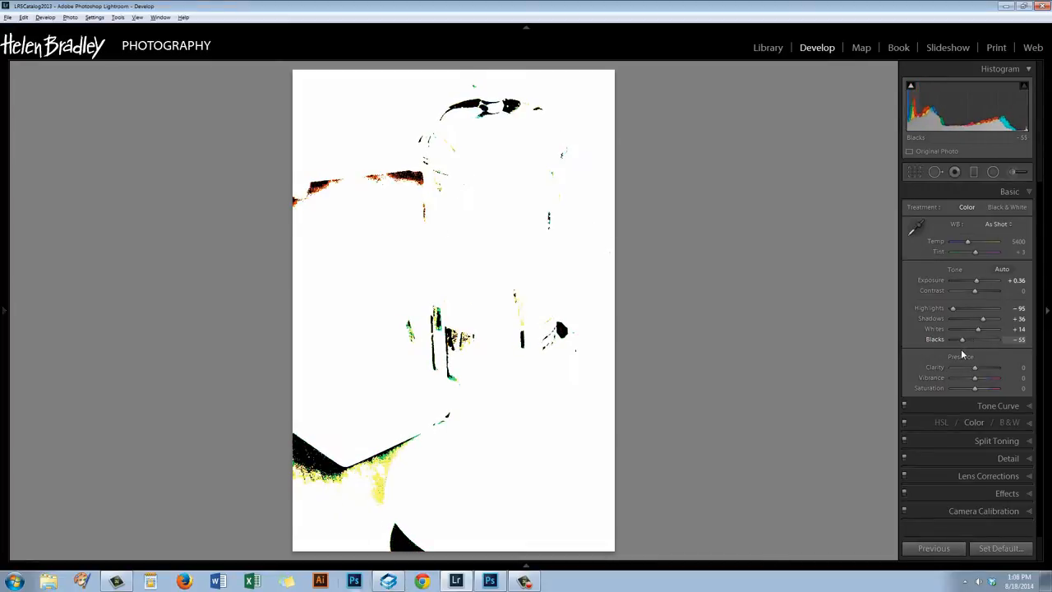
drag(958, 338, 970, 339)
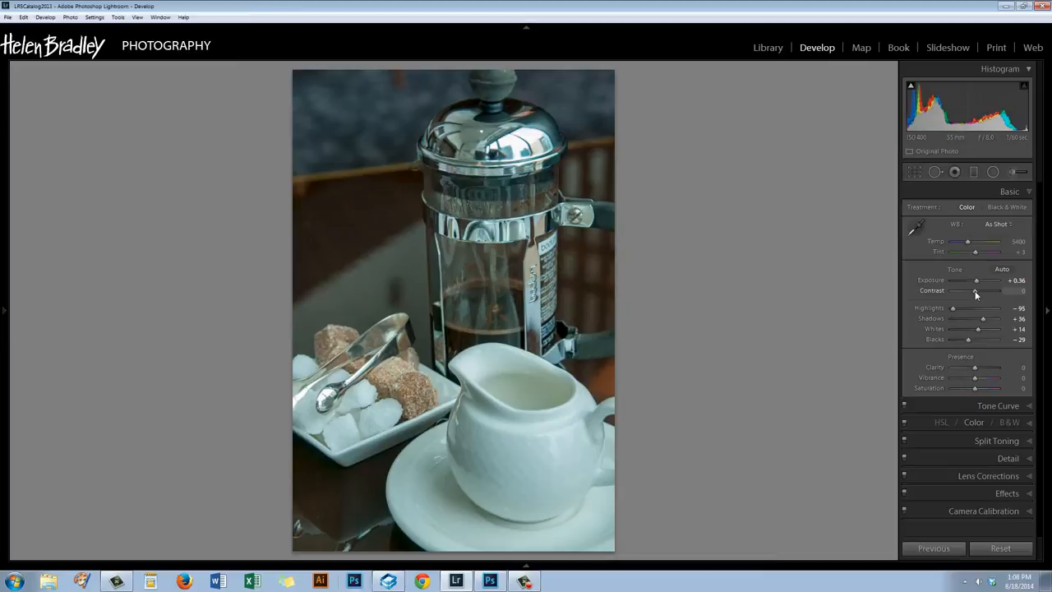
drag(977, 291, 983, 291)
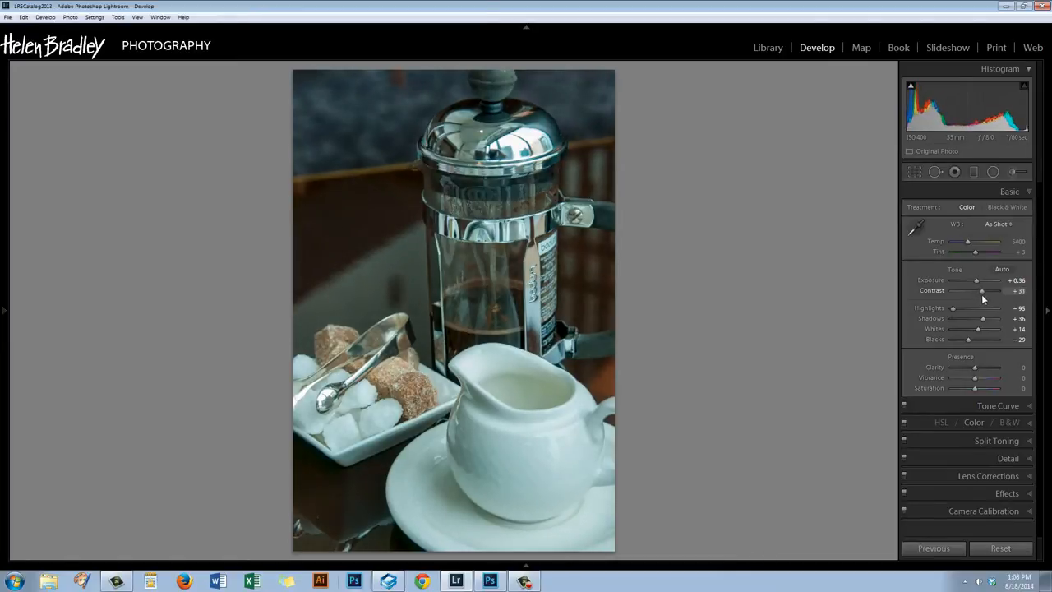
drag(983, 289, 980, 289)
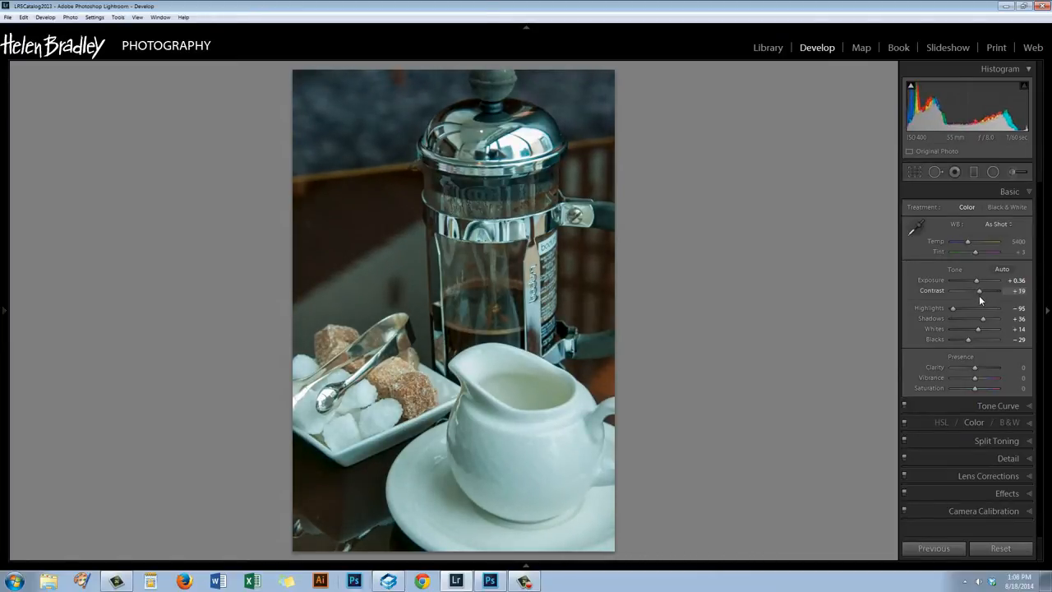
drag(978, 290, 983, 289)
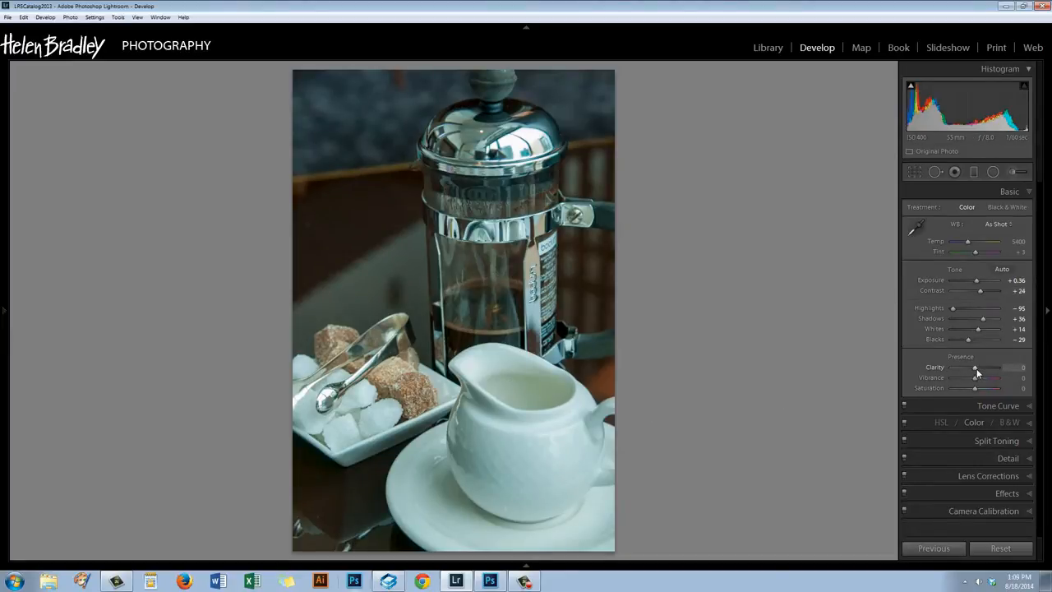
drag(973, 368, 986, 368)
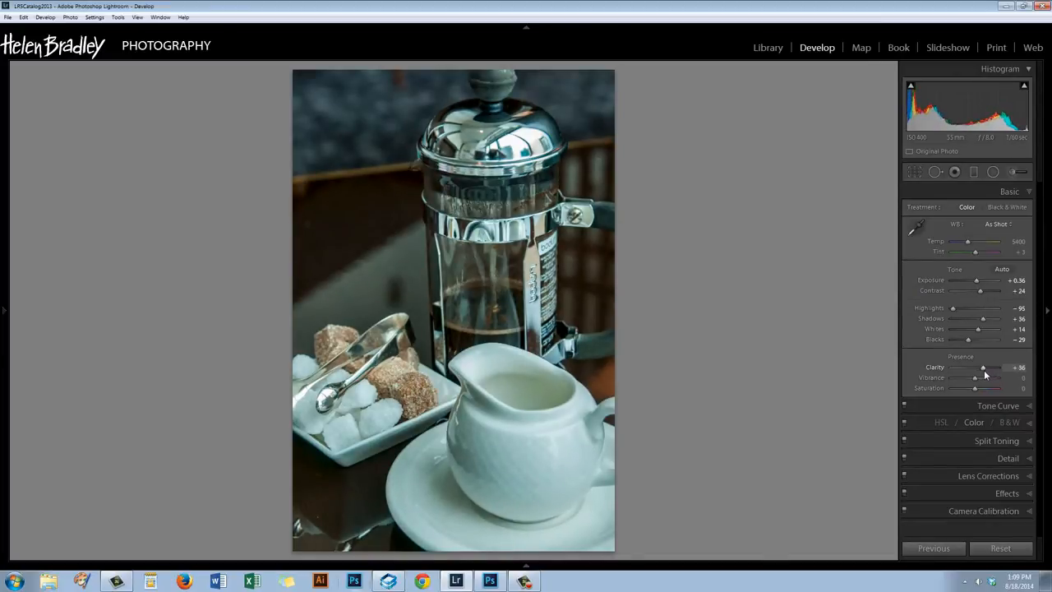
drag(973, 377, 987, 377)
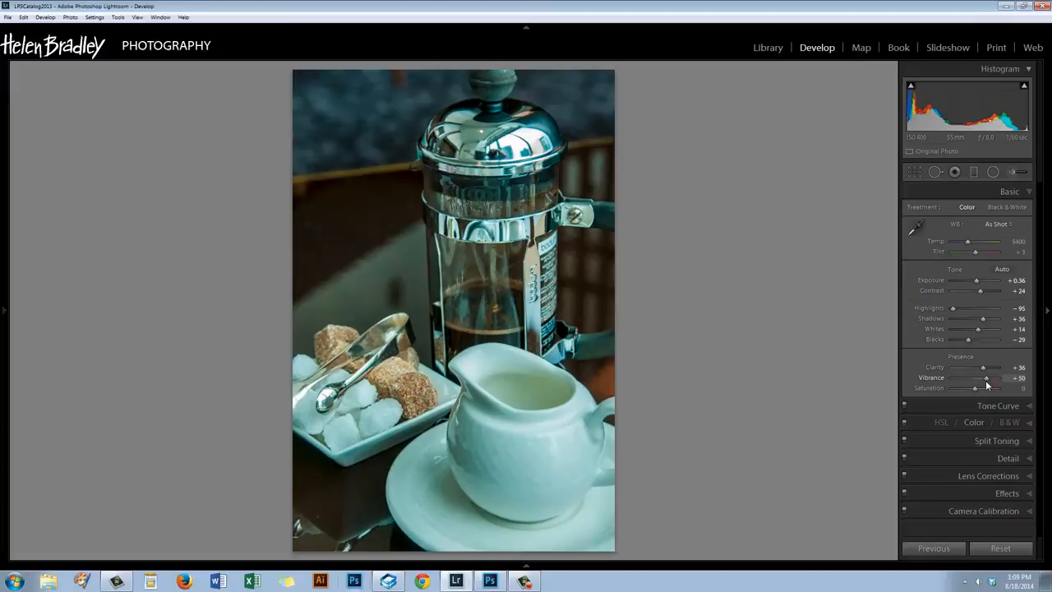
drag(986, 377, 980, 376)
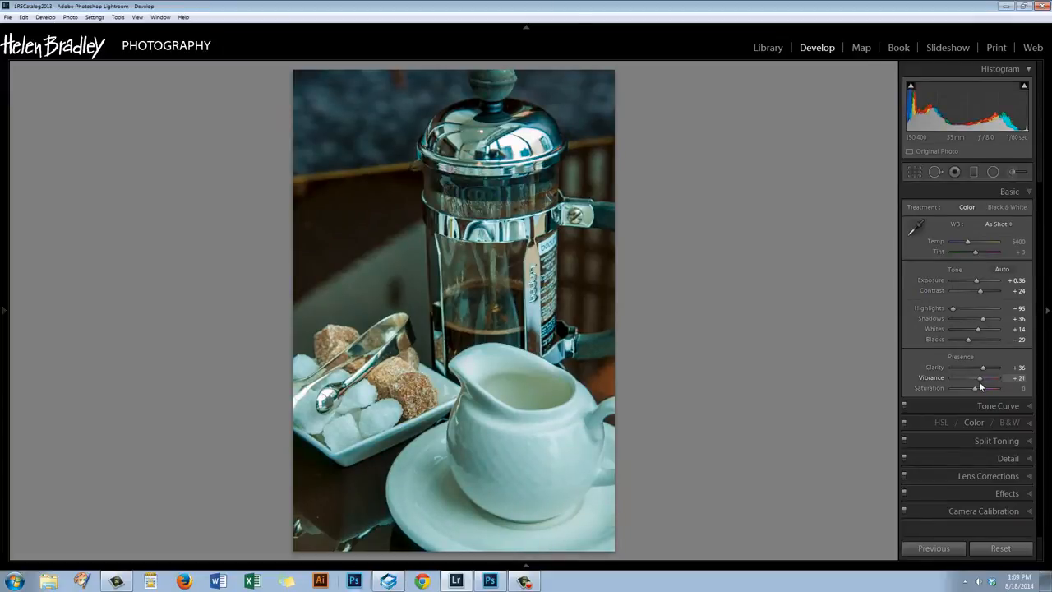
drag(980, 377, 986, 377)
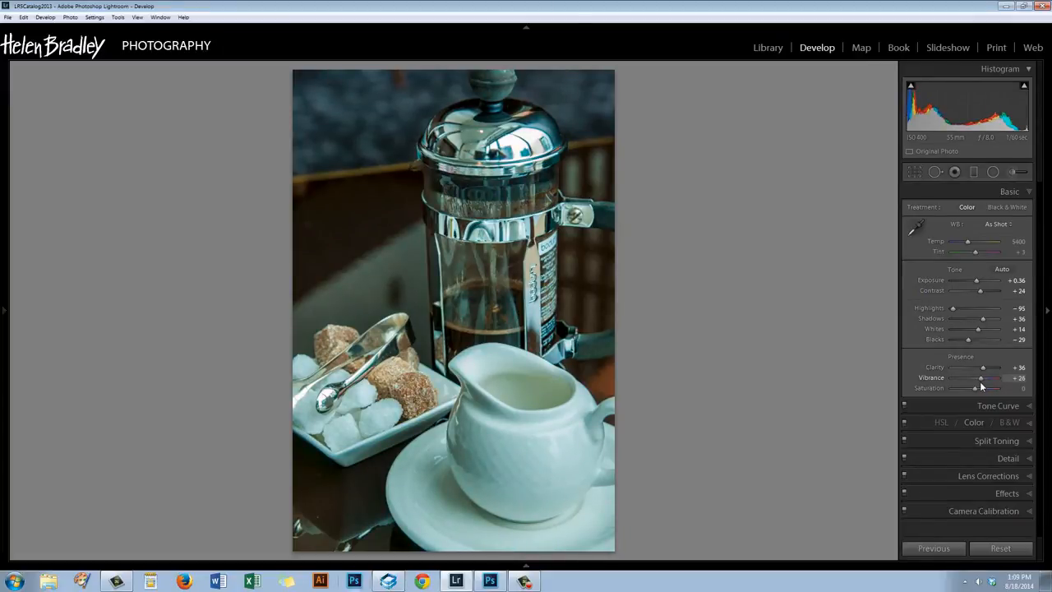
drag(980, 376, 986, 377)
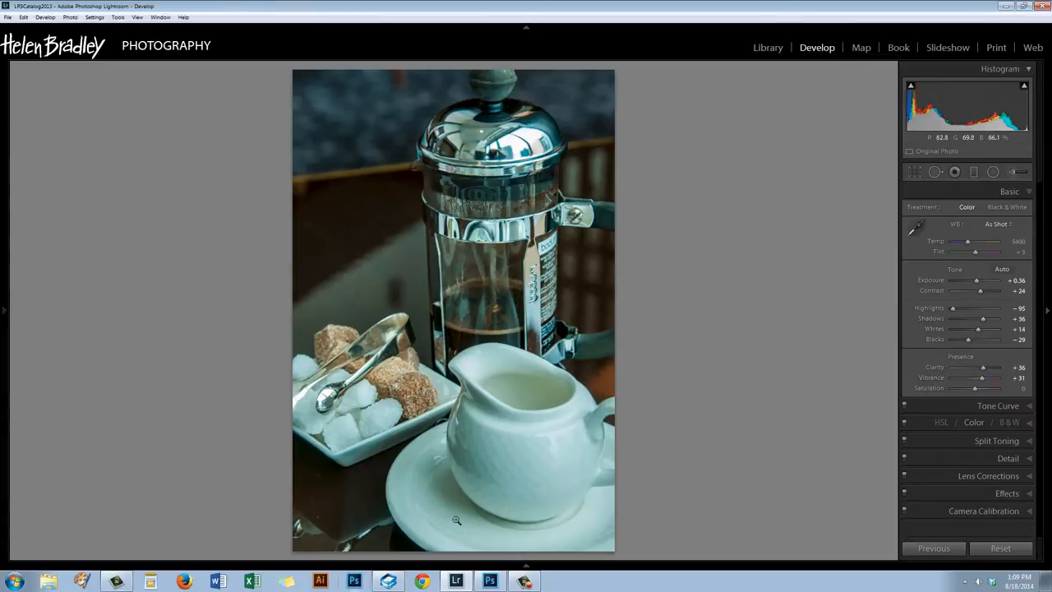
mouse_move(513, 473)
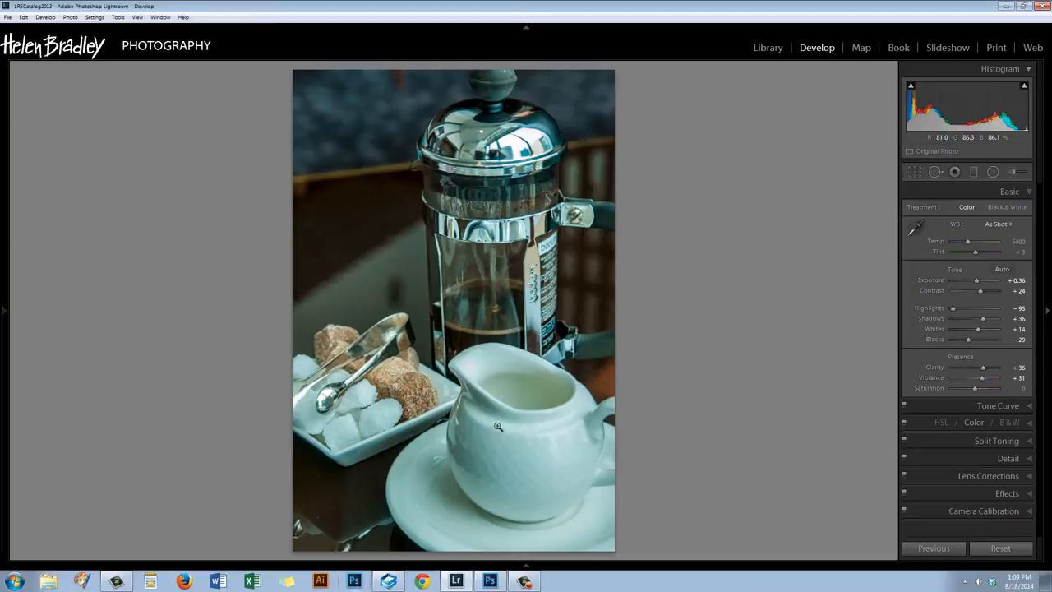
mouse_move(532, 487)
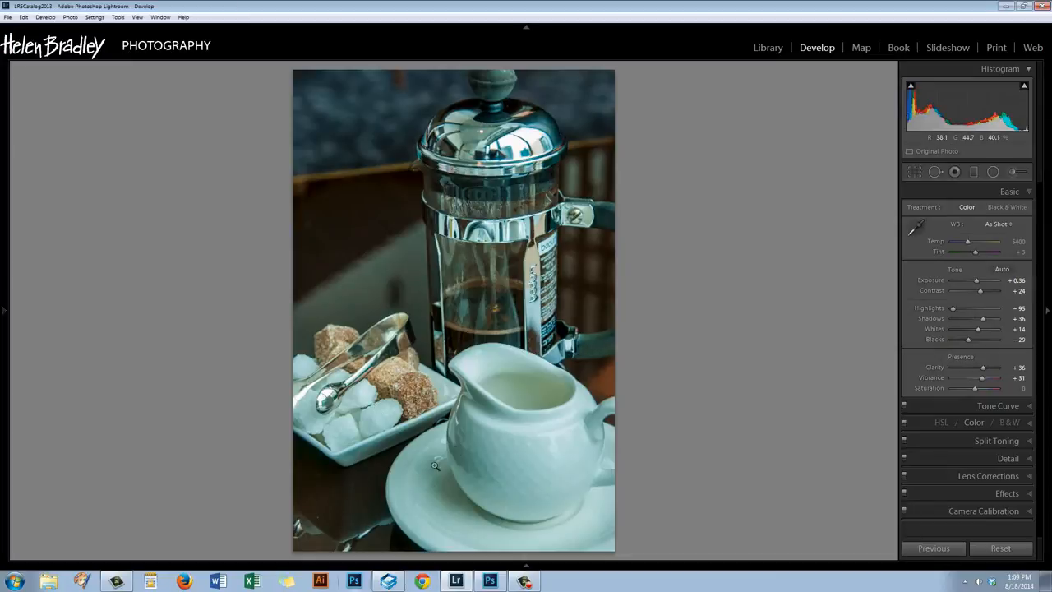
mouse_move(549, 477)
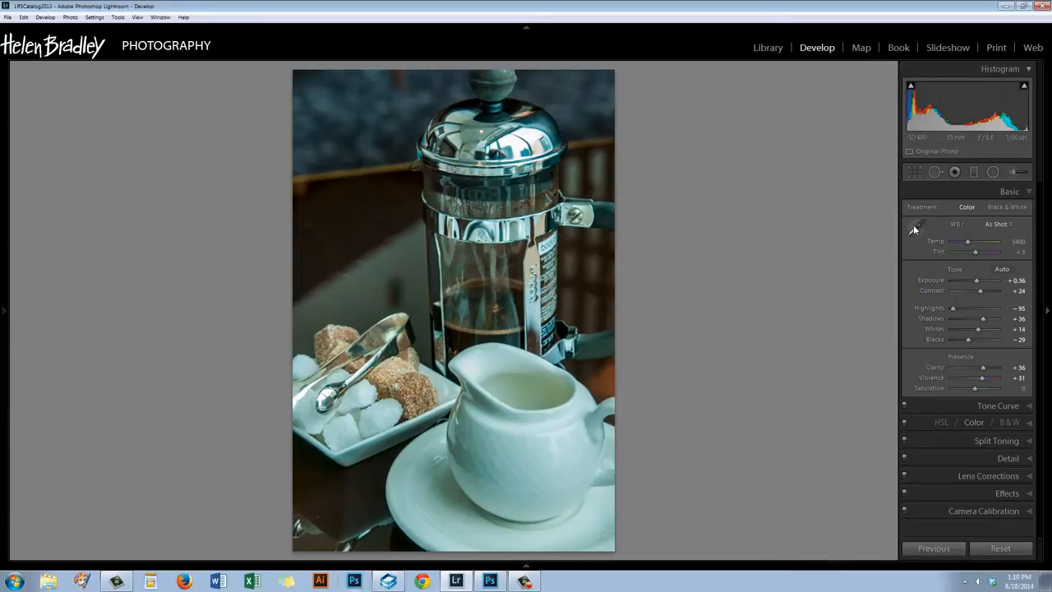
- Neutralise white balance by sampling the white jug, then warm Temp and adjust Tint
click(915, 223)
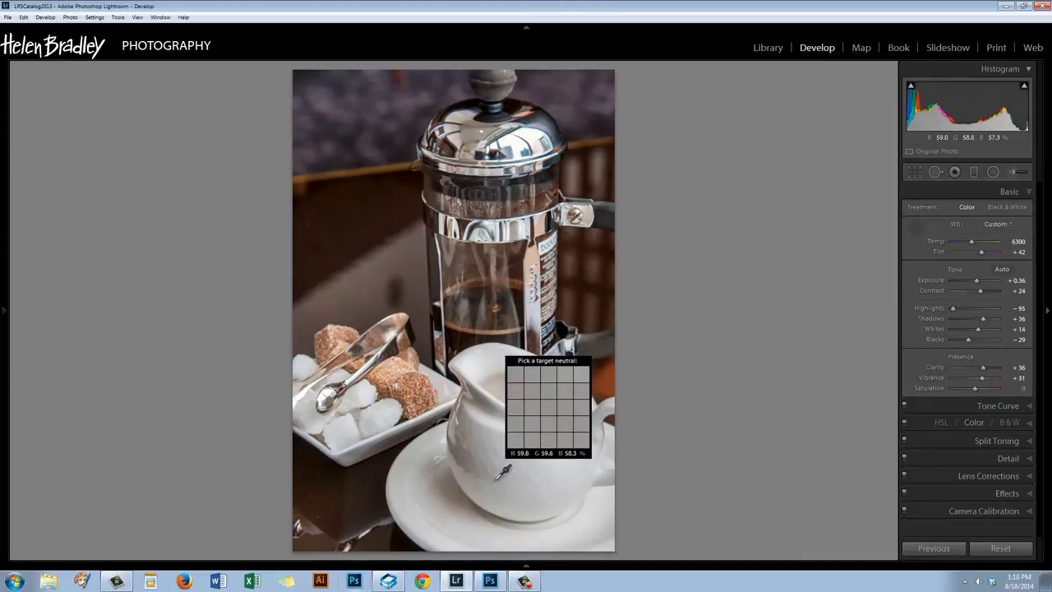
click(546, 402)
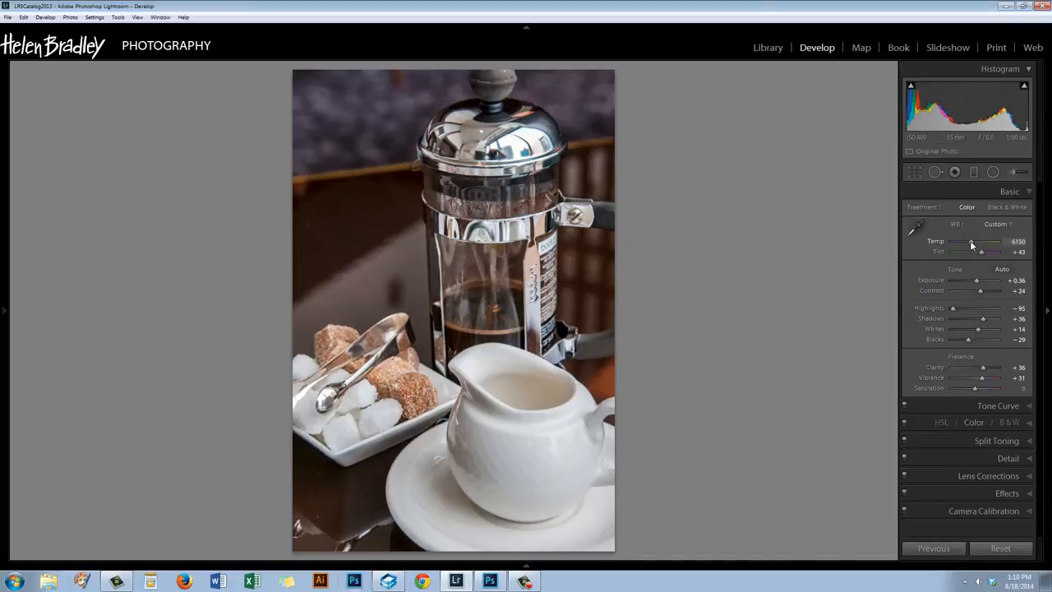
drag(973, 247, 969, 247)
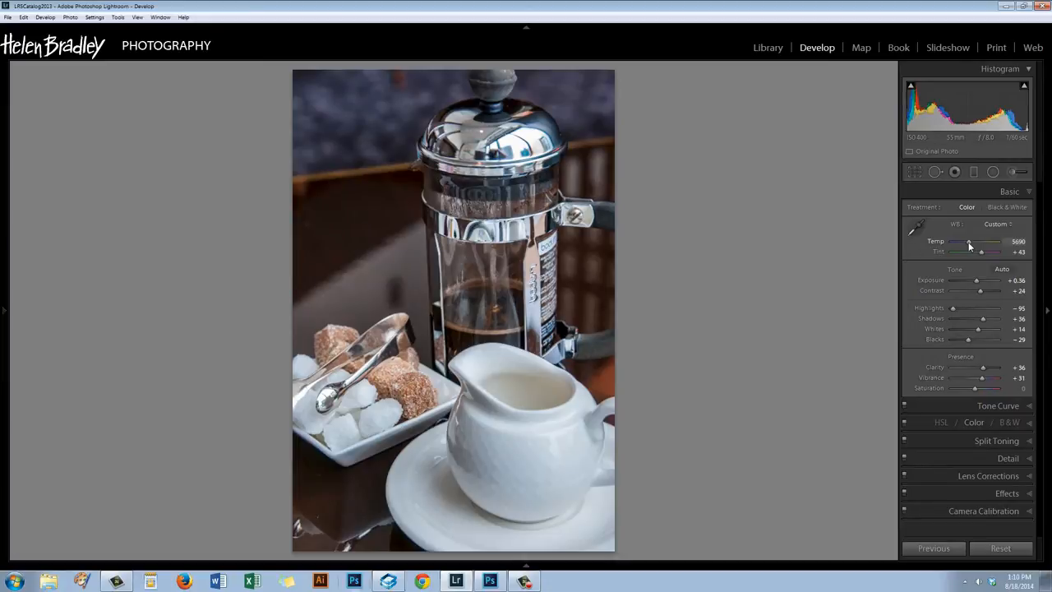
drag(972, 241, 970, 242)
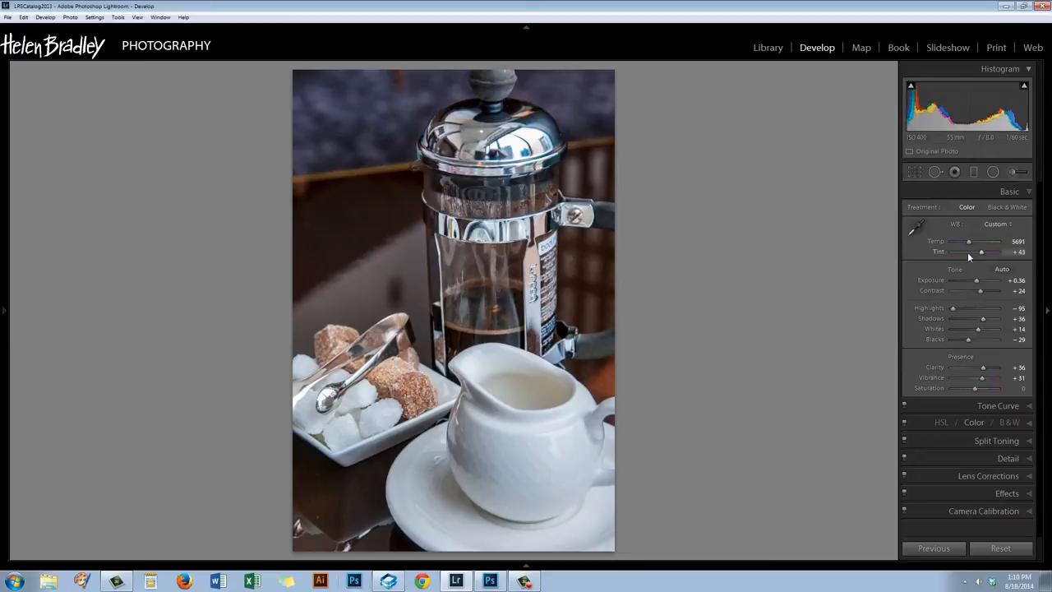
mouse_move(894, 289)
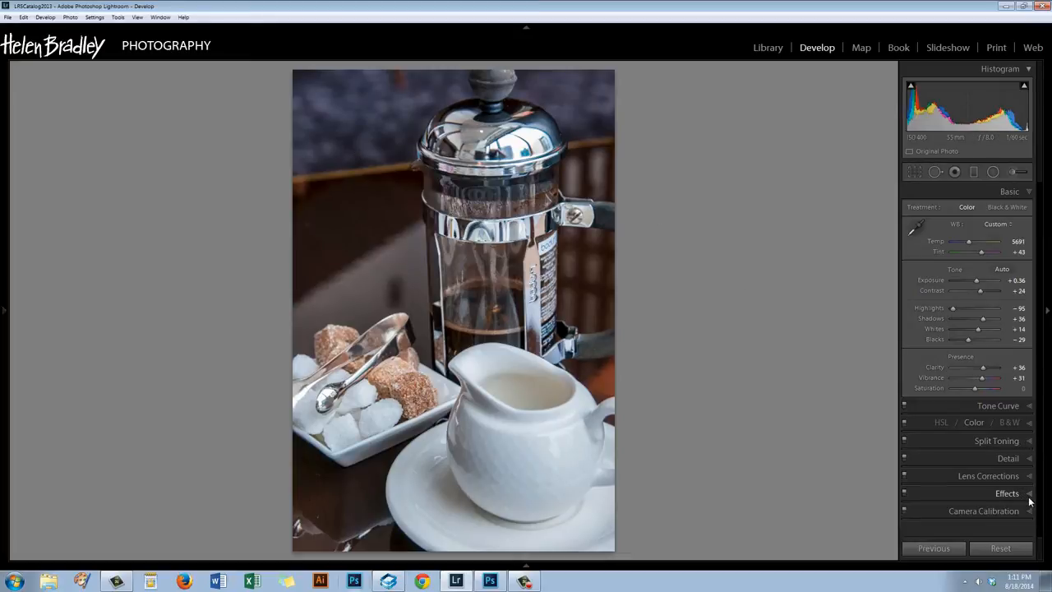
- Add a dark post-crop vignette, setting its midpoint and a moderate amount
click(1006, 494)
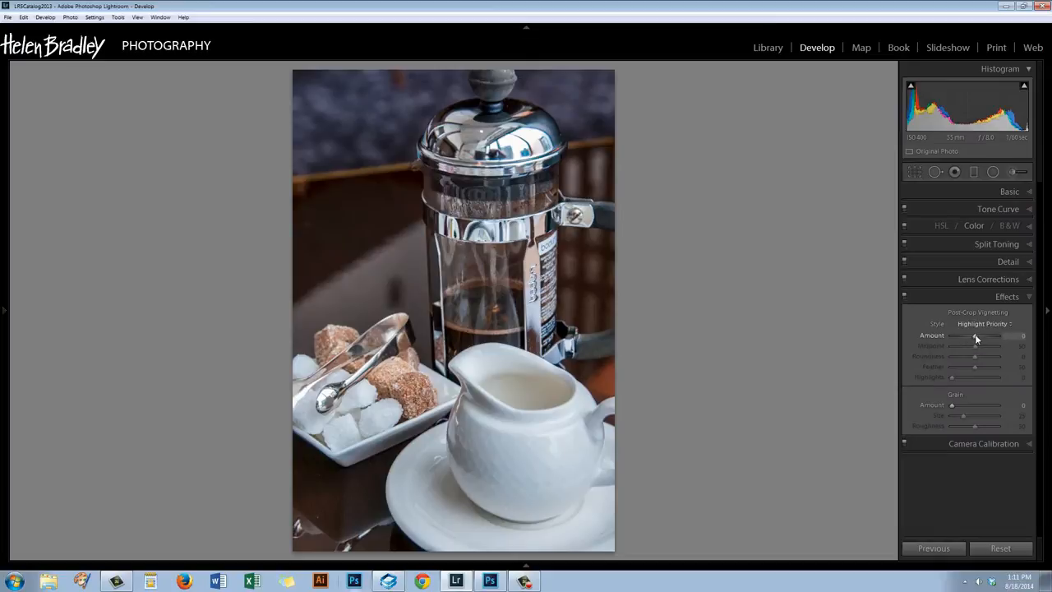
drag(987, 335, 963, 336)
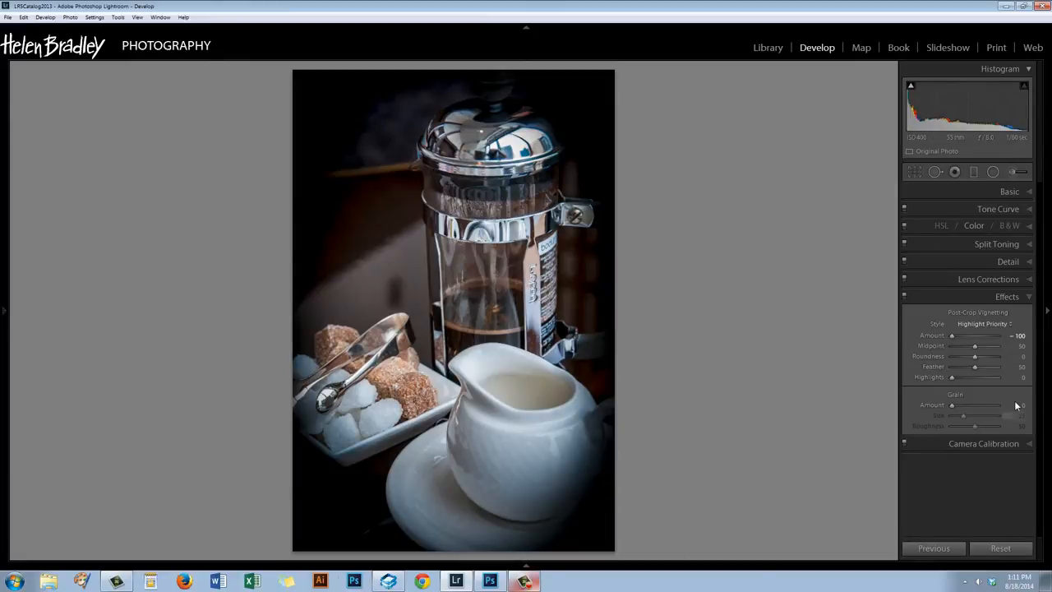
drag(977, 345, 980, 345)
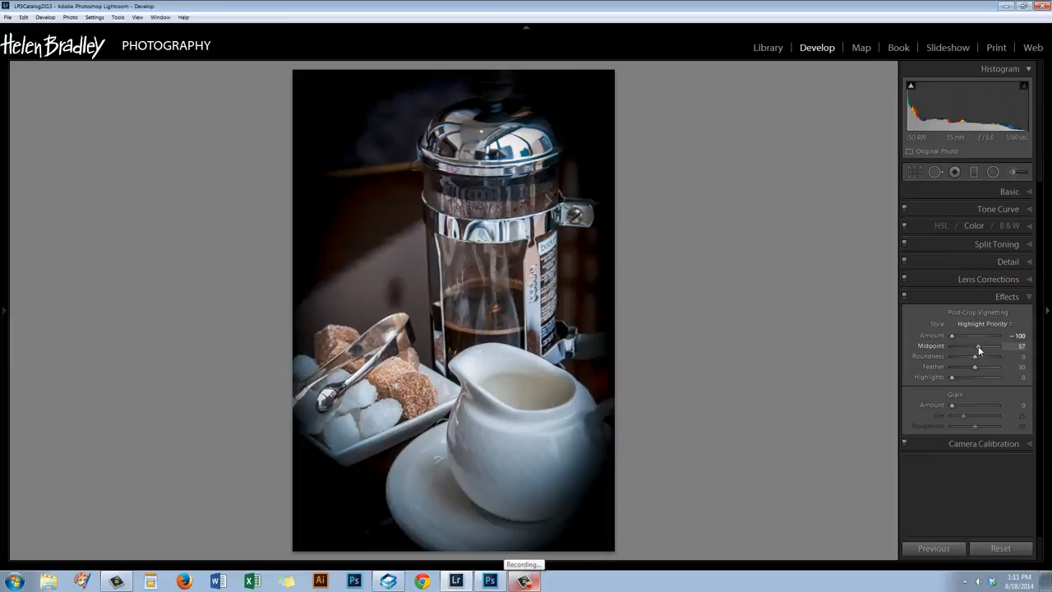
drag(978, 345, 993, 346)
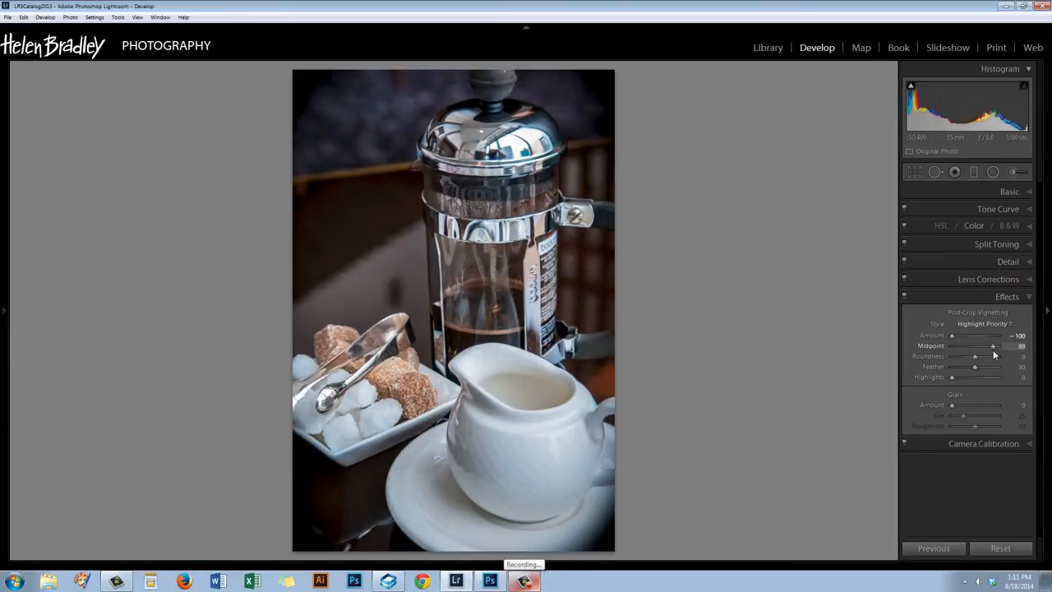
drag(993, 345, 990, 346)
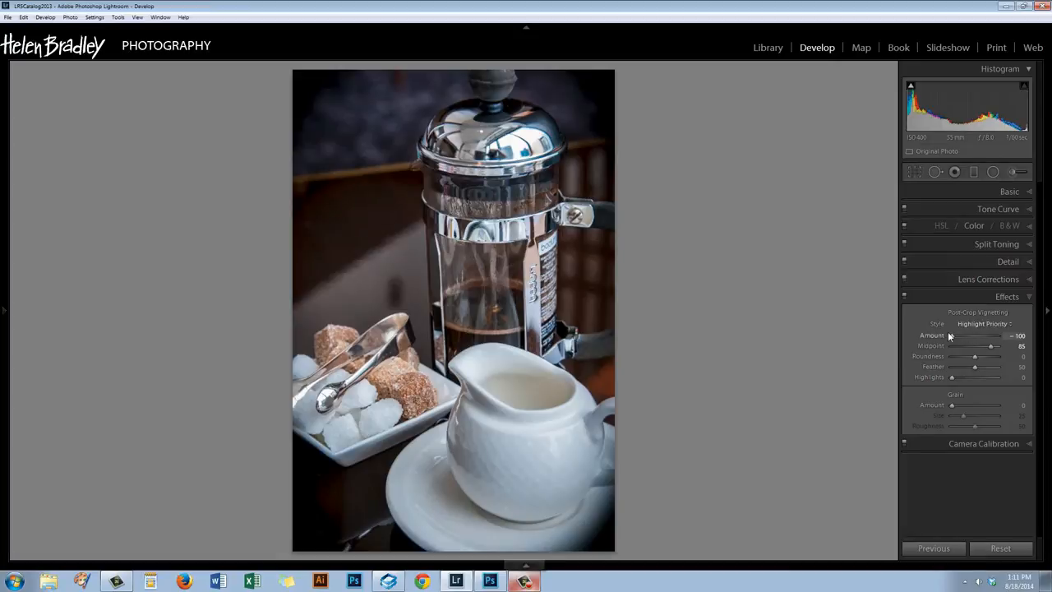
drag(966, 335, 986, 335)
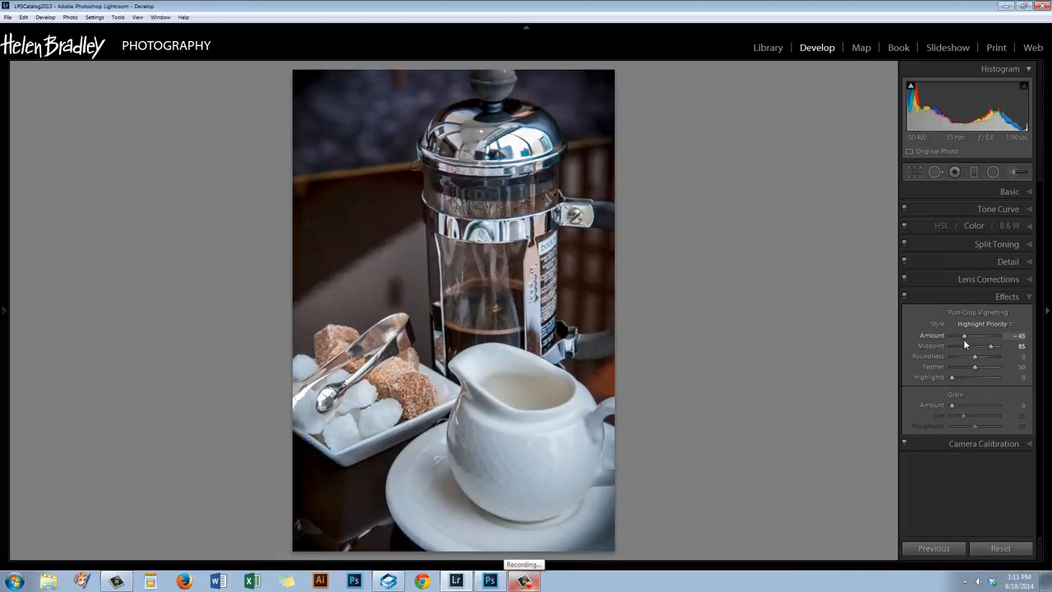
- Compare Color Priority and Paint Overlay styles, then keep Highlight Priority
click(983, 323)
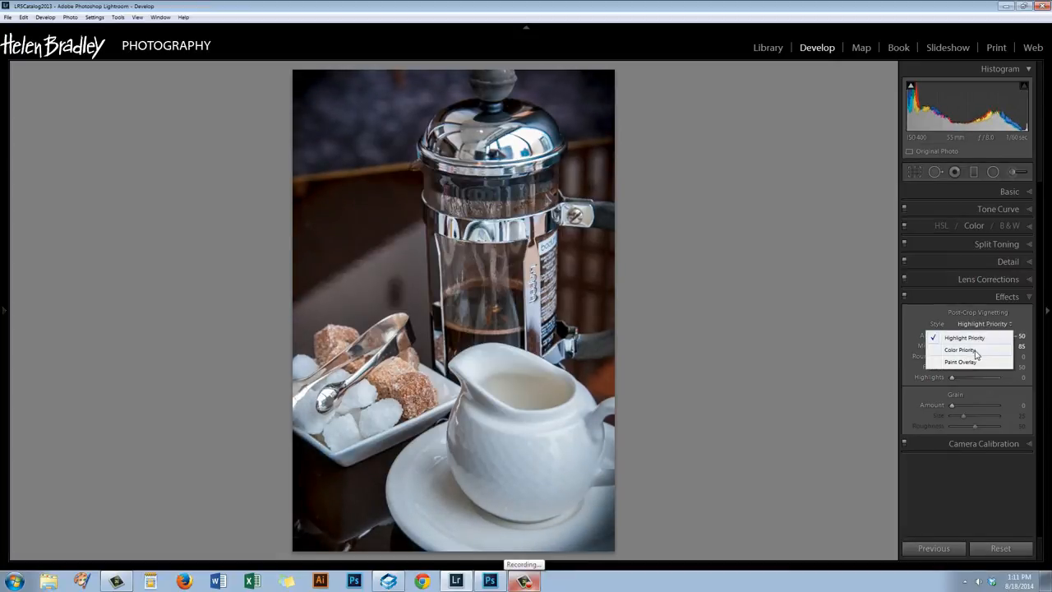
click(960, 349)
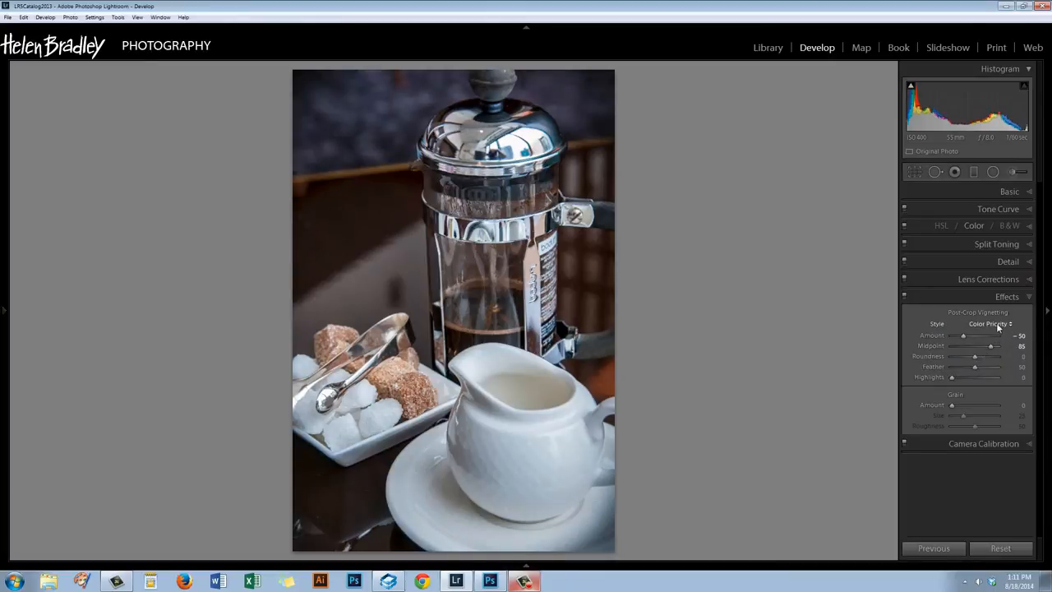
click(997, 322)
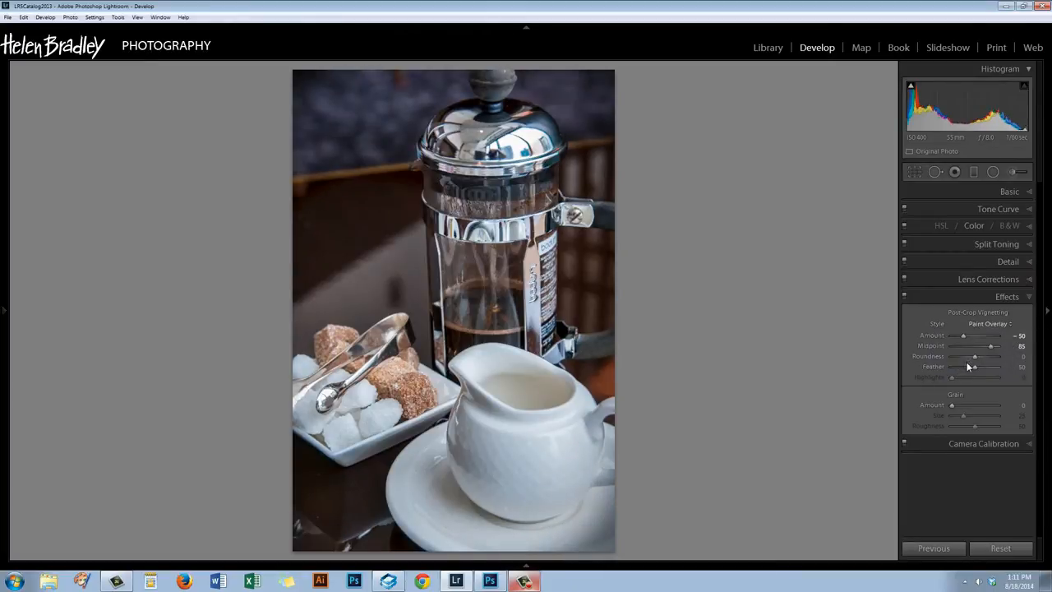
click(986, 323)
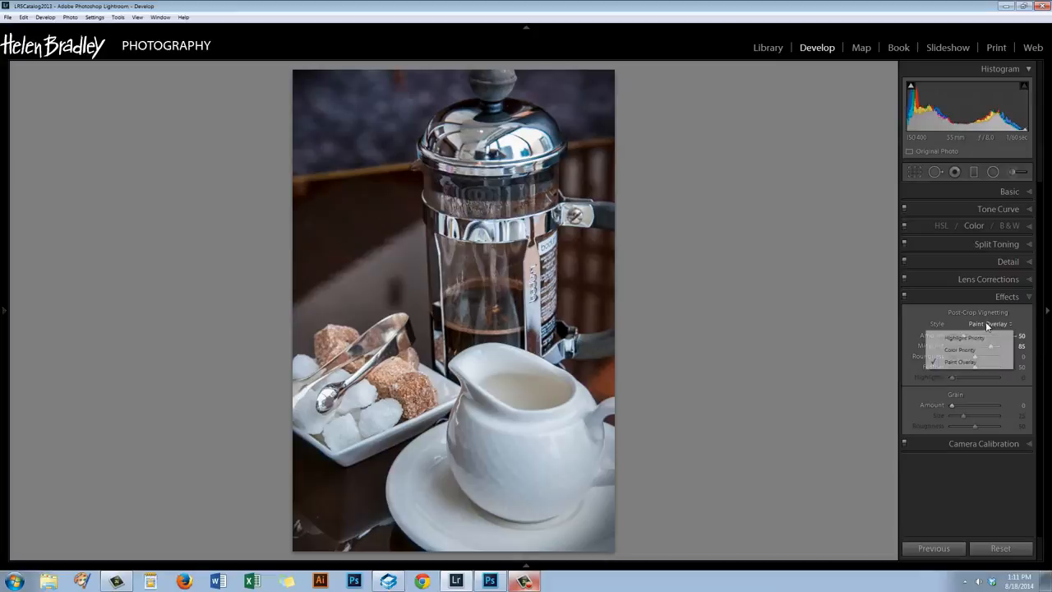
click(963, 337)
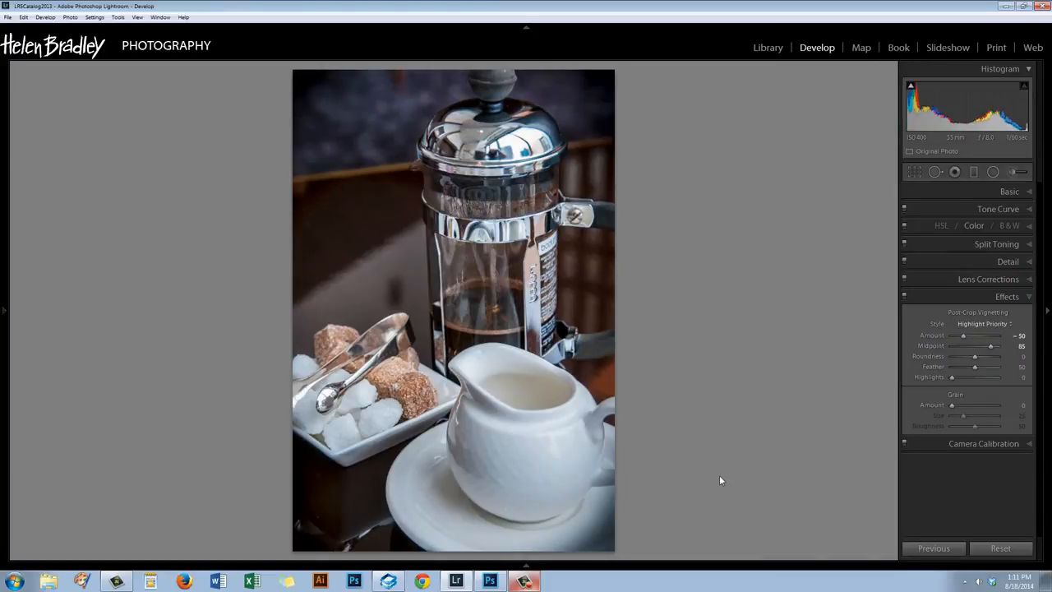
mouse_move(576, 375)
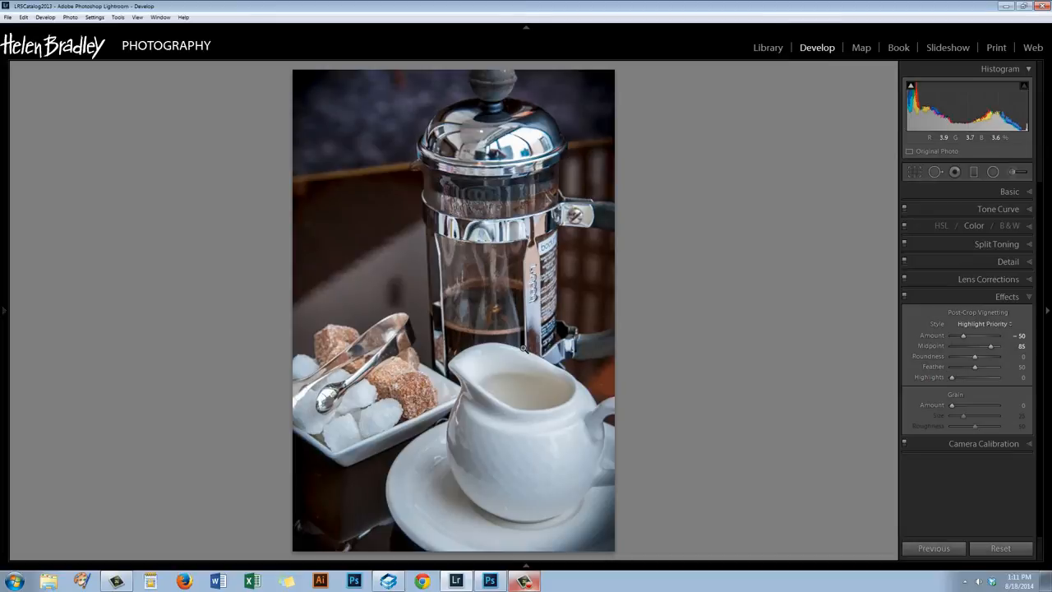
mouse_move(457, 287)
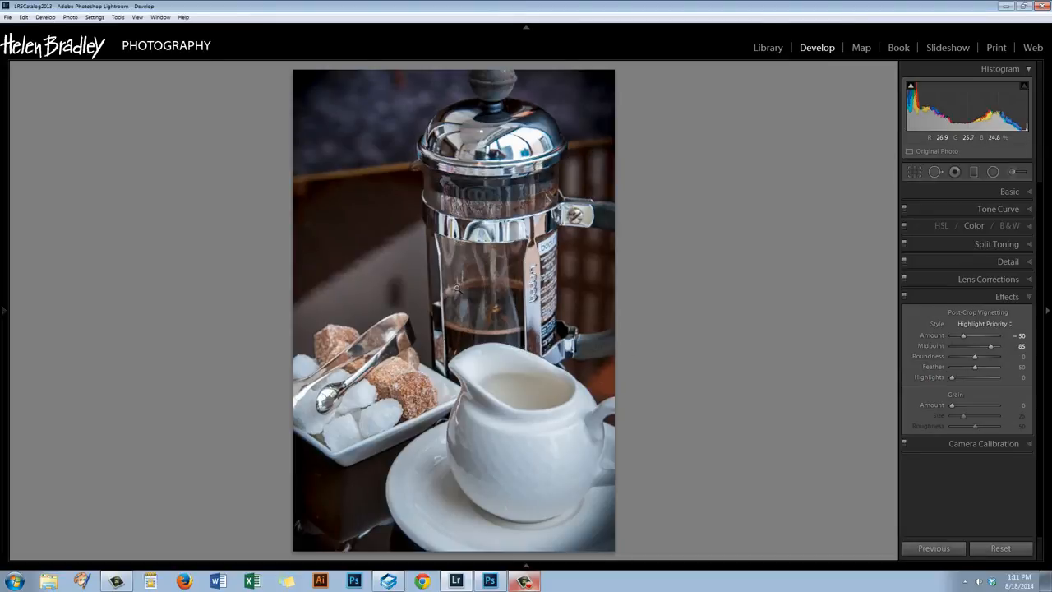
mouse_move(507, 382)
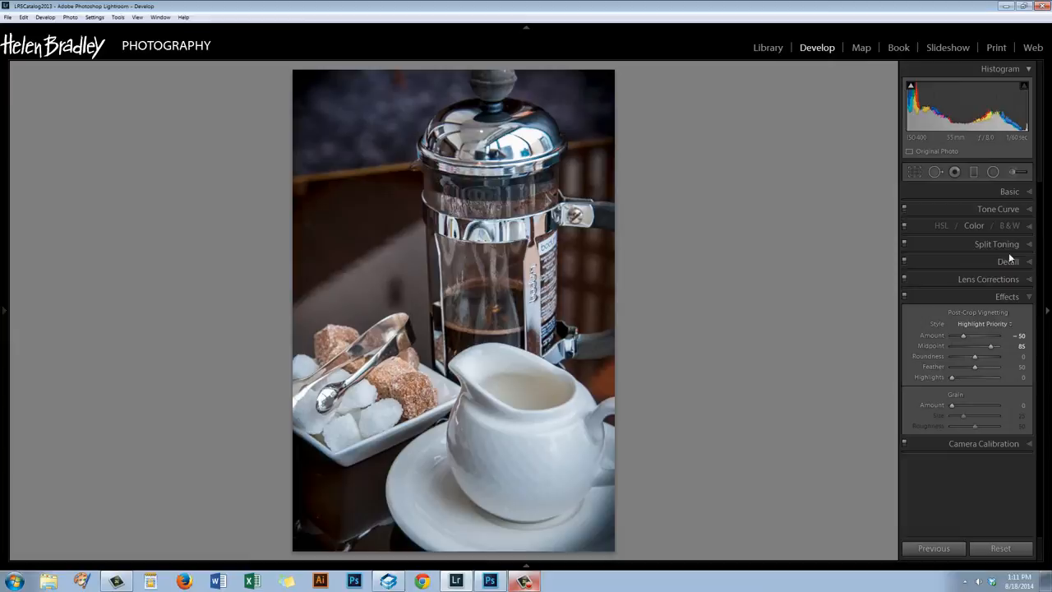
- Apply the Strong Contrast tone curve preset after comparing it with Linear
click(998, 209)
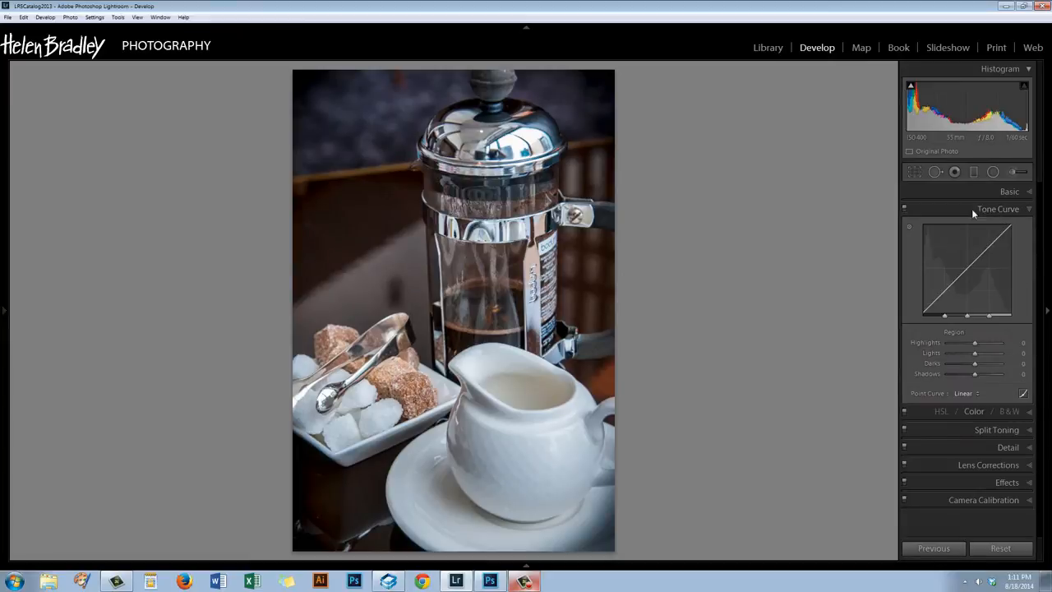
click(964, 393)
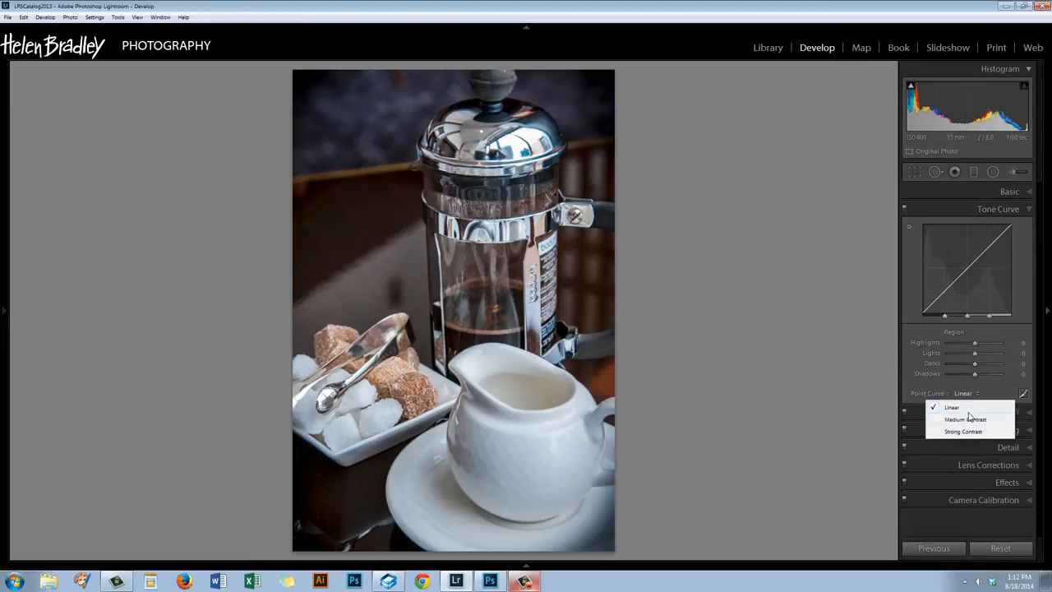
click(964, 431)
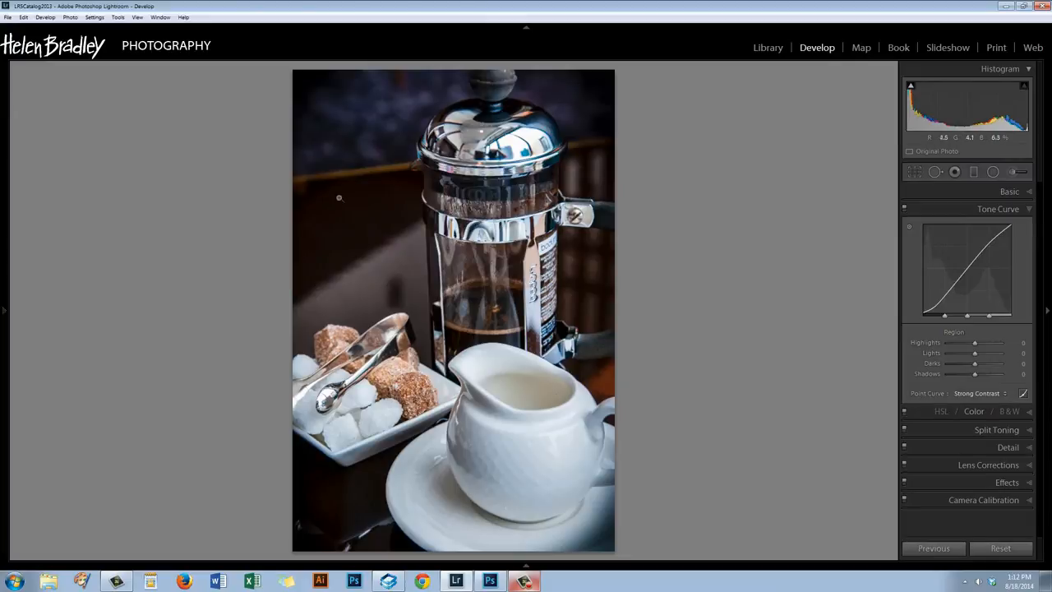
click(977, 393)
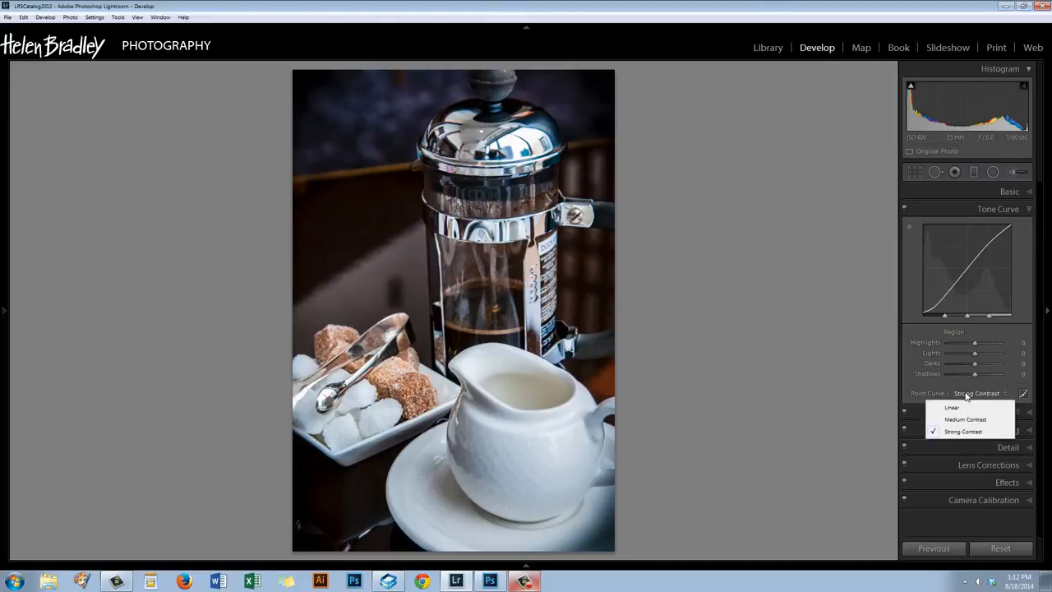
click(951, 408)
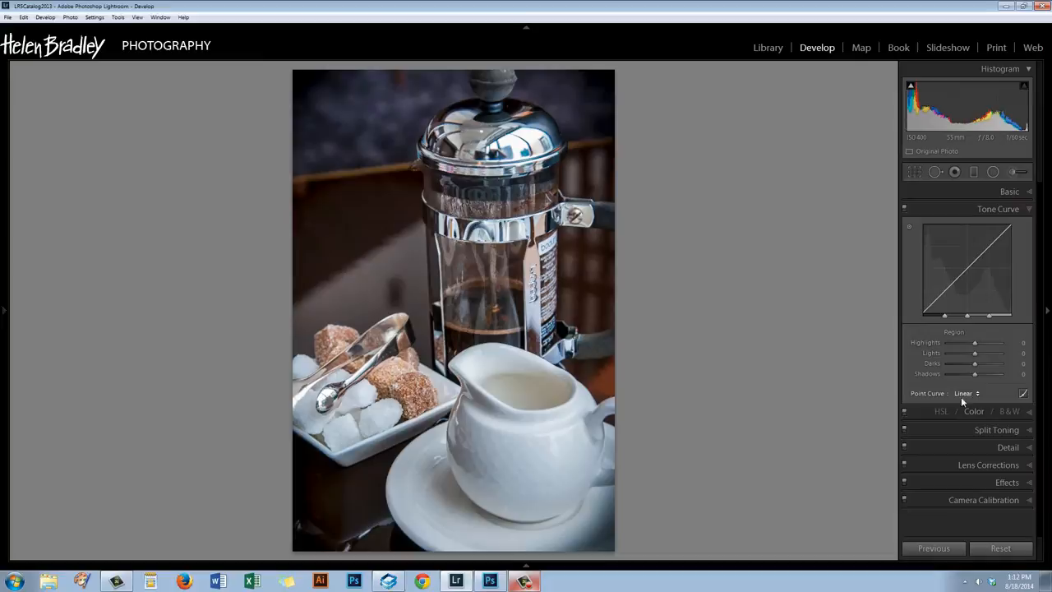
click(970, 393)
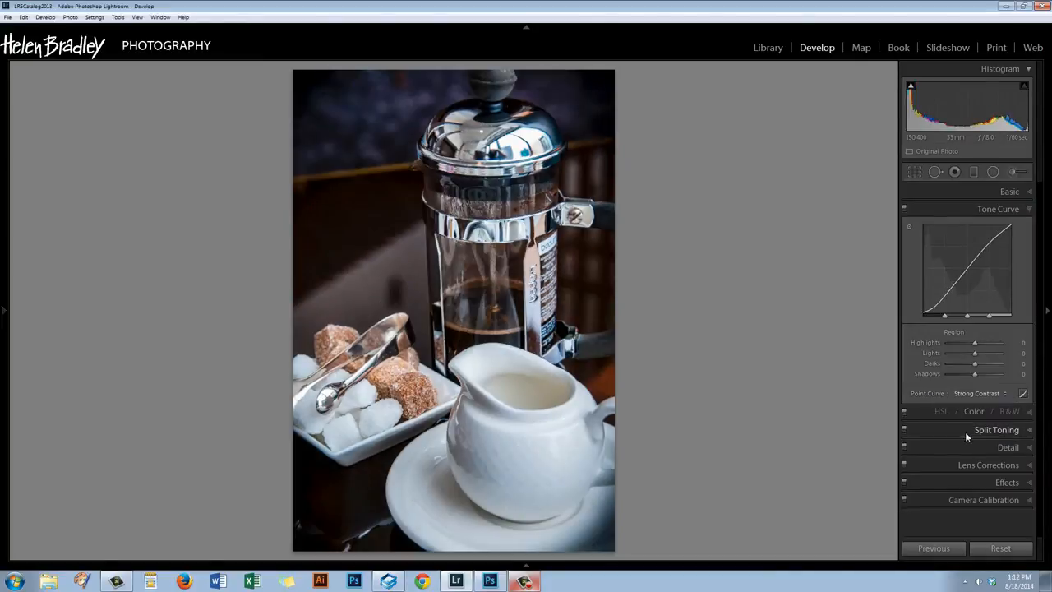
mouse_move(787, 293)
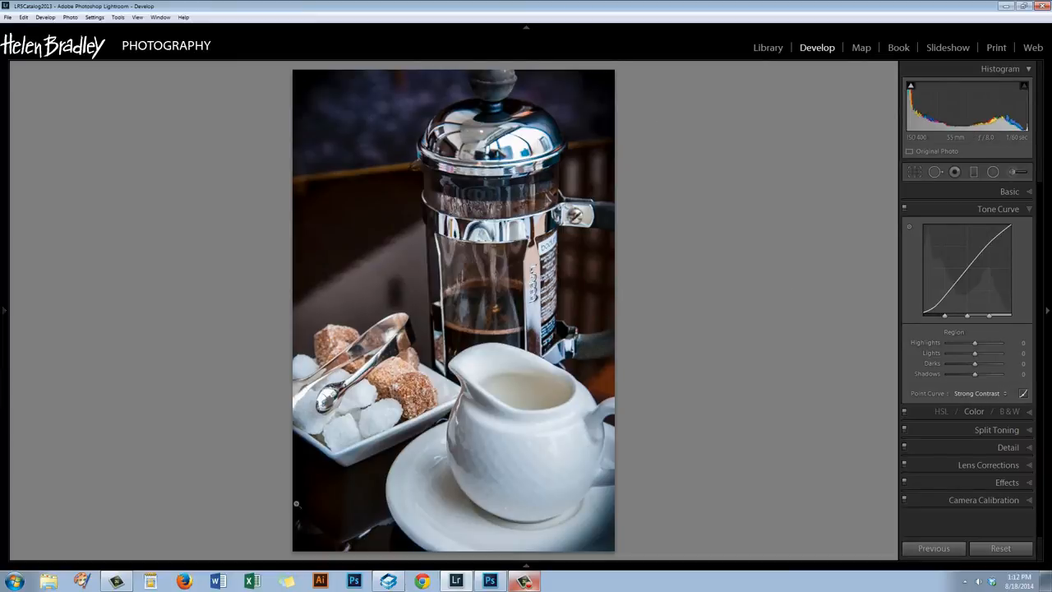
mouse_move(526, 385)
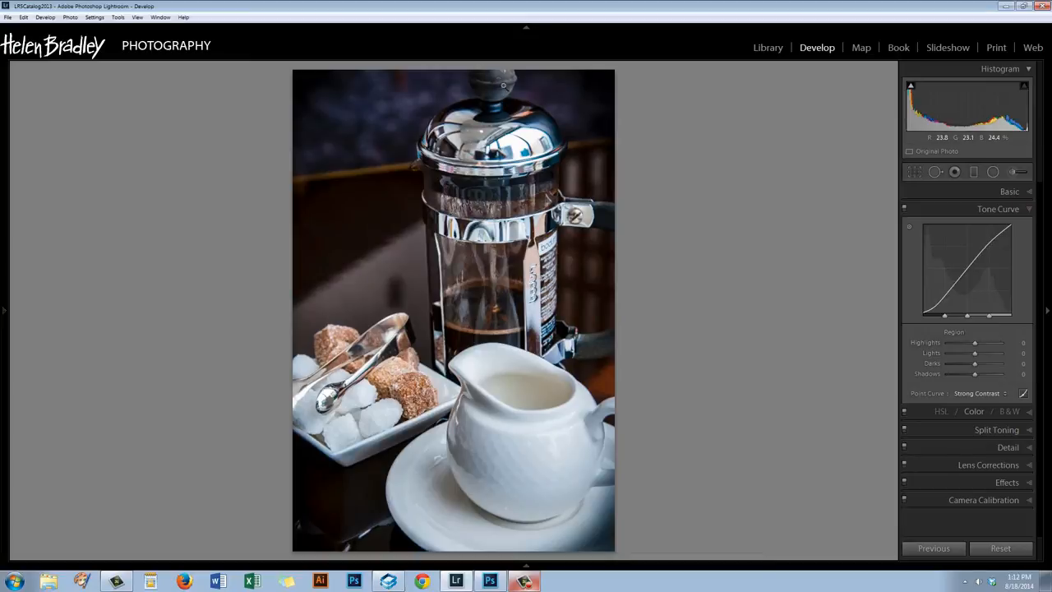
mouse_move(491, 82)
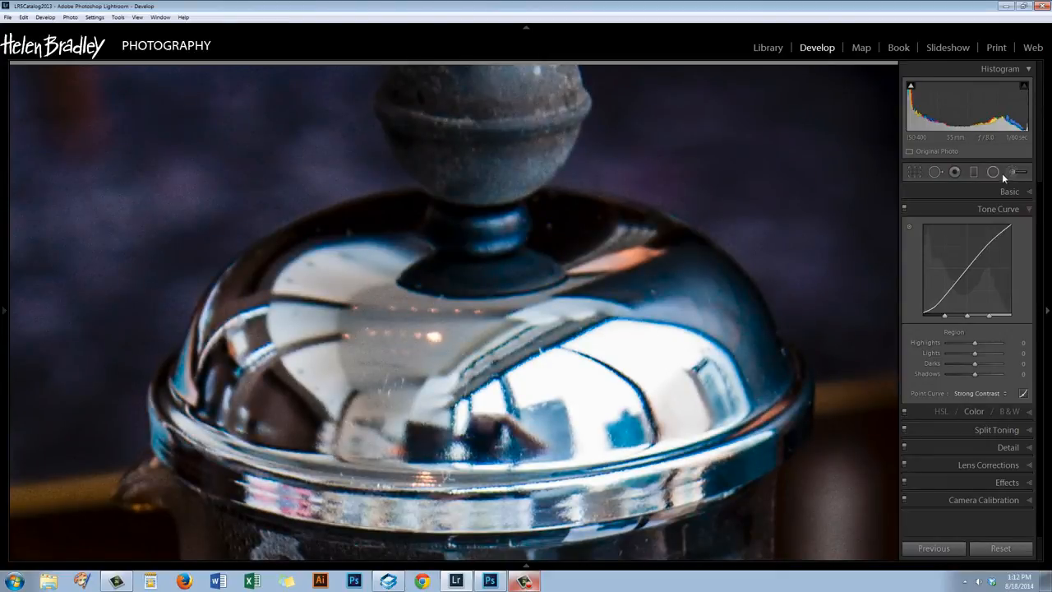
- Start an Adjustment Brush with the mask overlay visible
click(1013, 172)
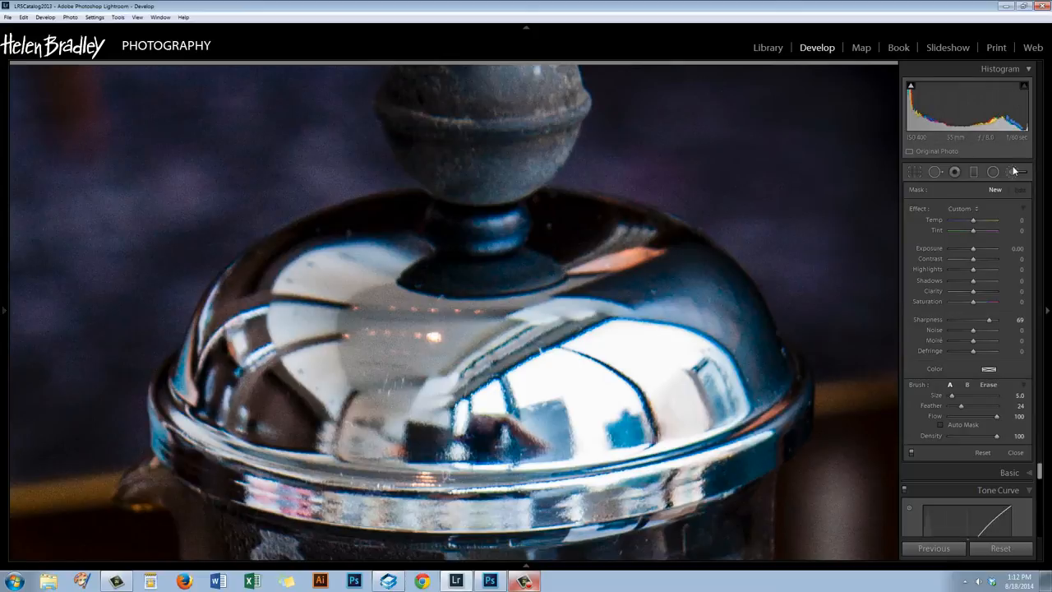
click(1013, 172)
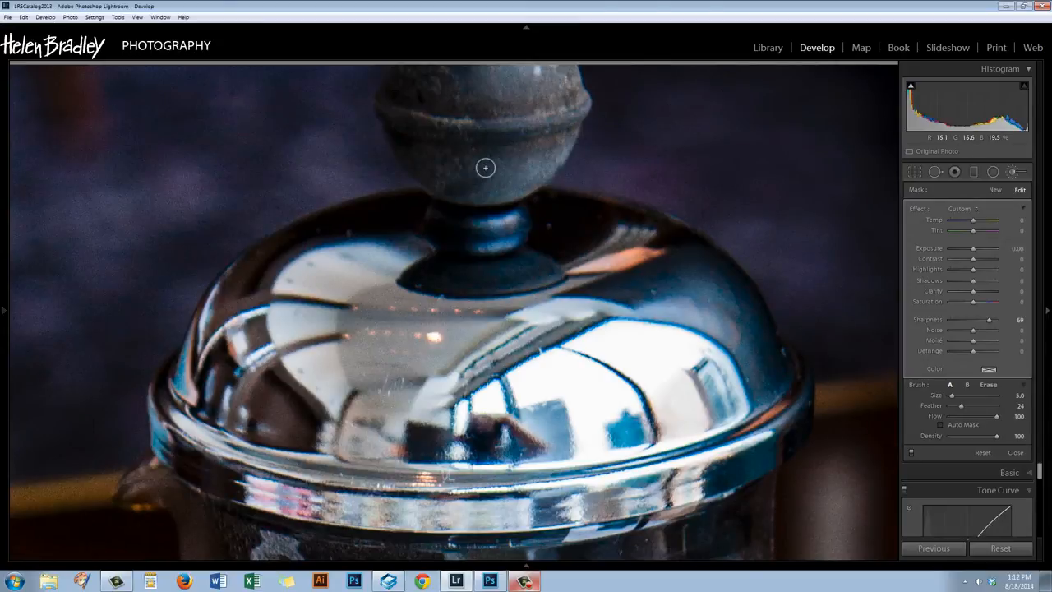
click(494, 158)
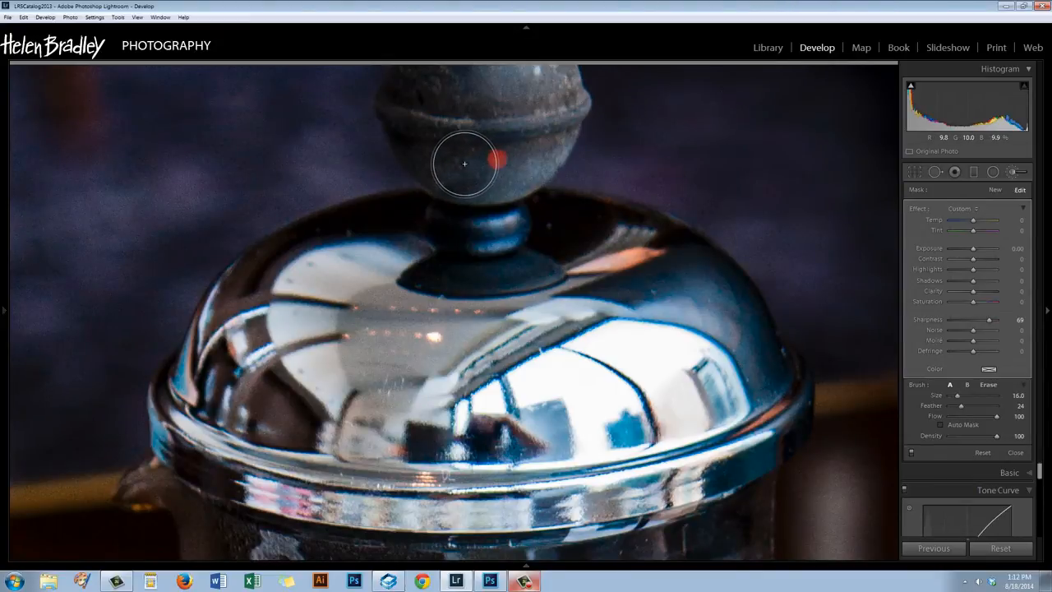
- Paint the brush mask over the plunger knob in several strokes until covered
drag(463, 165, 504, 158)
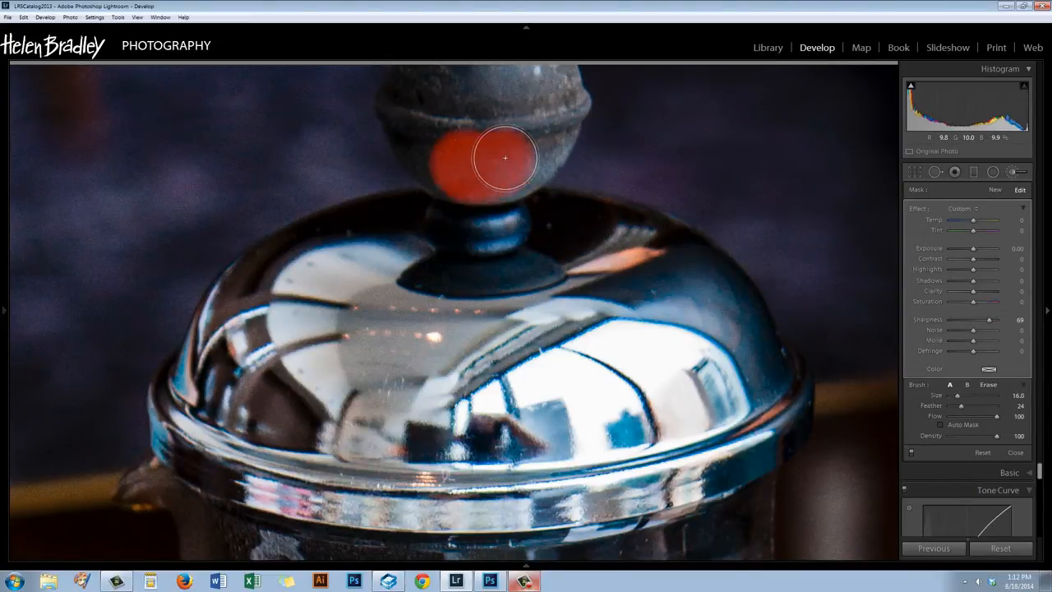
drag(505, 158, 545, 117)
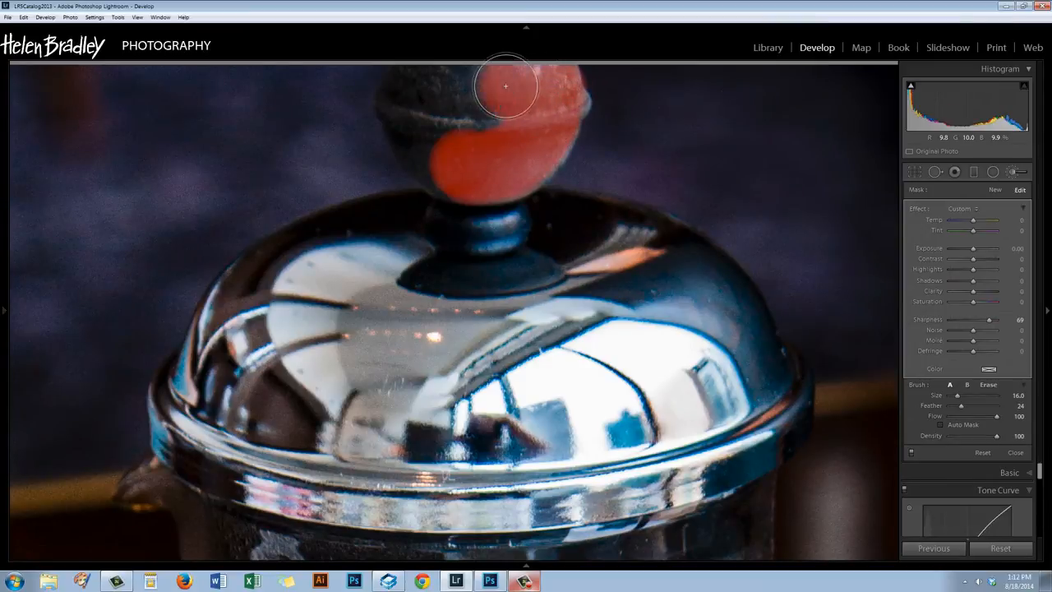
drag(506, 85, 418, 108)
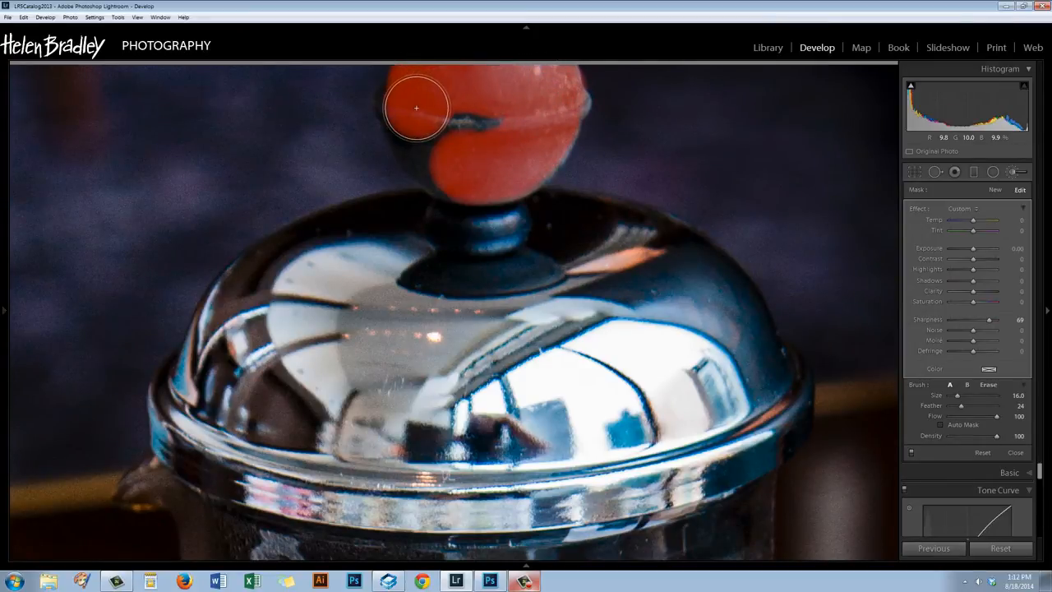
drag(416, 109, 477, 112)
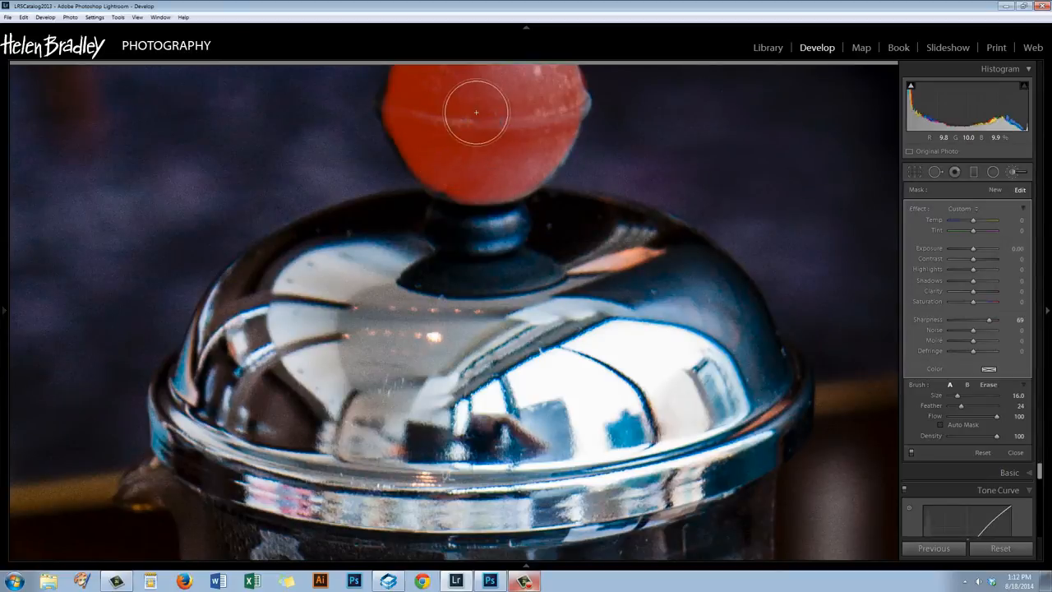
drag(475, 112, 434, 148)
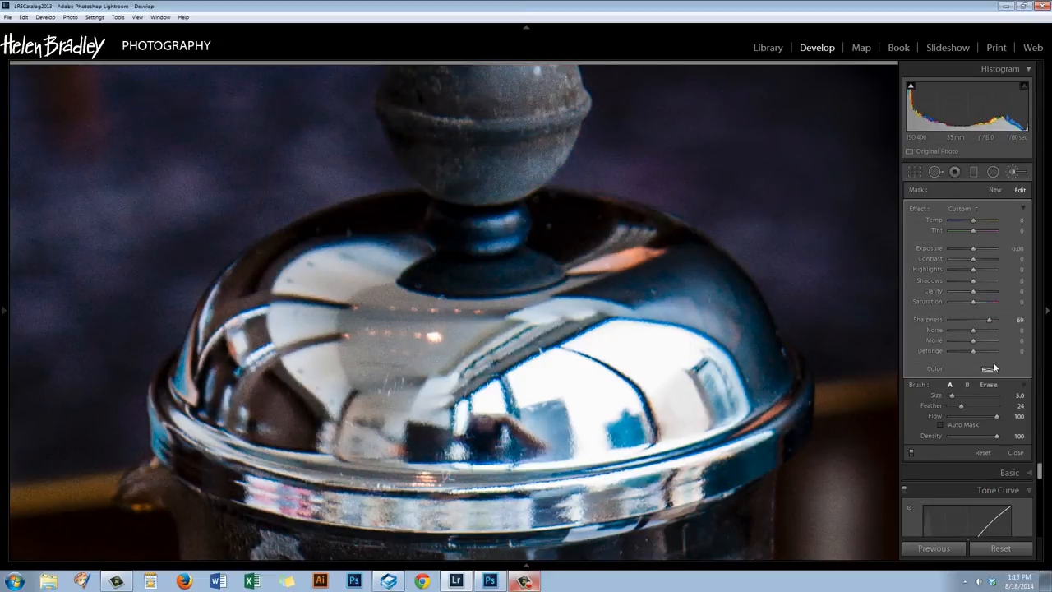
- Tint the brushed knob a warm orange-brown from the colour picker, setting its saturation
click(990, 368)
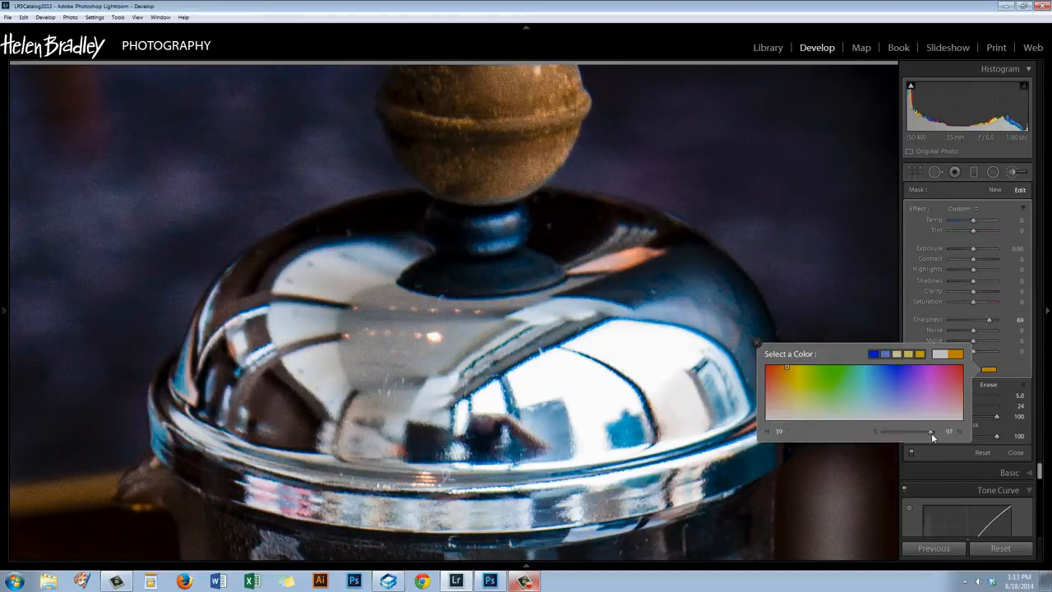
drag(930, 431, 919, 431)
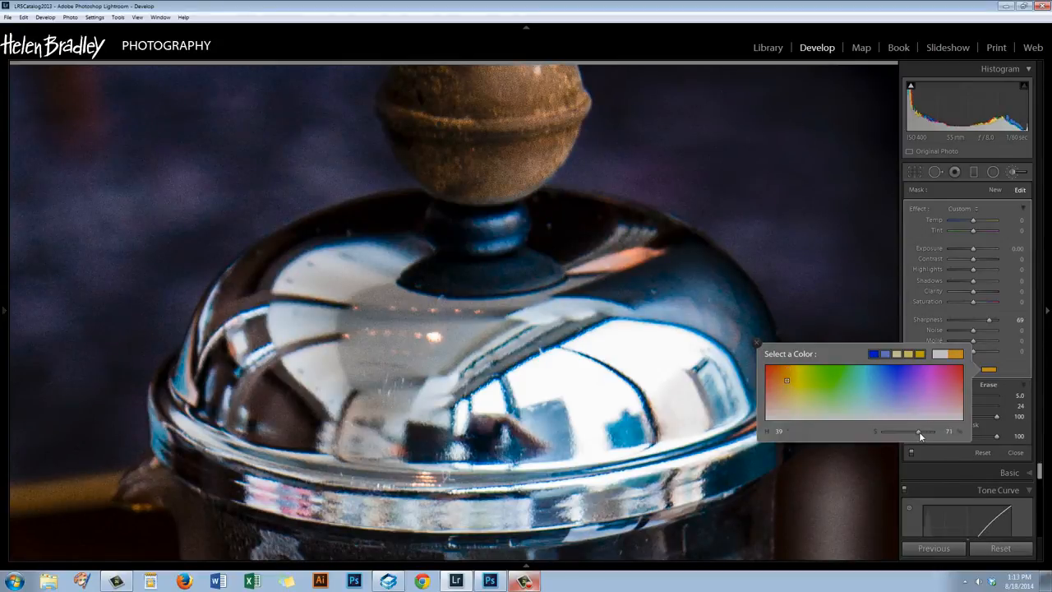
click(1016, 452)
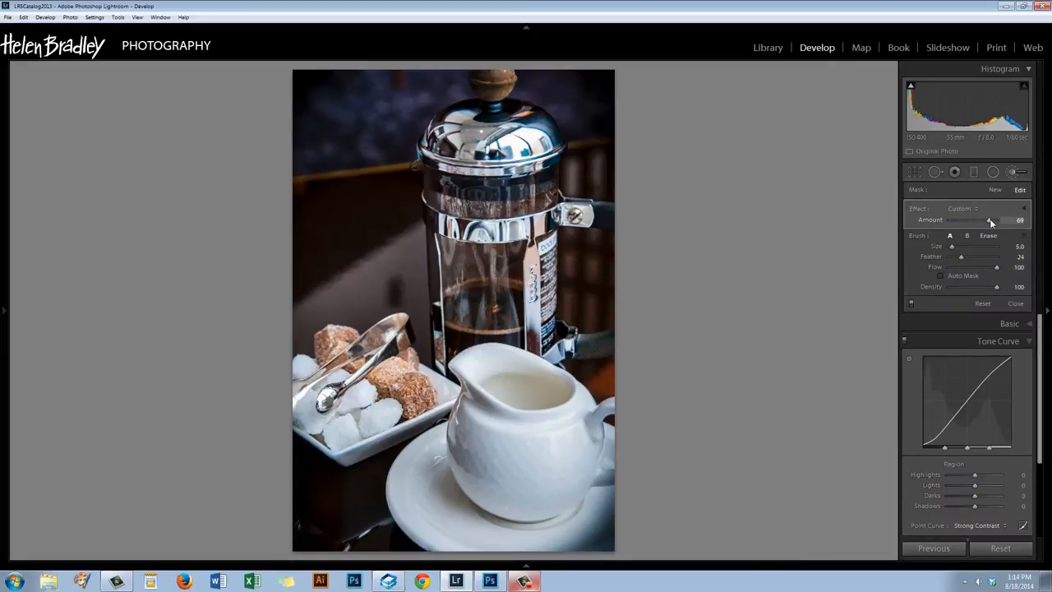
- Settle the brush adjustment's Amount and close the brush
drag(990, 220, 950, 221)
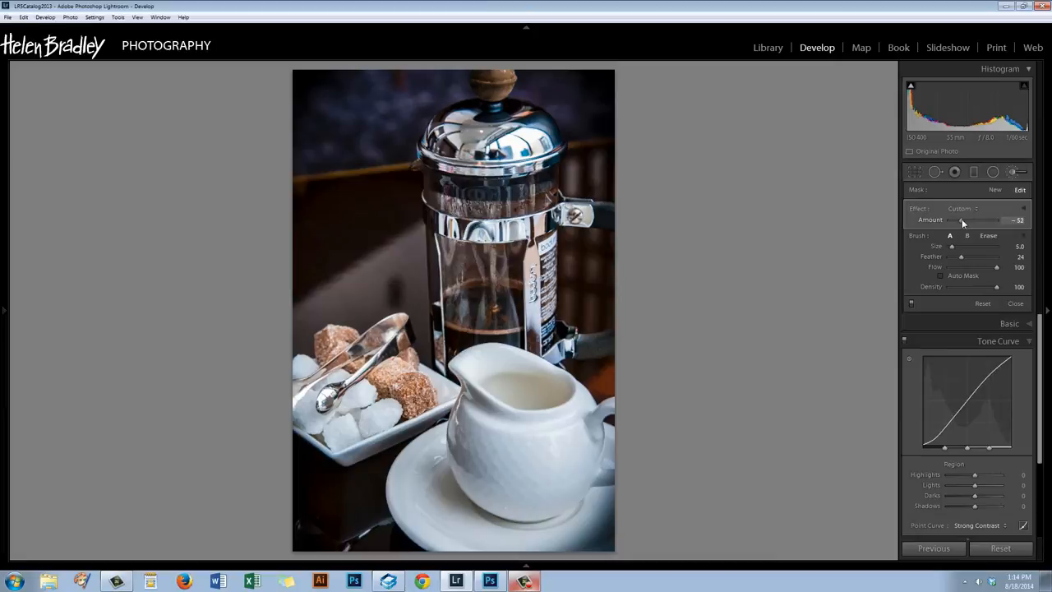
drag(973, 220, 987, 220)
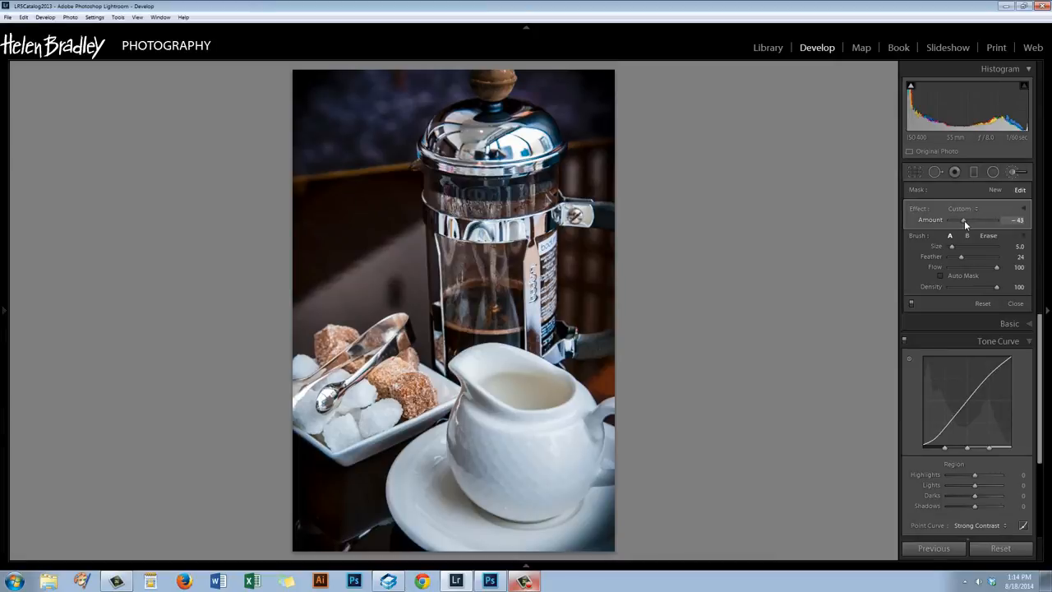
drag(978, 220, 961, 221)
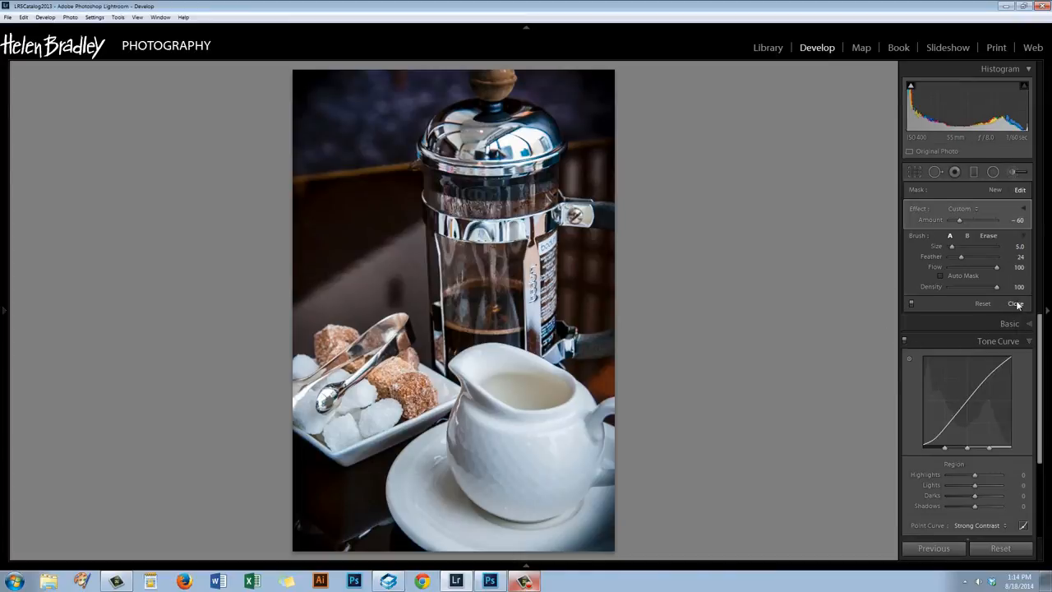
click(1016, 303)
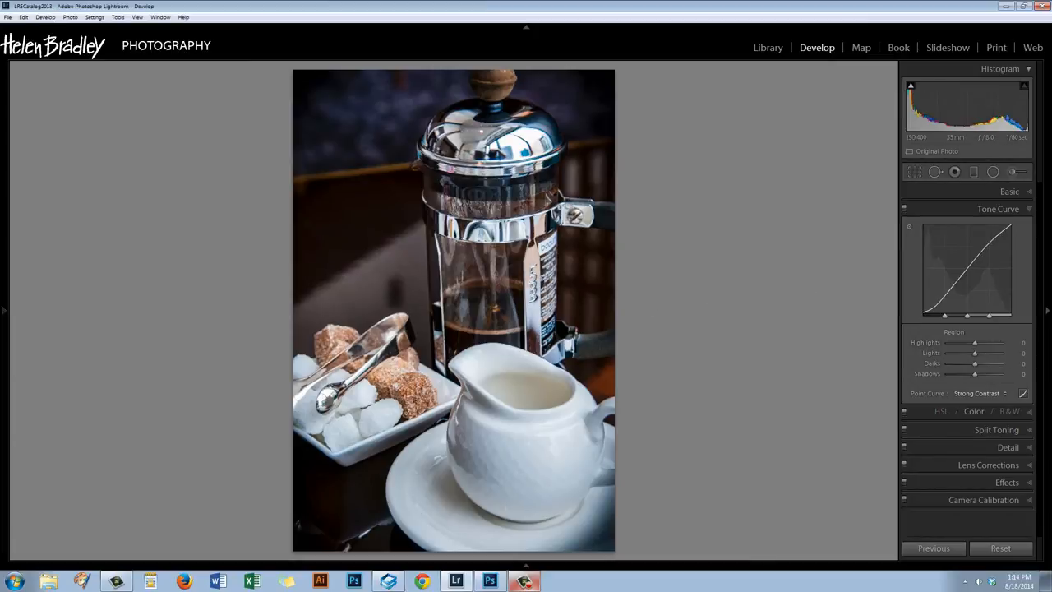
- Draw a Radial Filter oval over the press with Invert Mask enabled
click(998, 209)
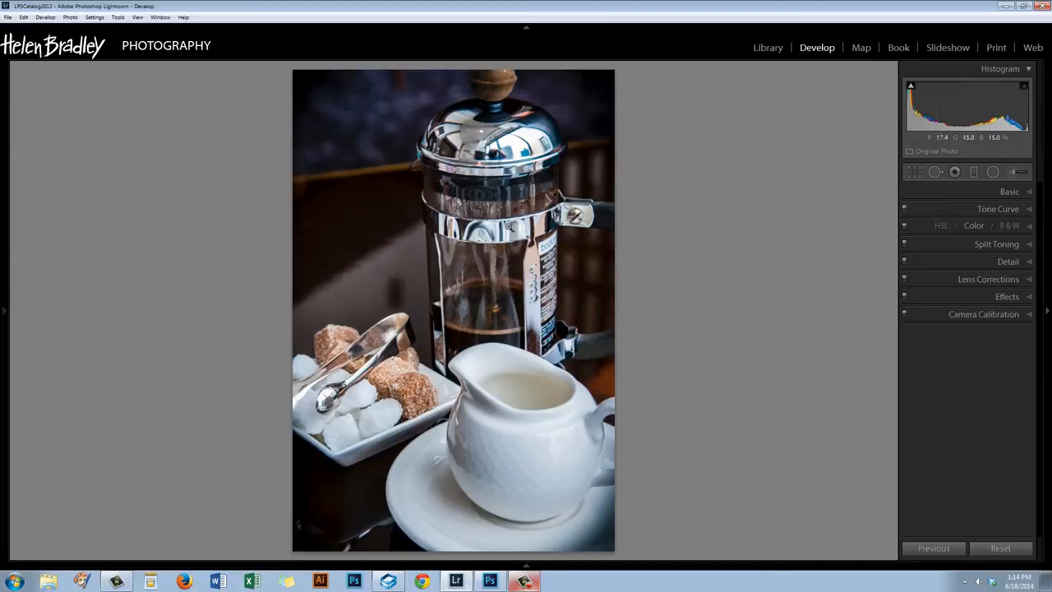
mouse_move(993, 172)
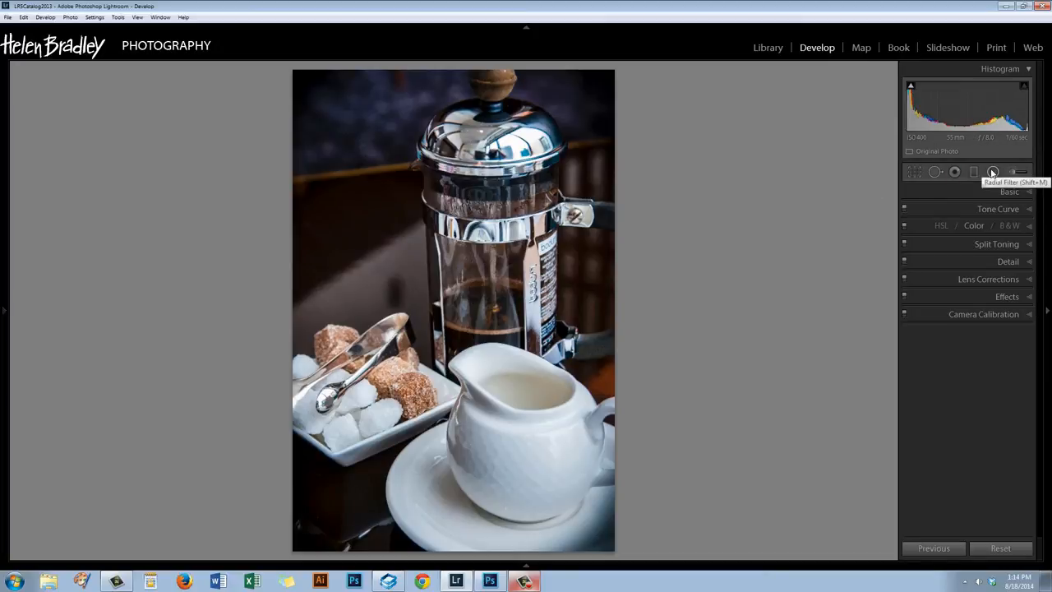
click(993, 171)
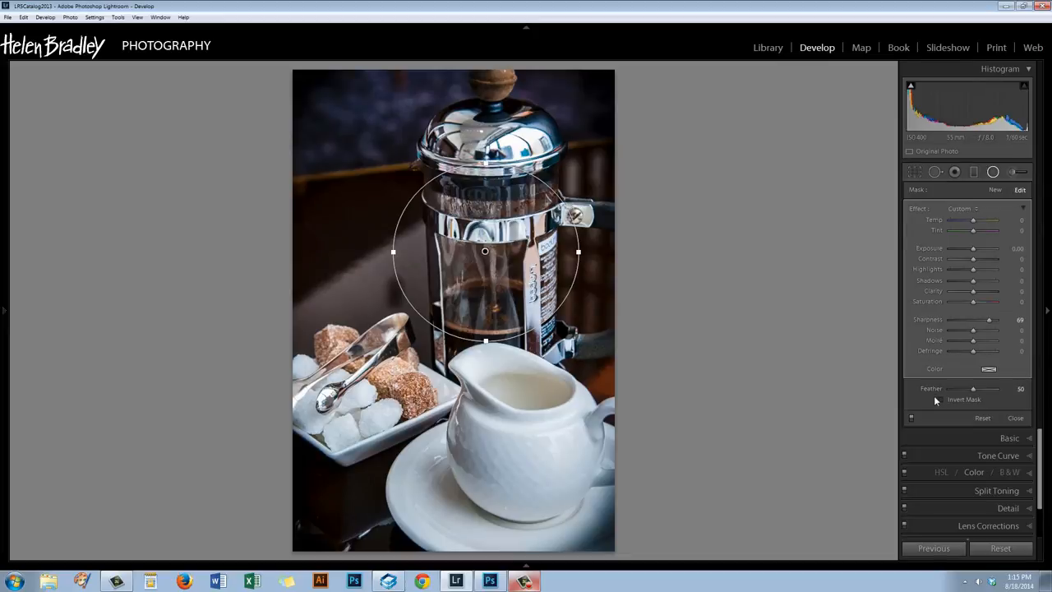
click(942, 400)
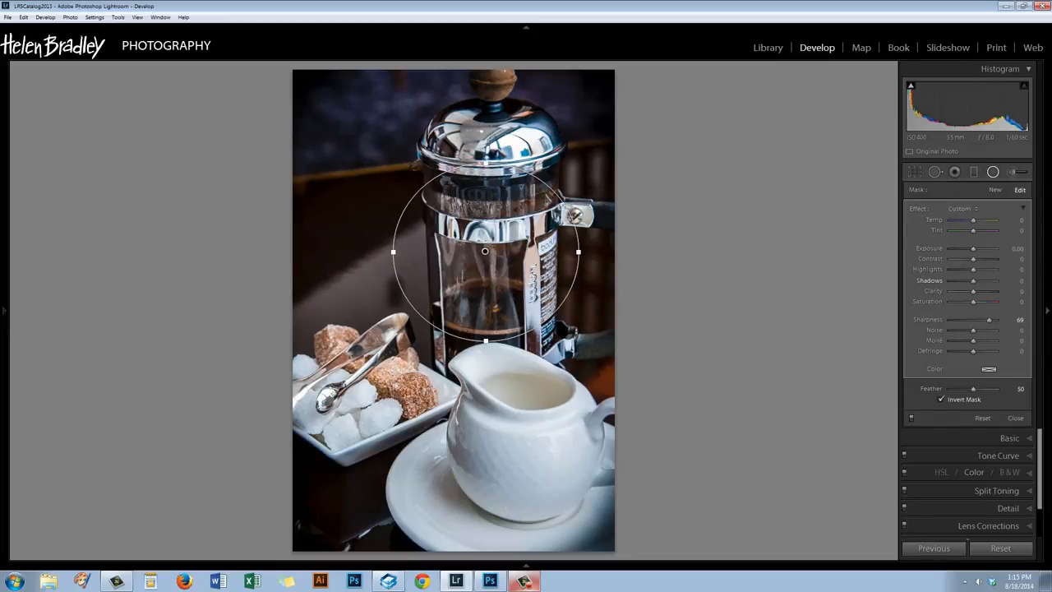
- Lower Clarity and Sharpness outside the oval to soften the surroundings, then close it
drag(973, 291, 978, 291)
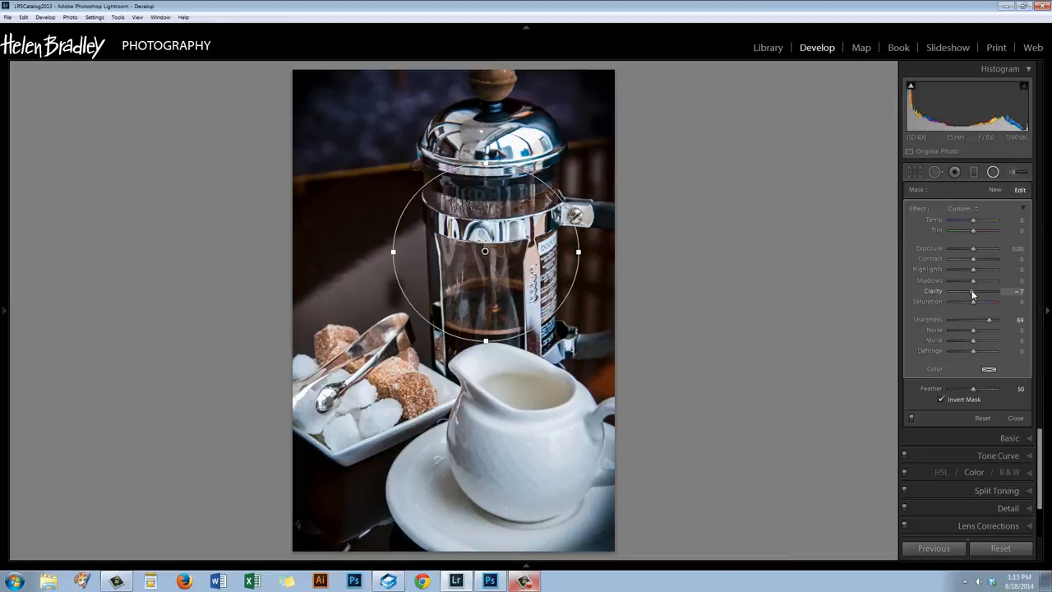
drag(973, 291, 964, 291)
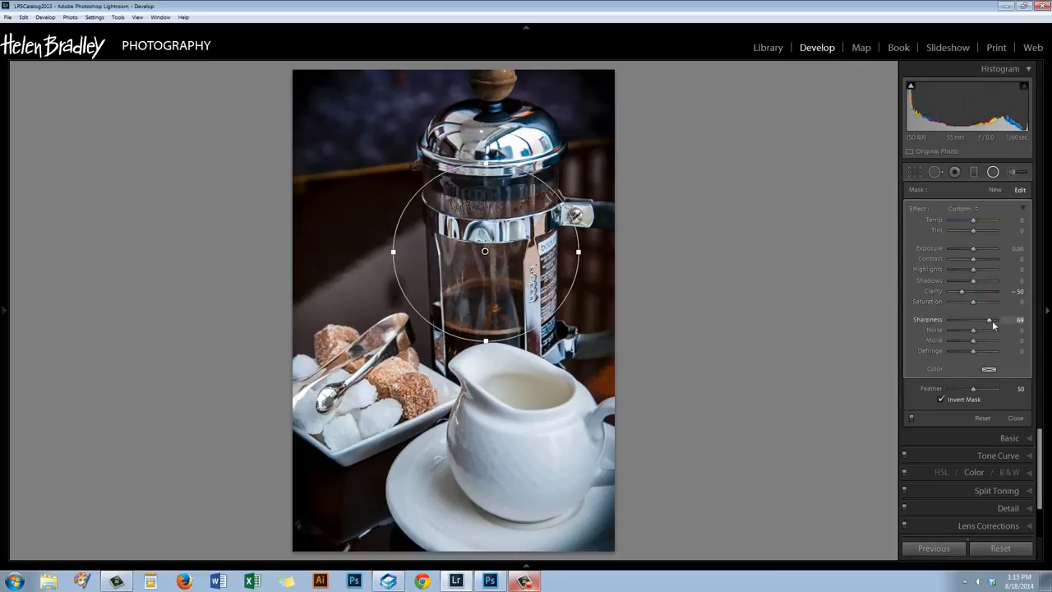
drag(989, 319, 973, 318)
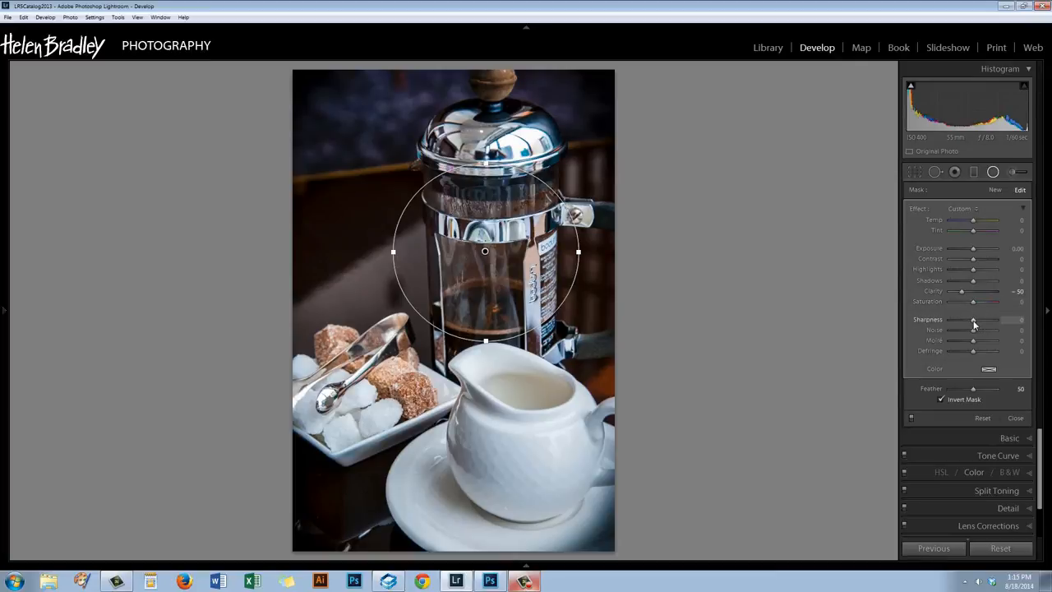
drag(973, 319, 969, 319)
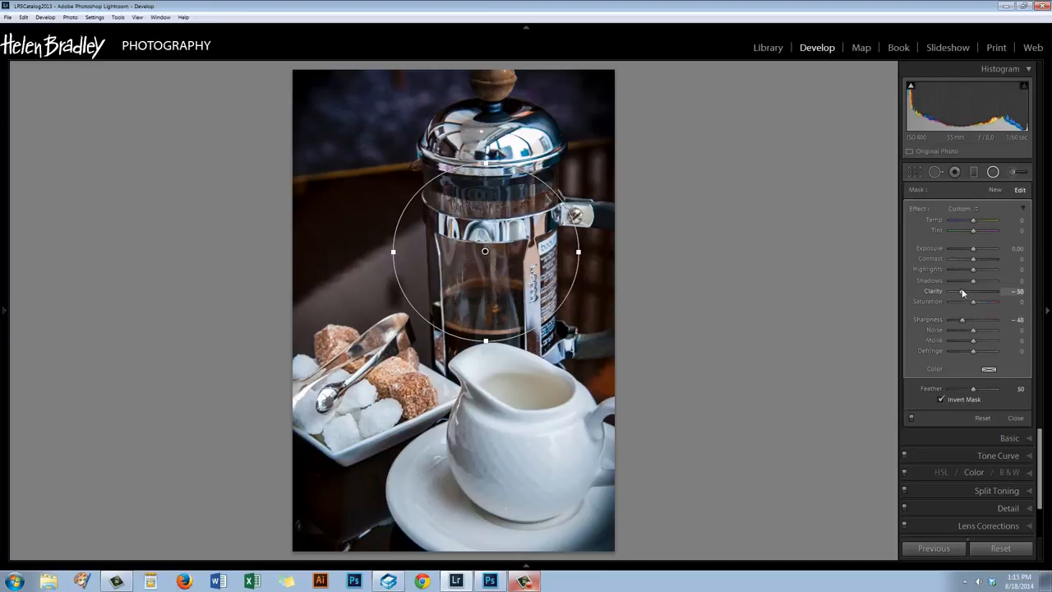
drag(962, 291, 958, 291)
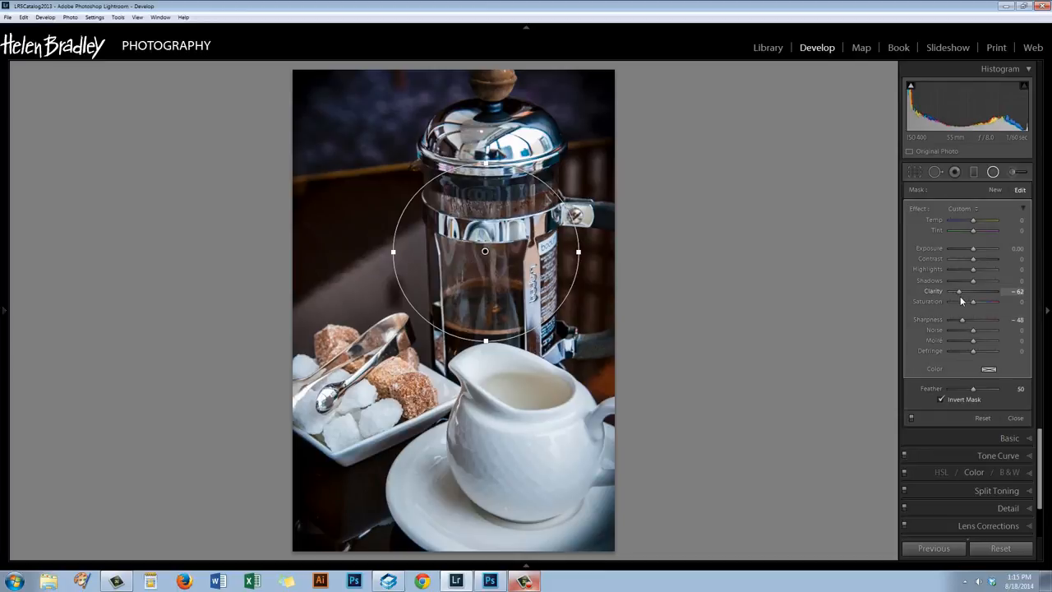
drag(960, 291, 961, 291)
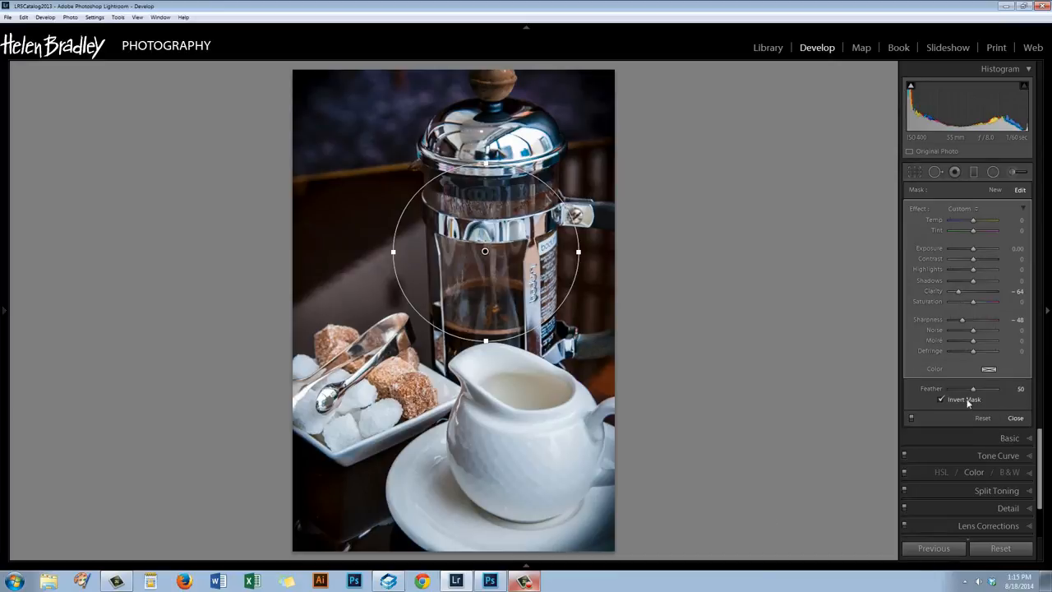
click(1016, 418)
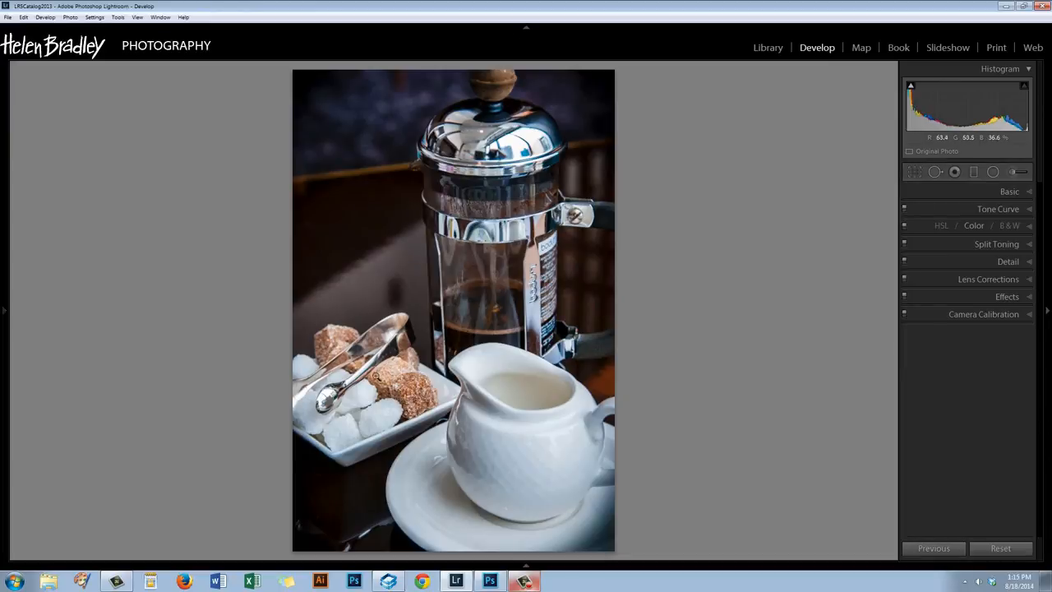
mouse_move(534, 434)
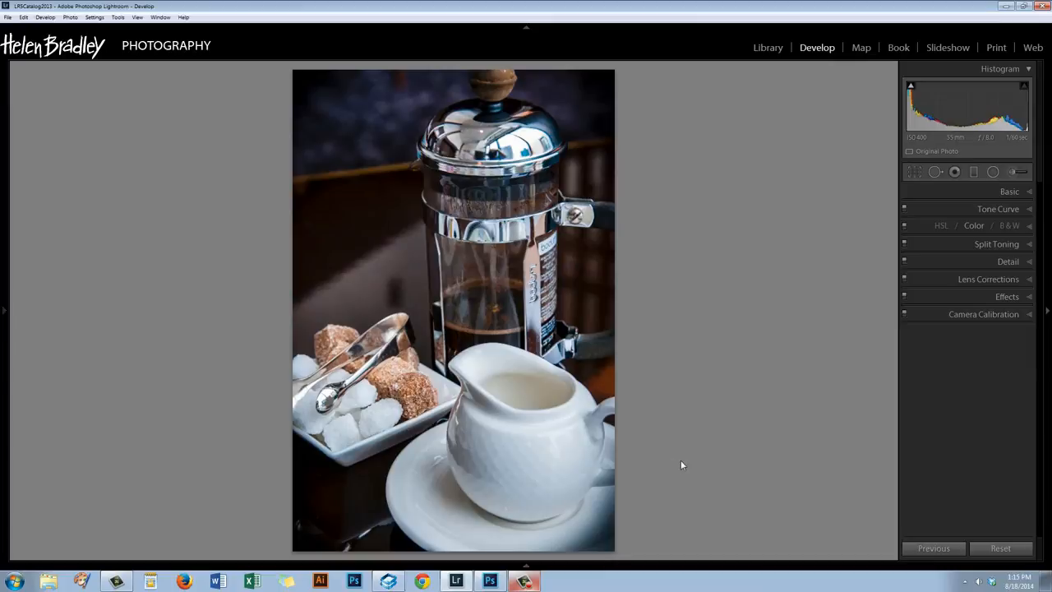
mouse_move(712, 454)
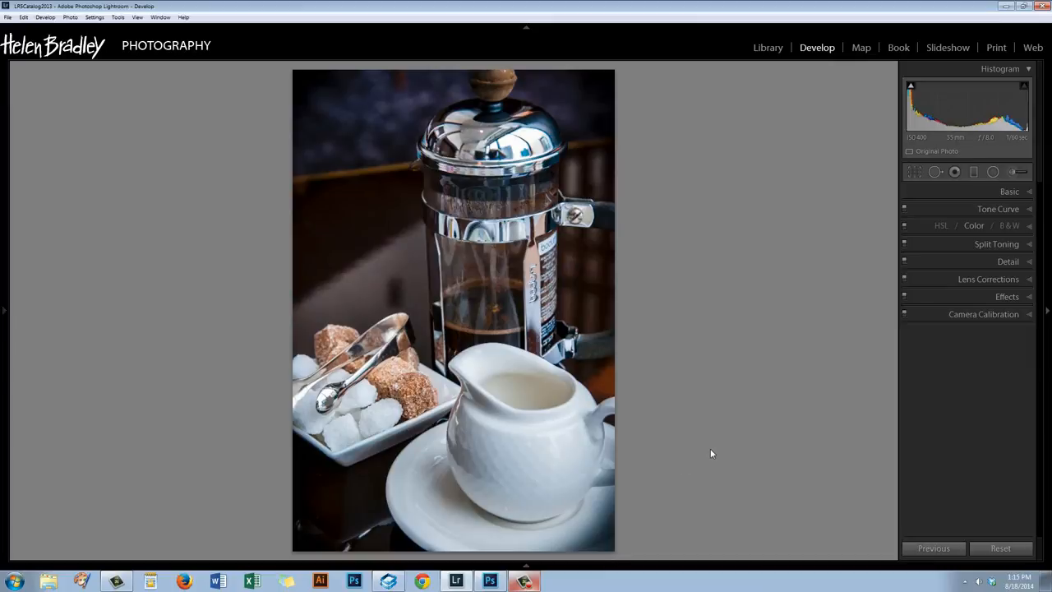
- Expand the Detail panel to show sharpening and noise reduction
click(1007, 262)
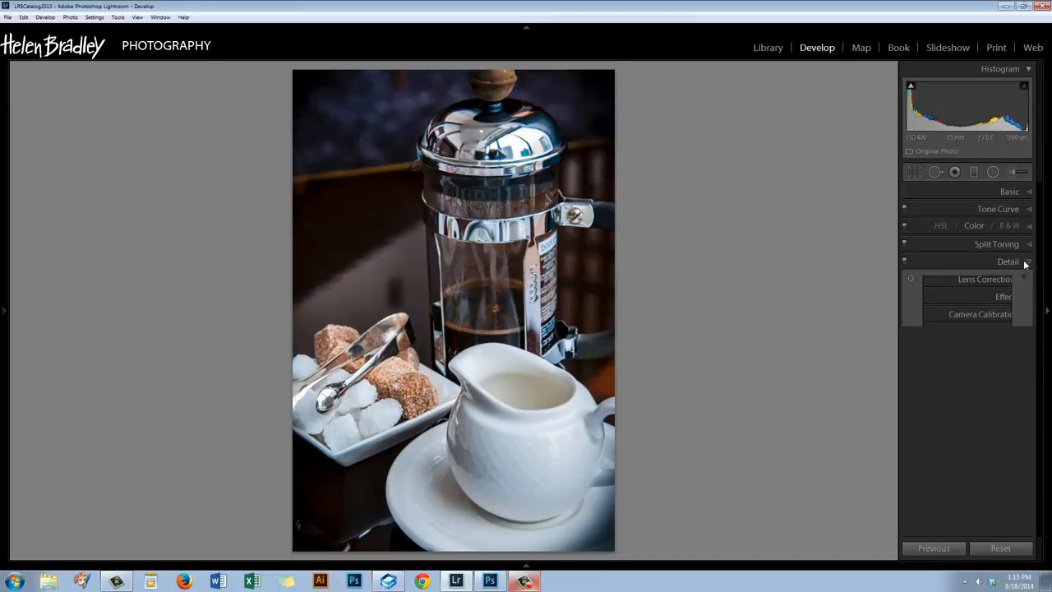
click(1008, 261)
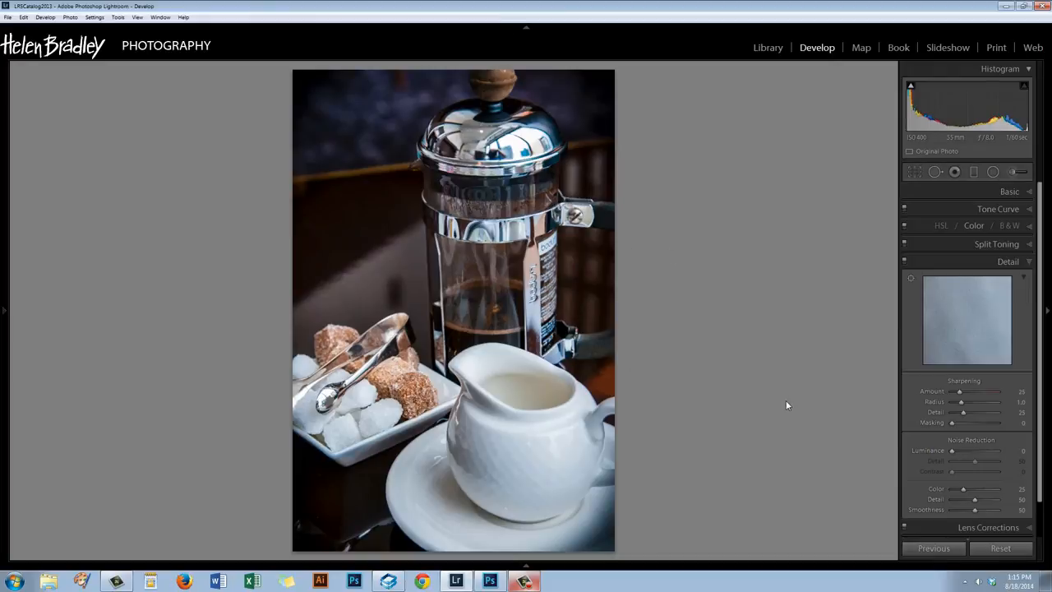
mouse_move(888, 276)
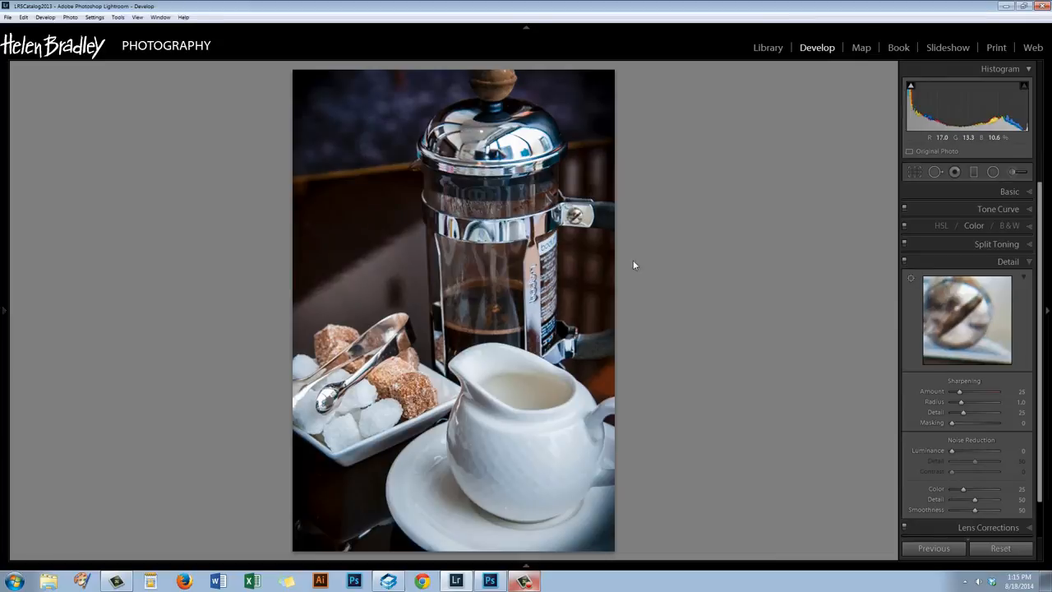
- Raise the Sharpening Amount to 100
drag(960, 402, 967, 392)
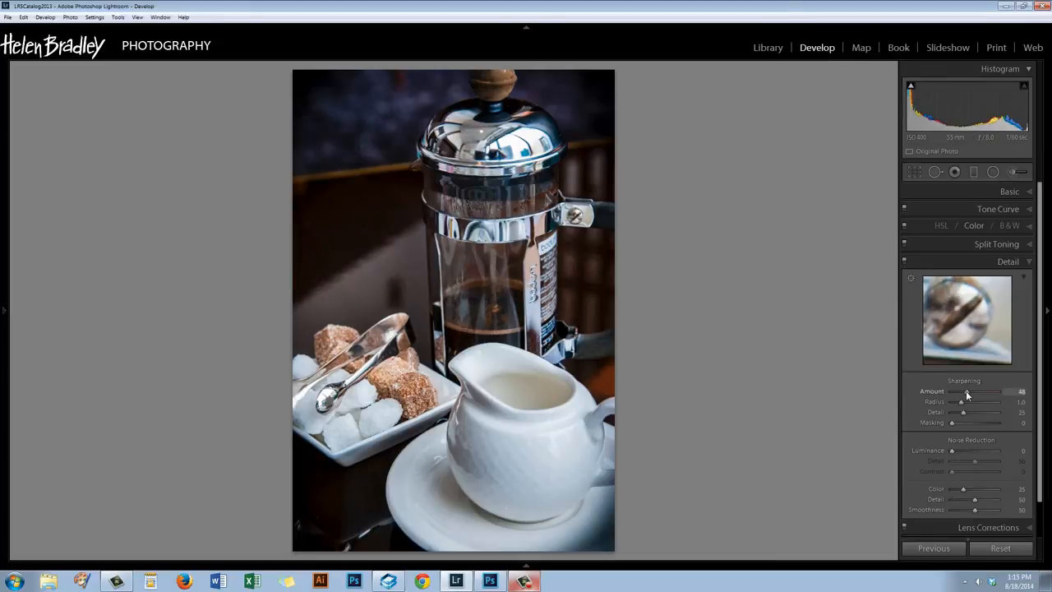
drag(968, 391, 985, 391)
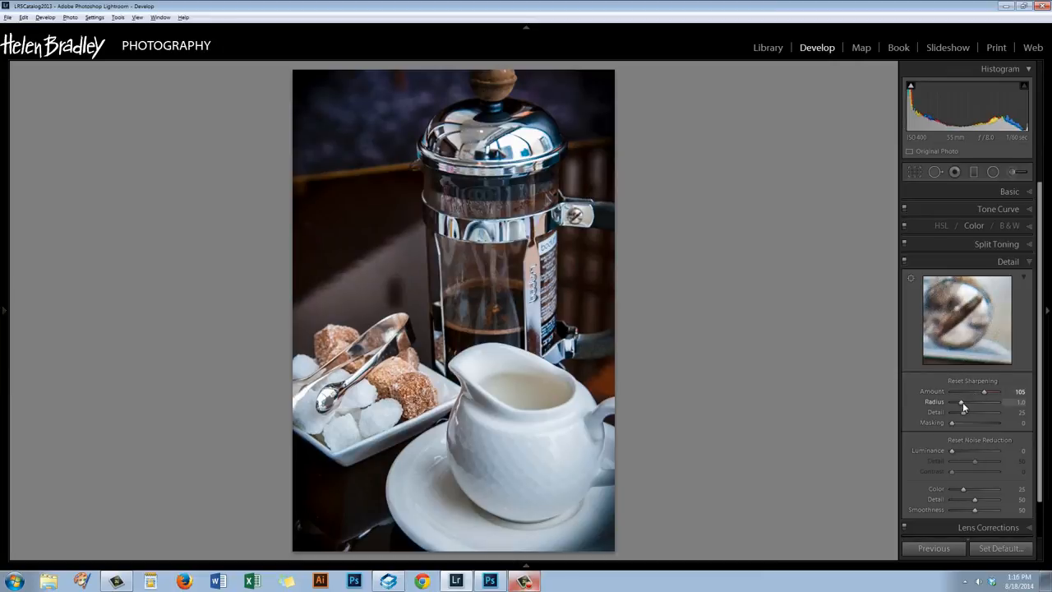
- Tune the sharpening Radius while previewing edges, then set the Detail level
drag(985, 401, 952, 401)
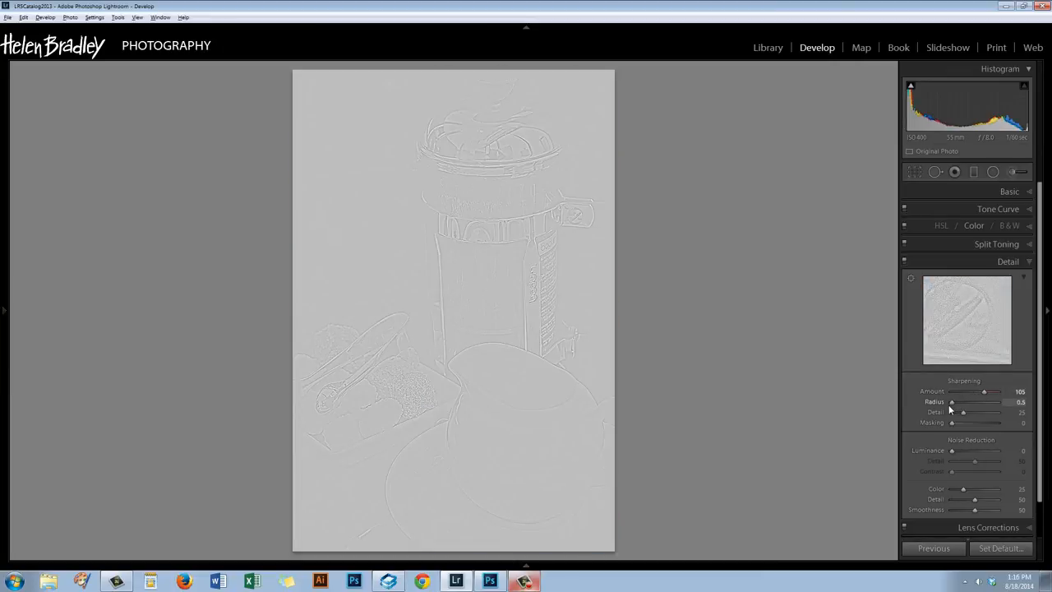
drag(952, 401, 997, 401)
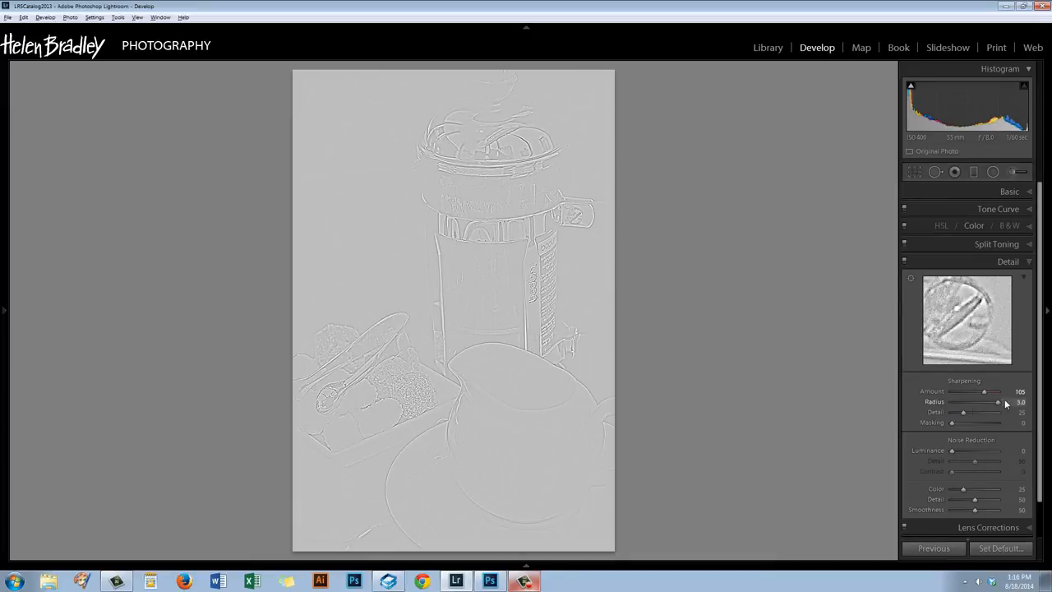
drag(996, 401, 963, 401)
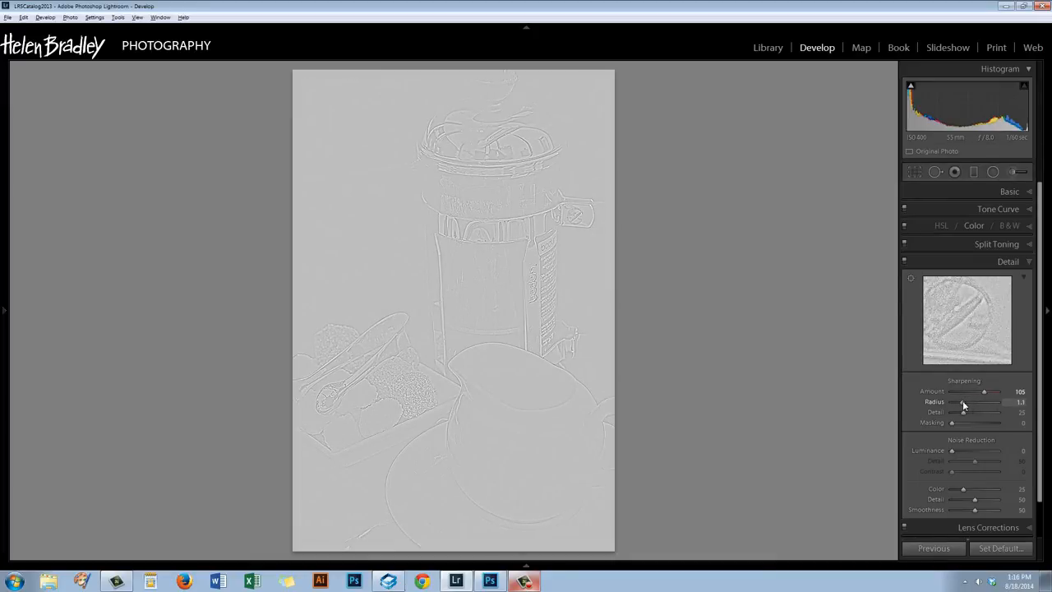
drag(983, 402, 957, 402)
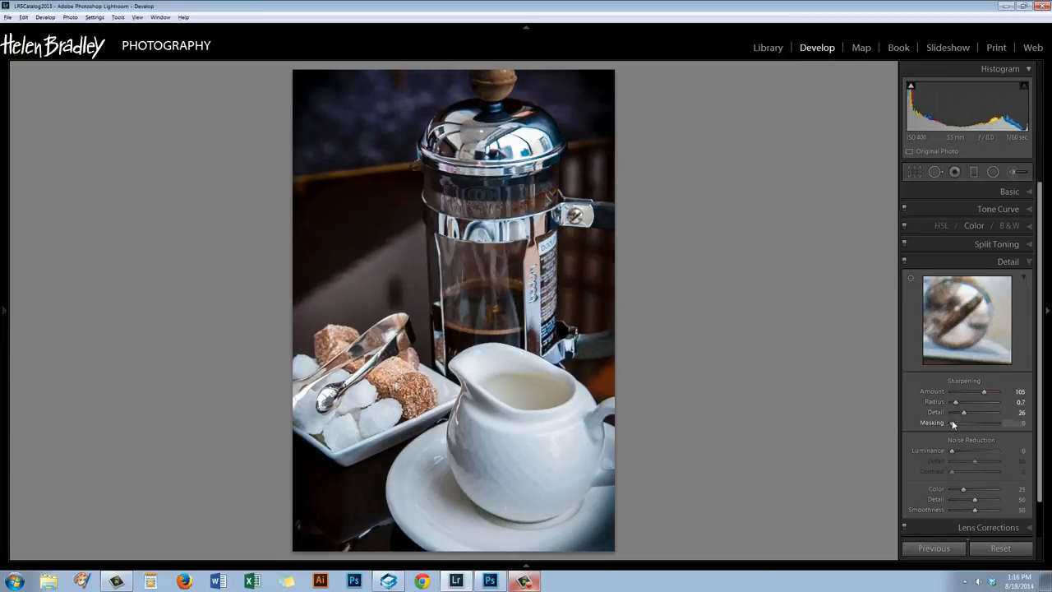
- Raise Sharpening Masking to about 56 so only object edges sharpen, then ease Amount slightly
drag(954, 422, 989, 423)
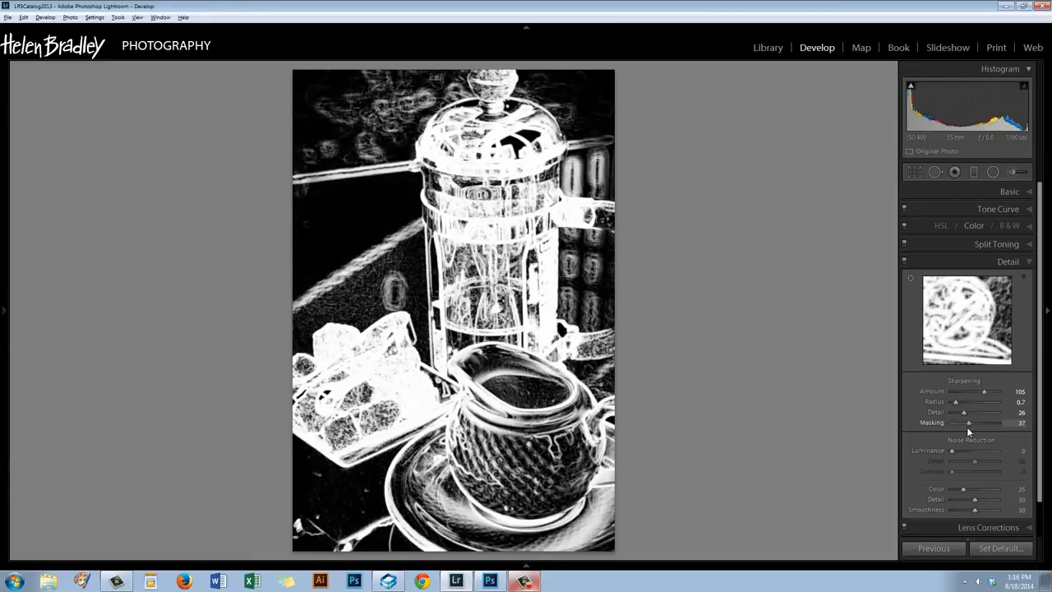
drag(970, 422, 983, 422)
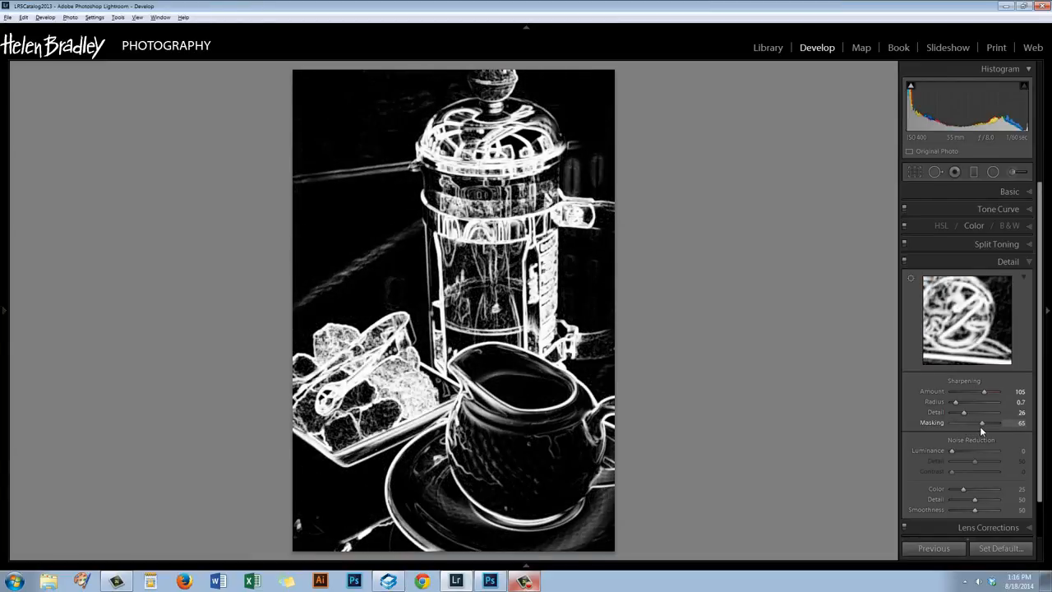
drag(984, 423, 977, 422)
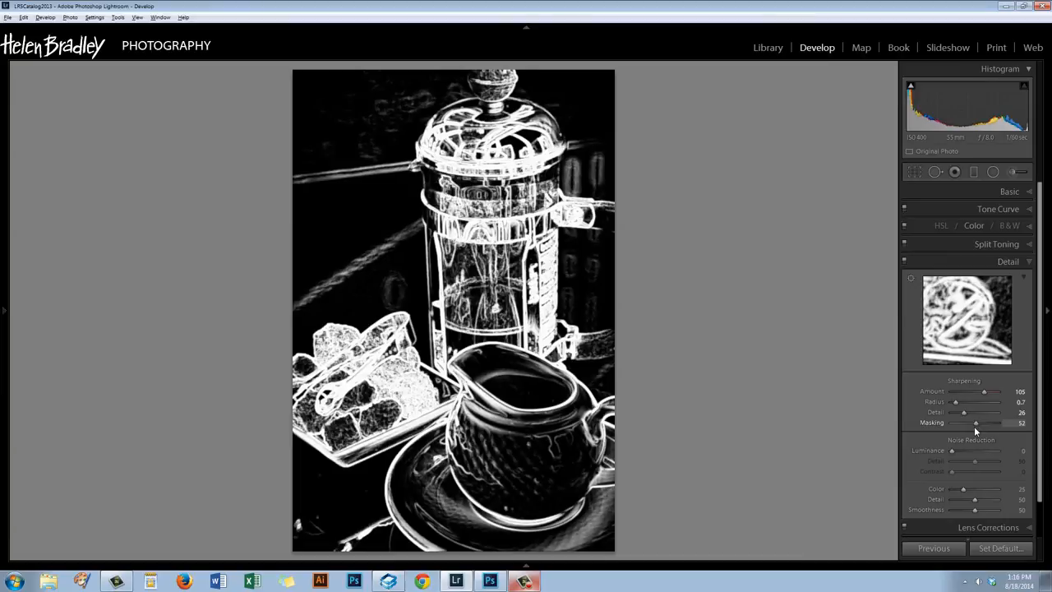
drag(977, 422, 980, 422)
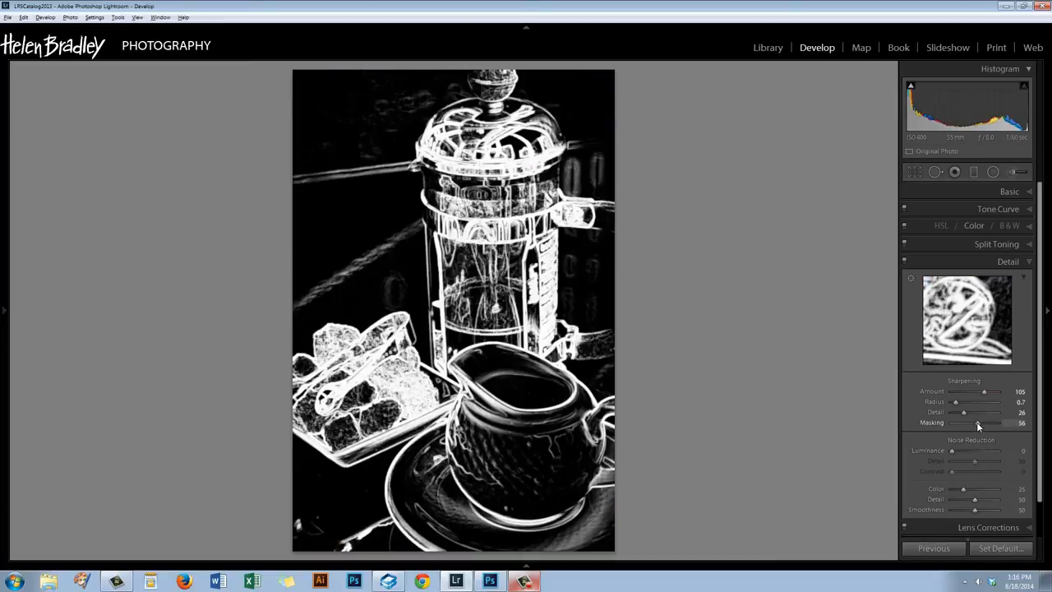
drag(978, 423, 976, 422)
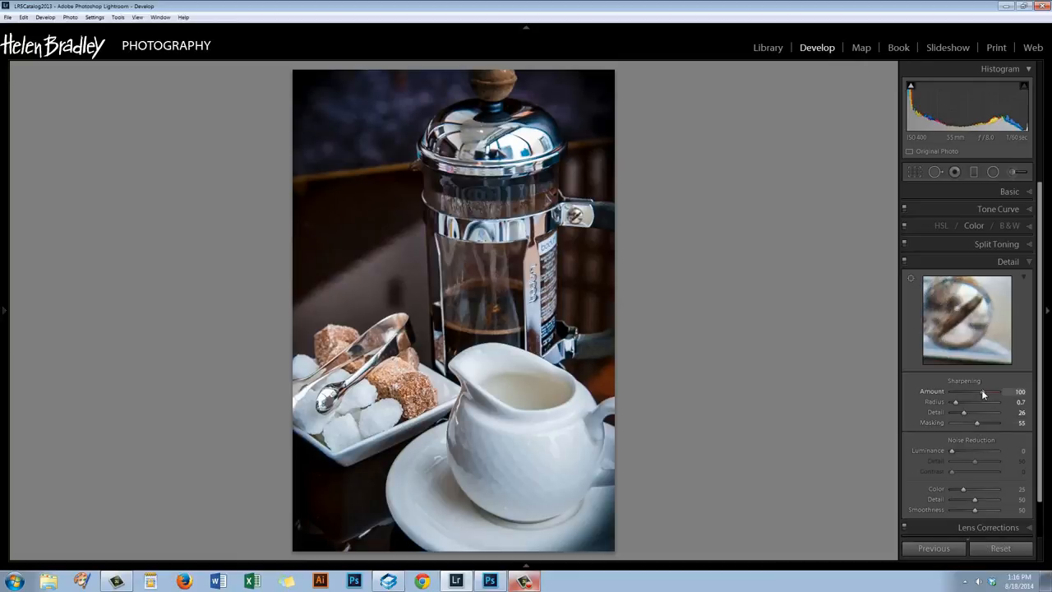
drag(1011, 391, 982, 391)
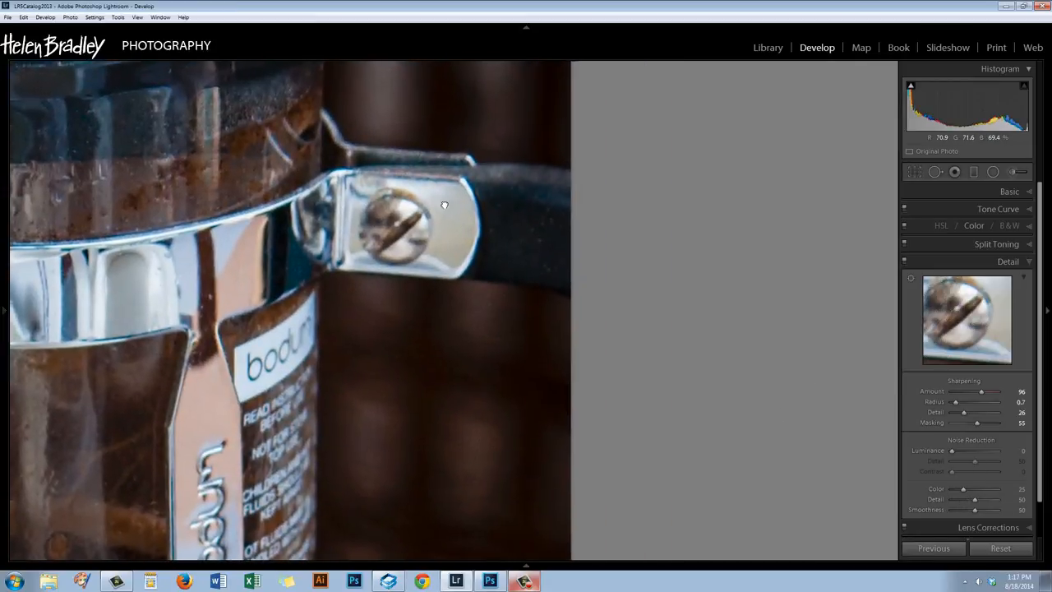
- At 1:1 on the press label and jug, set the Color noise reduction level
drag(444, 204, 503, 428)
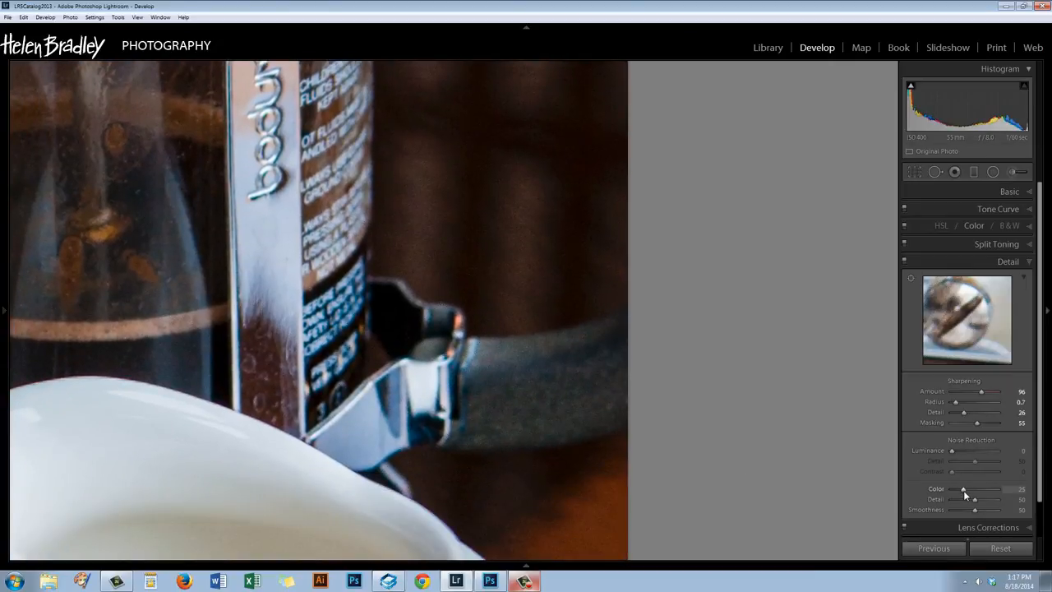
drag(964, 490, 974, 490)
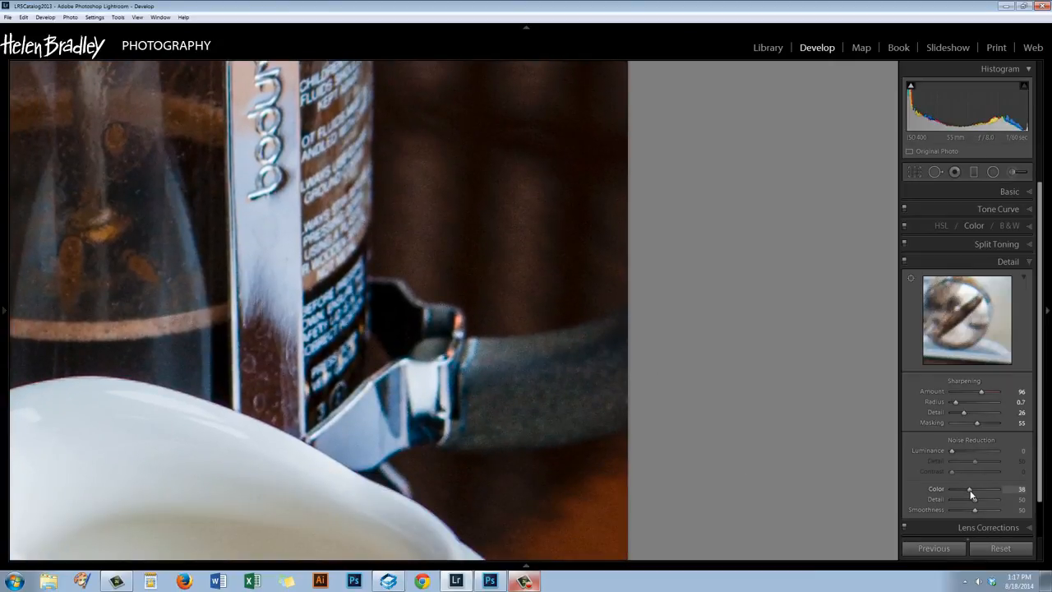
drag(968, 490, 974, 490)
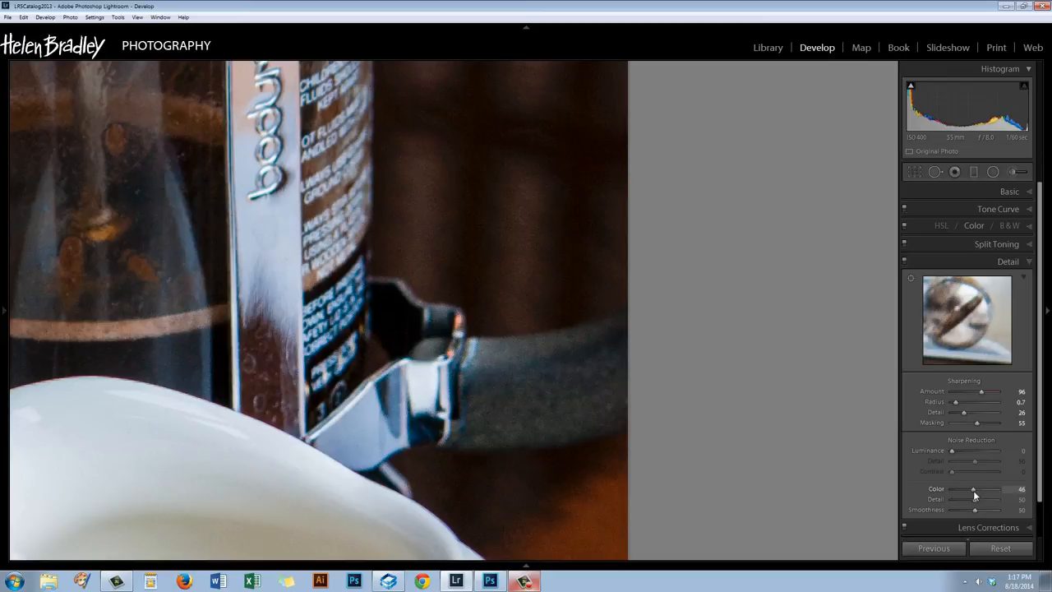
drag(975, 490, 973, 490)
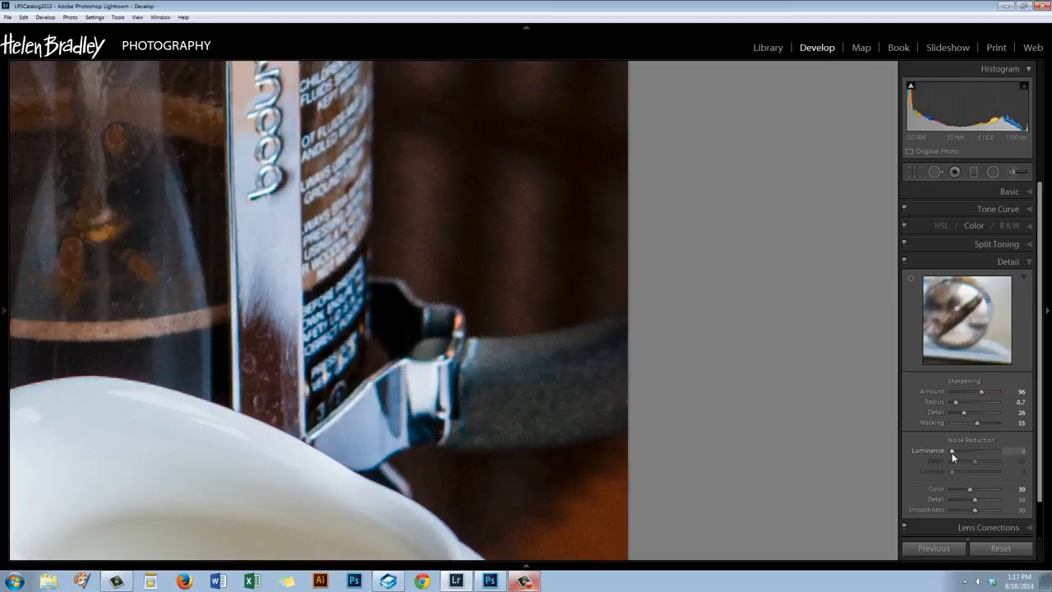
- Raise Luminance noise reduction to around 37 to smooth the grain
drag(954, 450, 965, 450)
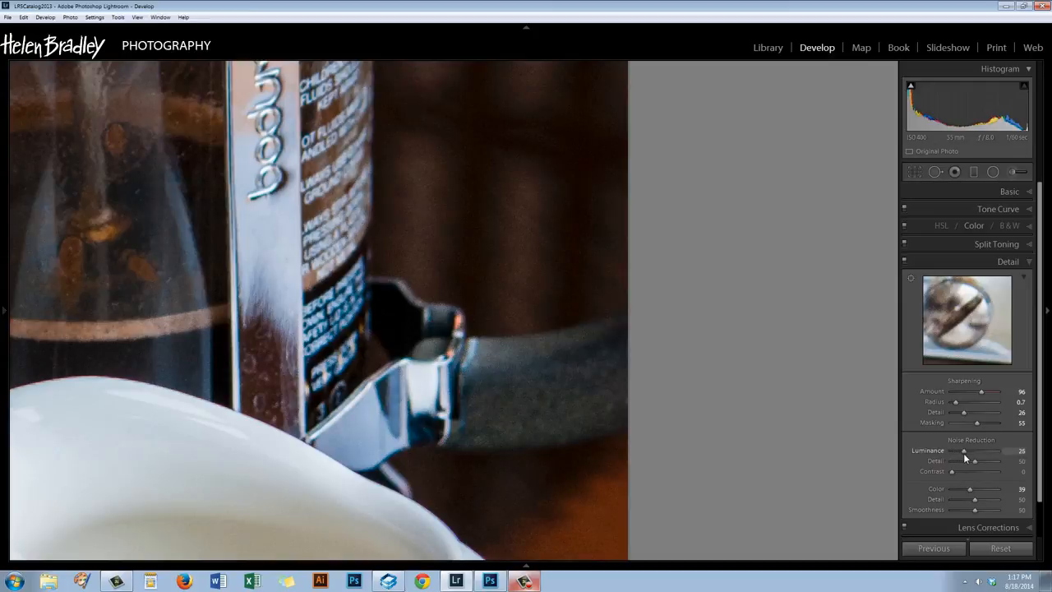
drag(964, 451, 966, 451)
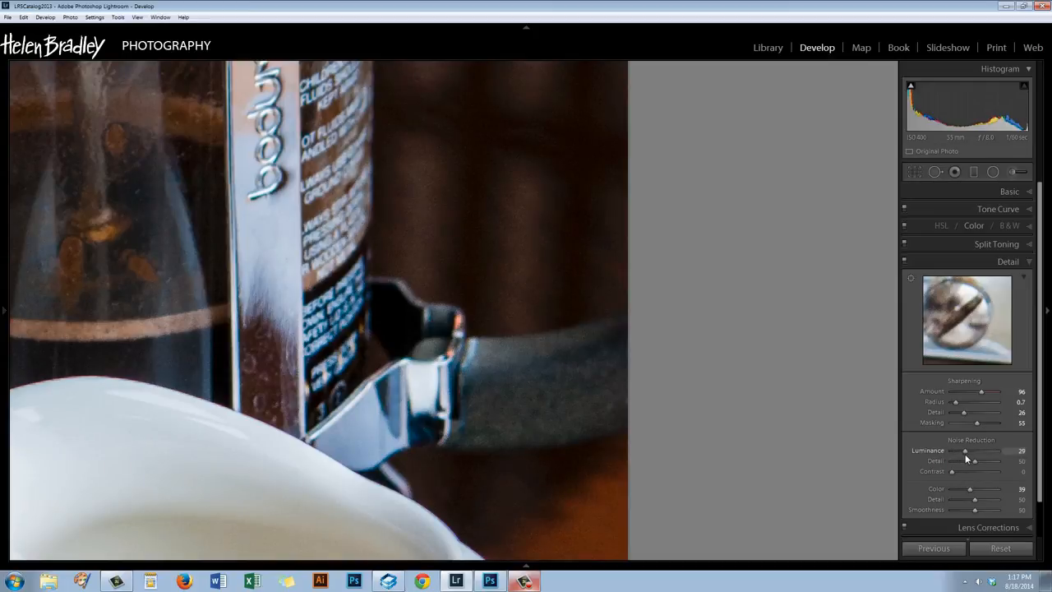
drag(967, 450, 964, 451)
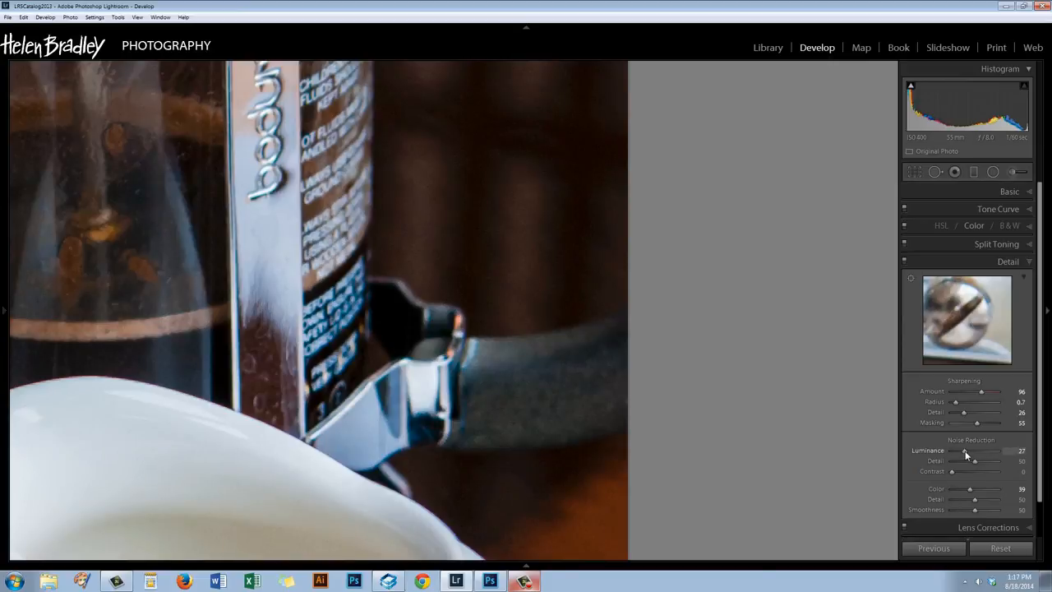
drag(970, 451, 986, 451)
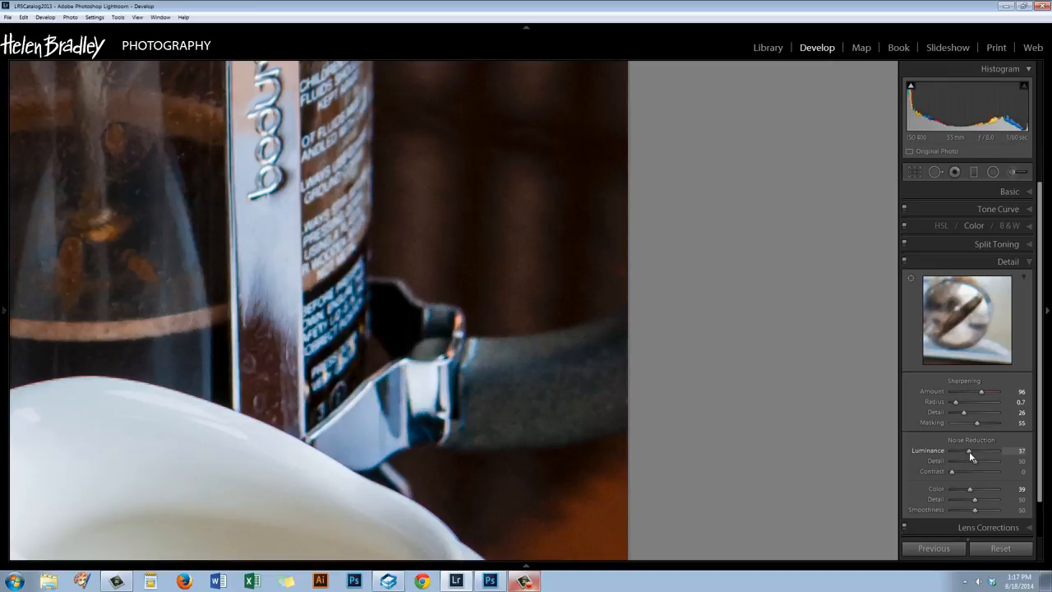
drag(969, 451, 971, 451)
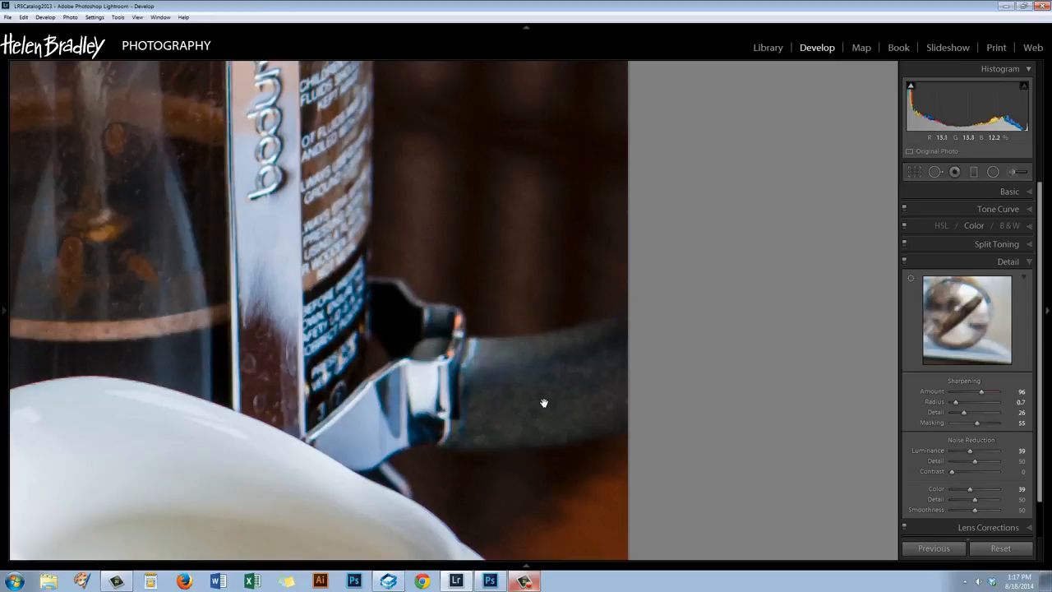
mouse_move(393, 276)
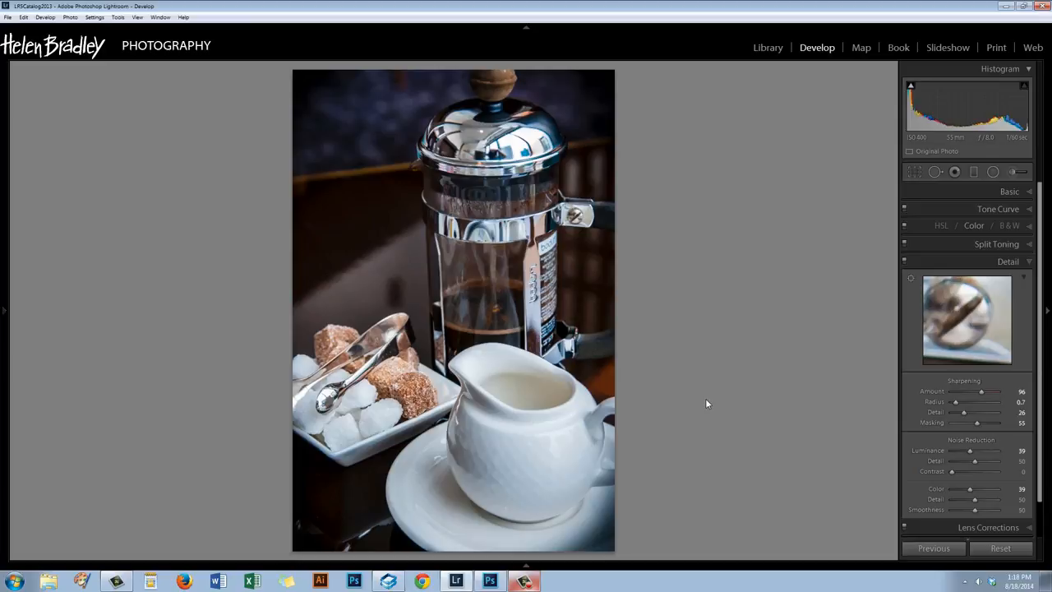
mouse_move(683, 375)
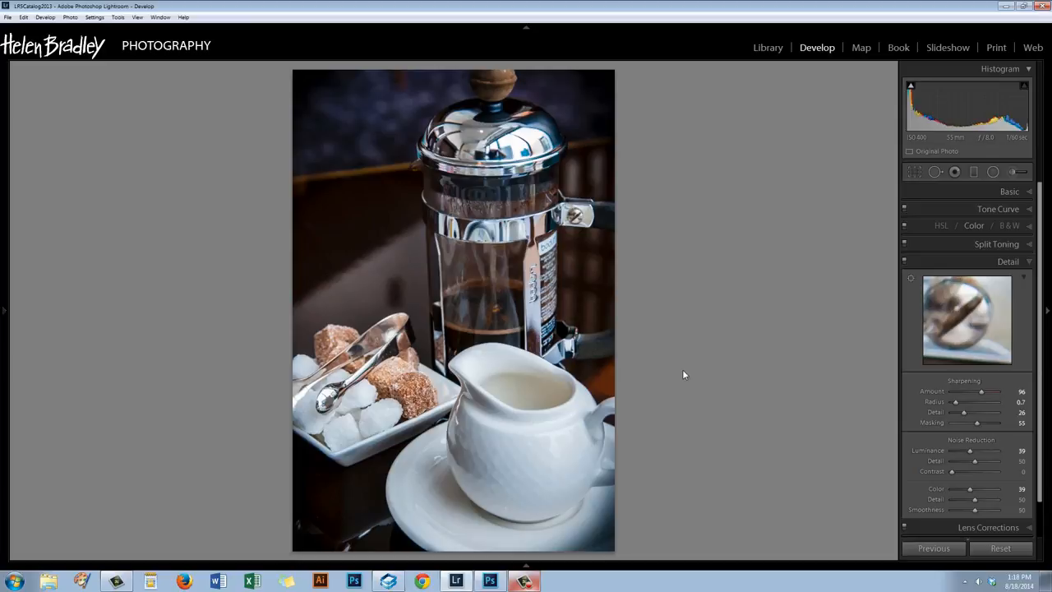